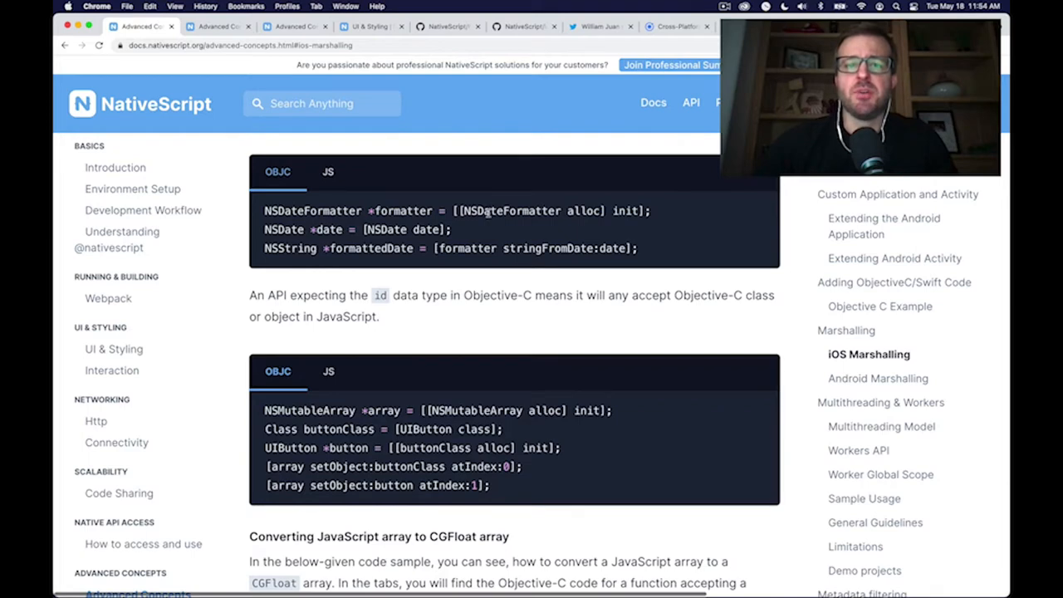
{"action": "mouse_move", "coordinate": [329, 171]}
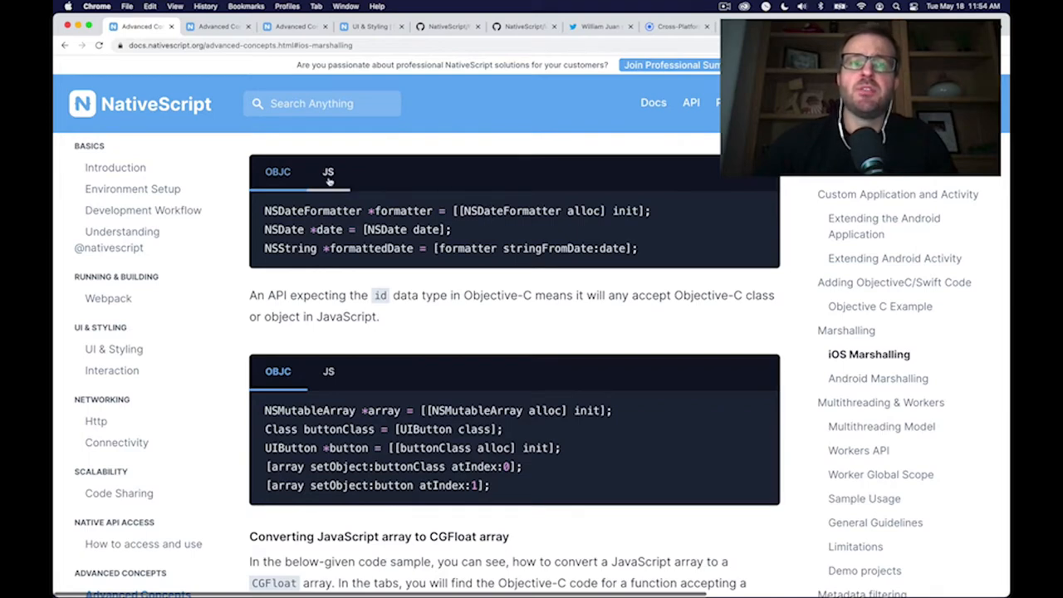
Compare the JS date formatter example, then toggle JS/Java on the Android myMethod example, highlighting myMethod
{"action": "left_click", "coordinate": [329, 171]}
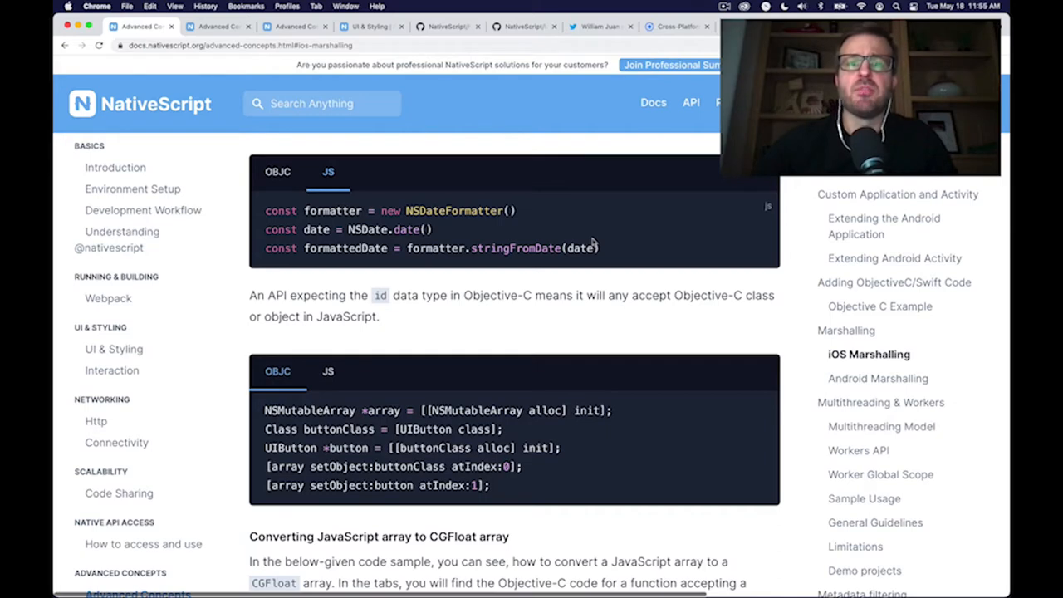
{"action": "mouse_move", "coordinate": [445, 229]}
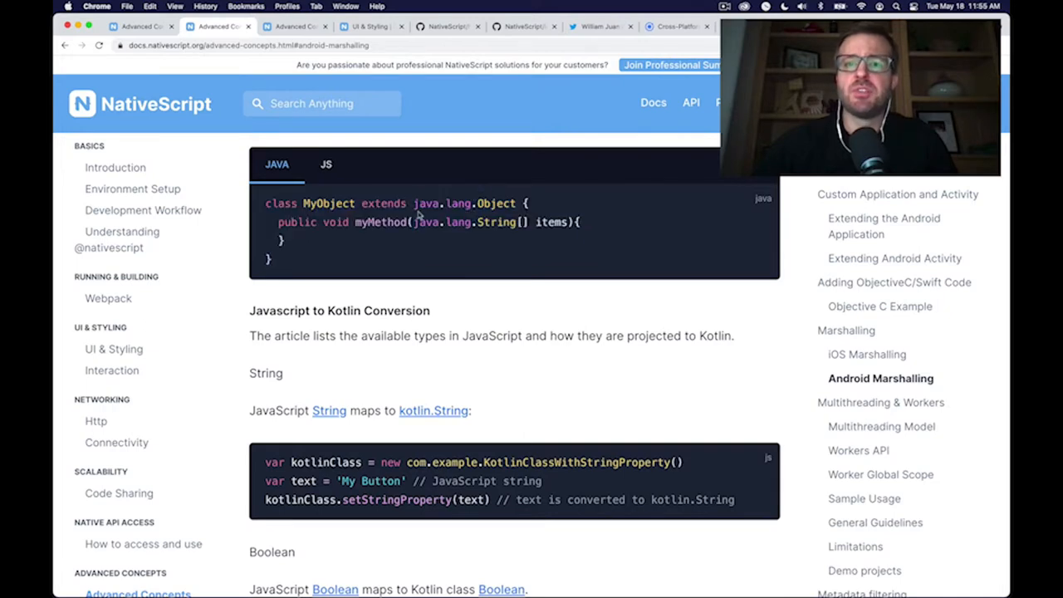
{"action": "mouse_move", "coordinate": [340, 152]}
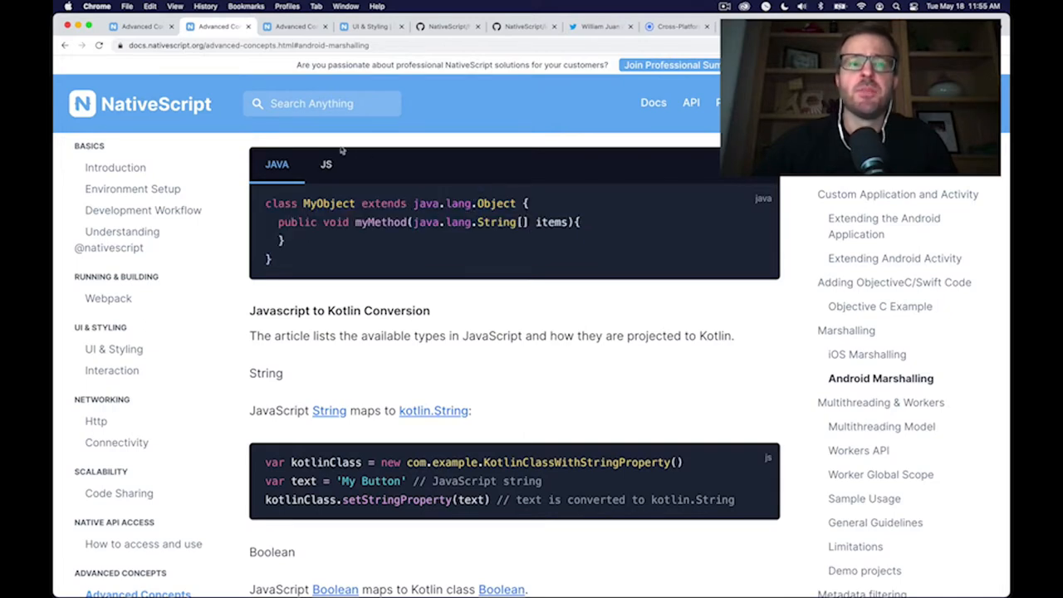
{"action": "left_click", "coordinate": [325, 164]}
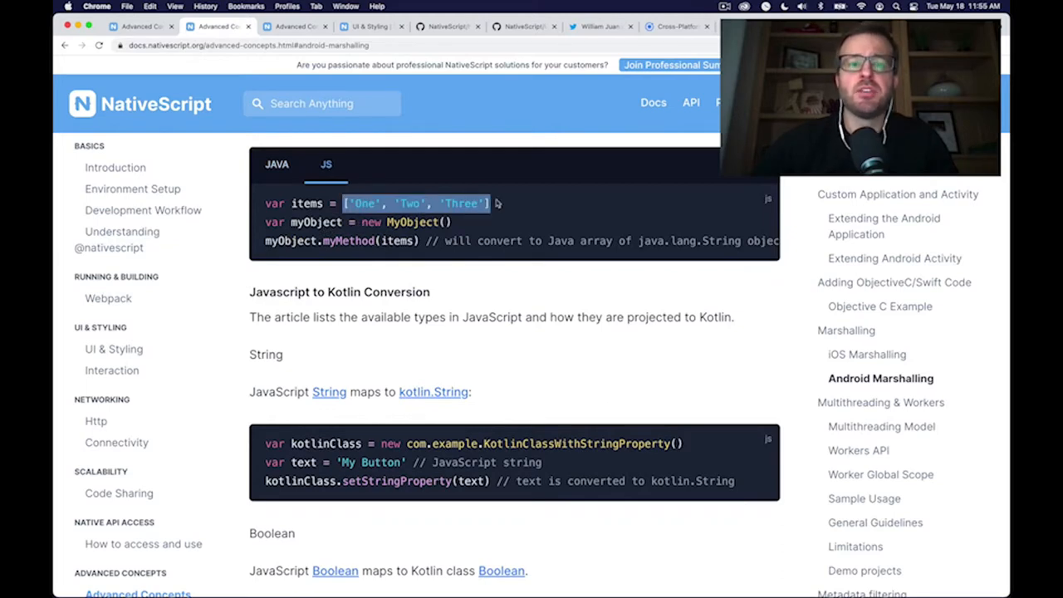
{"action": "double_click", "coordinate": [348, 241]}
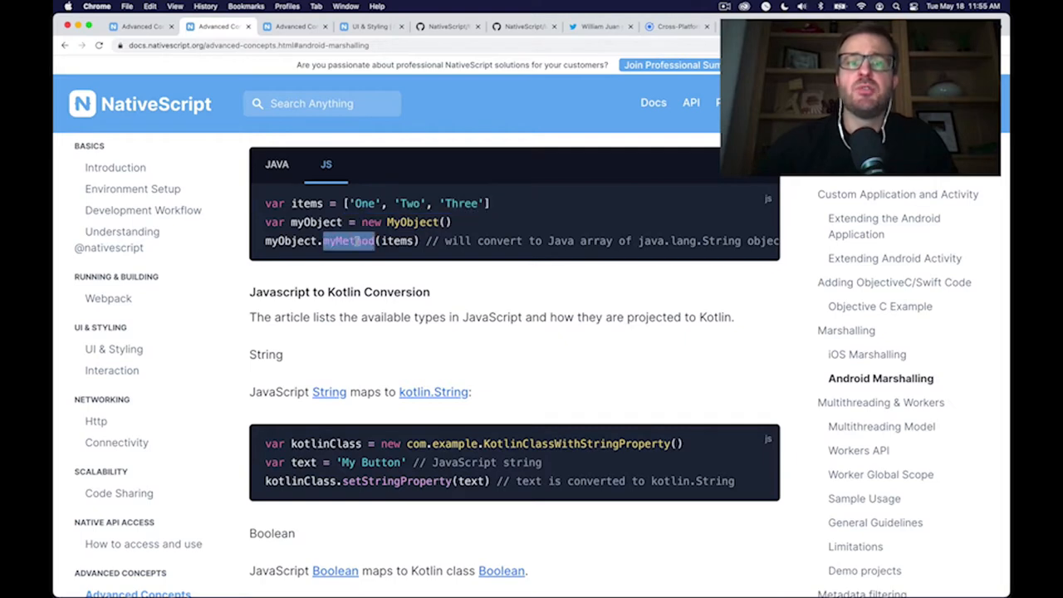
{"action": "left_click", "coordinate": [276, 164]}
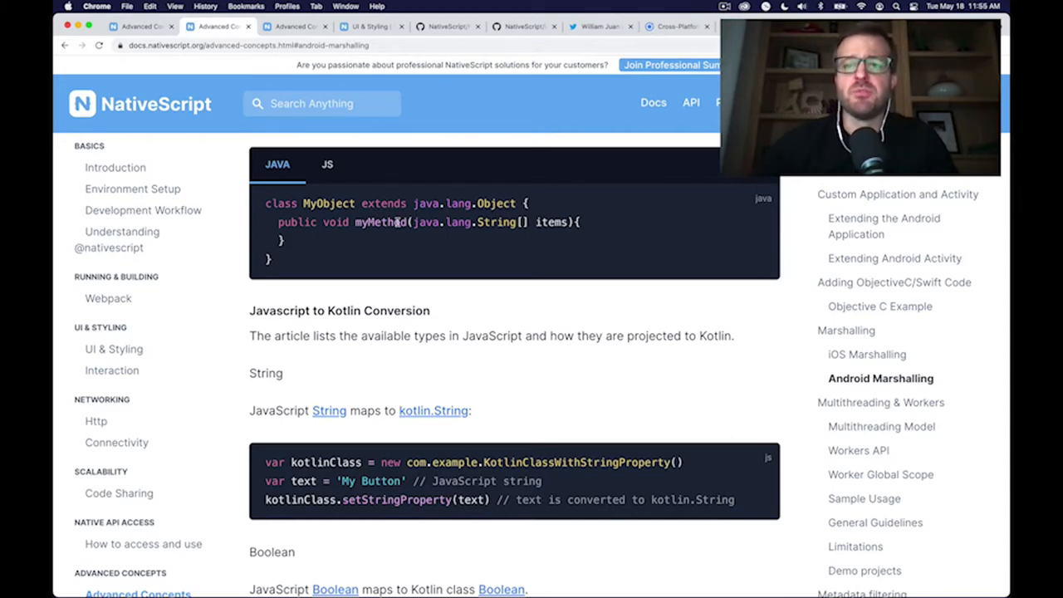
{"action": "scroll", "scroll_direction": "down", "scroll_amount": 3}
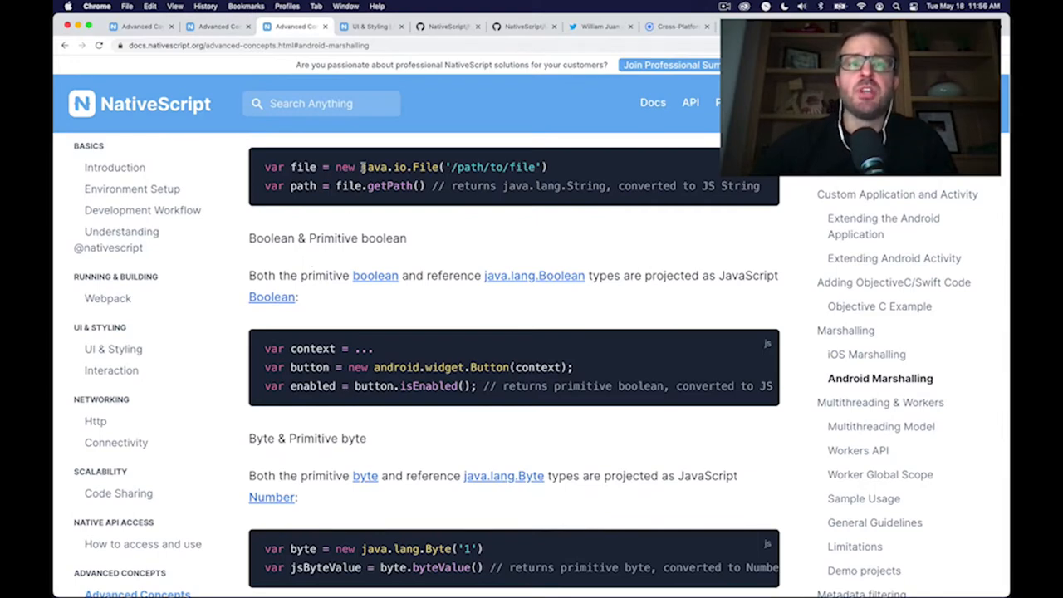
Highlight java.io and getPath in the File example, then bring up the LayoutBase iOS source on GitHub
{"action": "double_click", "coordinate": [396, 166]}
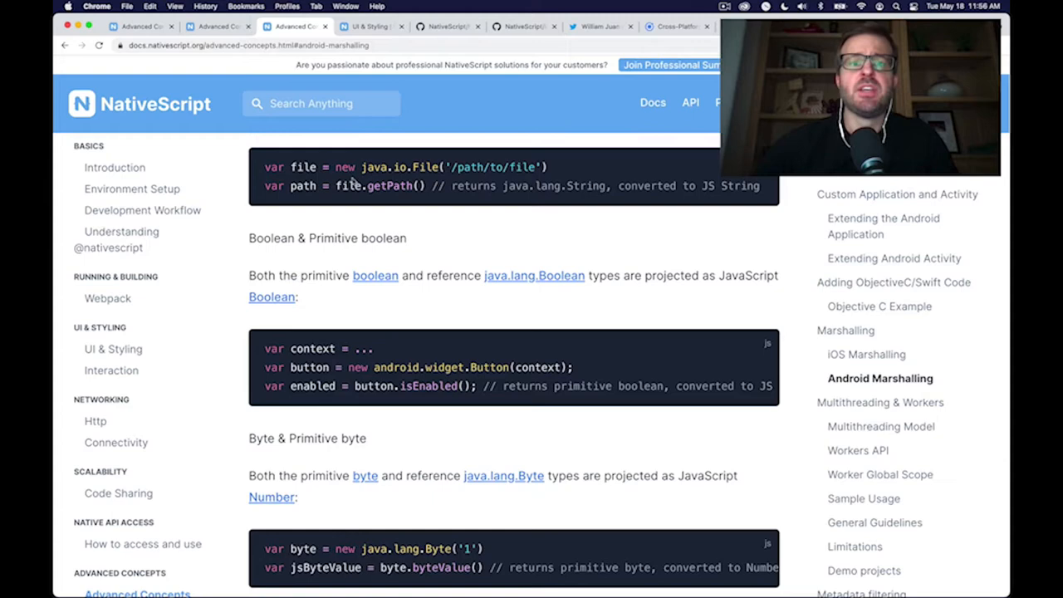
{"action": "double_click", "coordinate": [389, 186]}
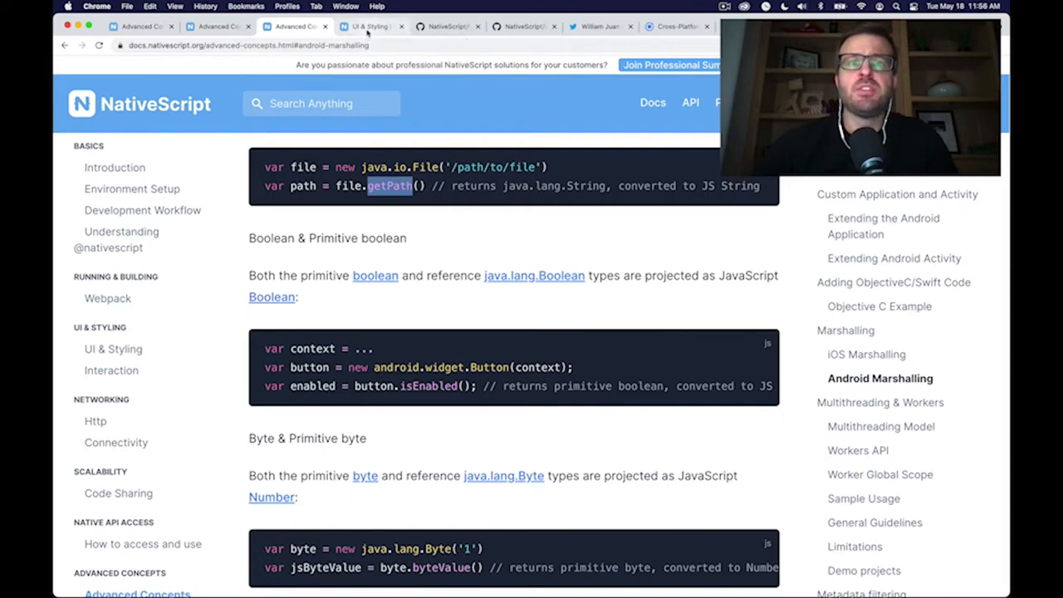
{"action": "mouse_move", "coordinate": [368, 27]}
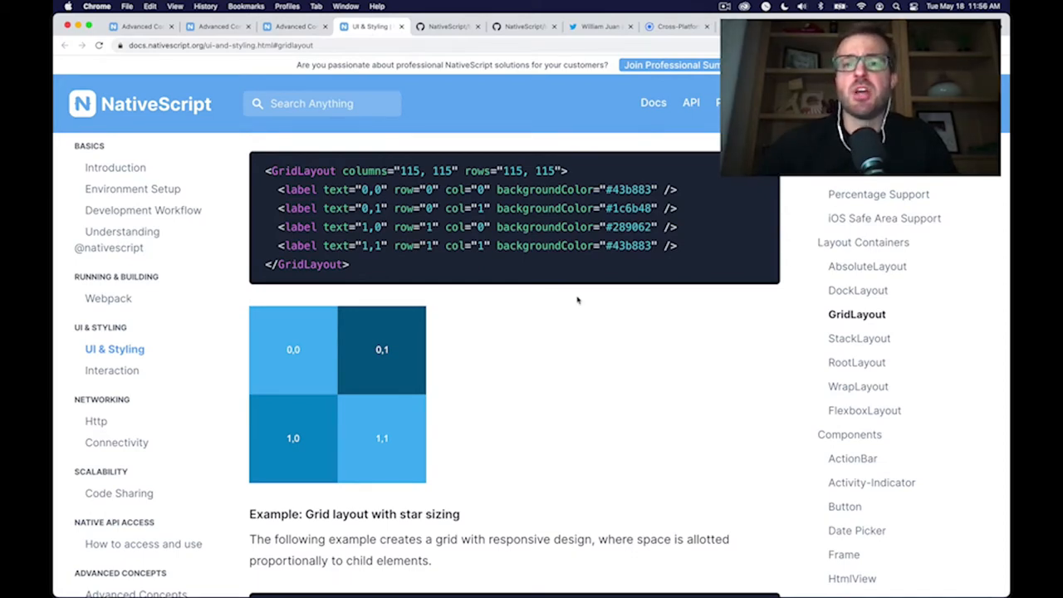
{"action": "left_click", "coordinate": [446, 26]}
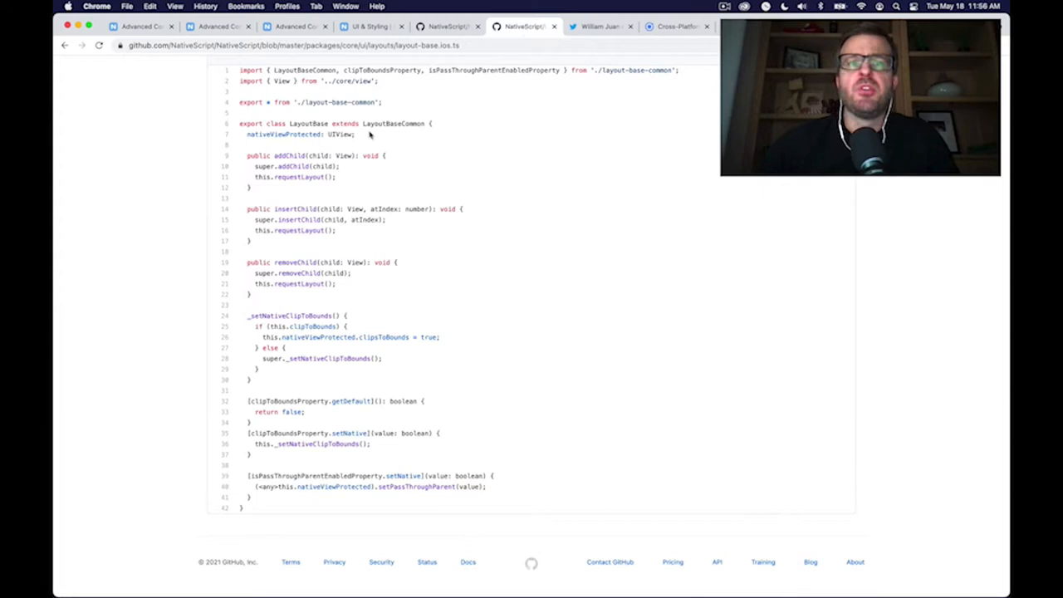
Highlight the nativeViewProtected UIView declaration in layout-base.ios.ts
{"action": "double_click", "coordinate": [299, 133]}
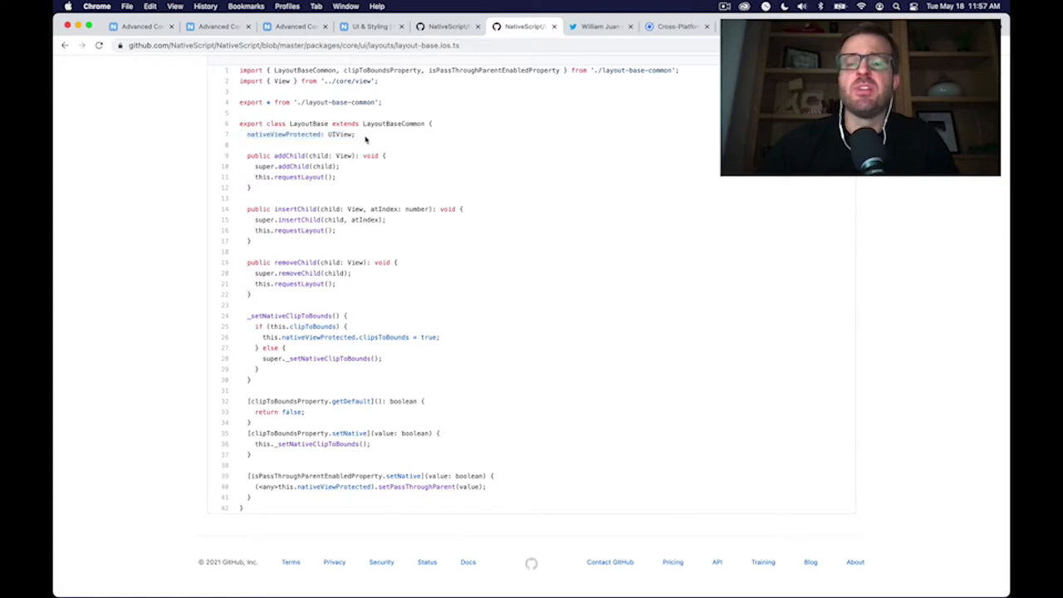
{"action": "double_click", "coordinate": [299, 133]}
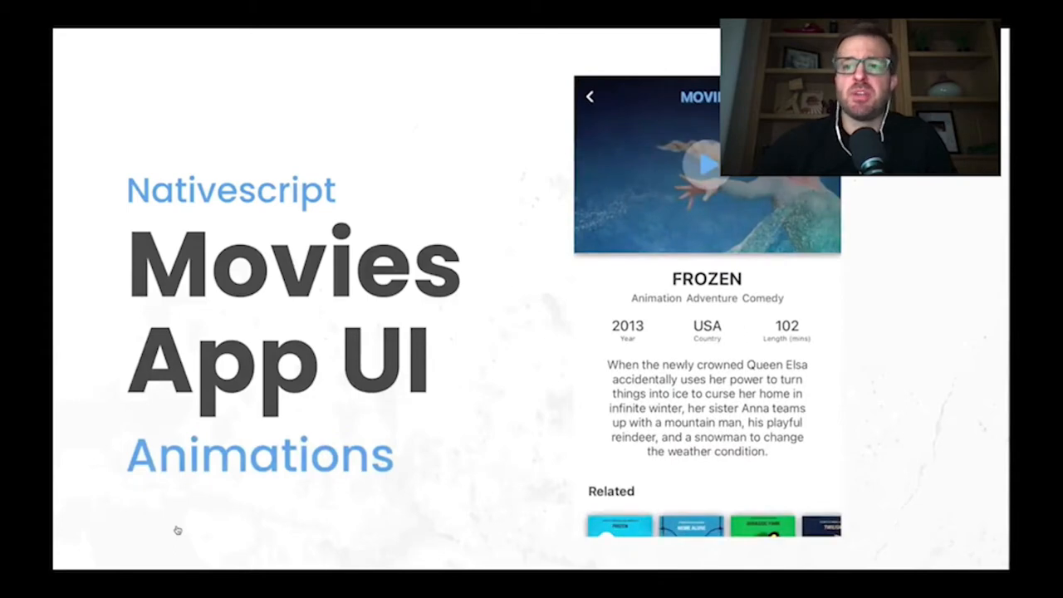
Advance to the Z-index Stacking slide, play the filter animation, and return to the GridLayout docs
{"action": "left_click", "coordinate": [589, 96]}
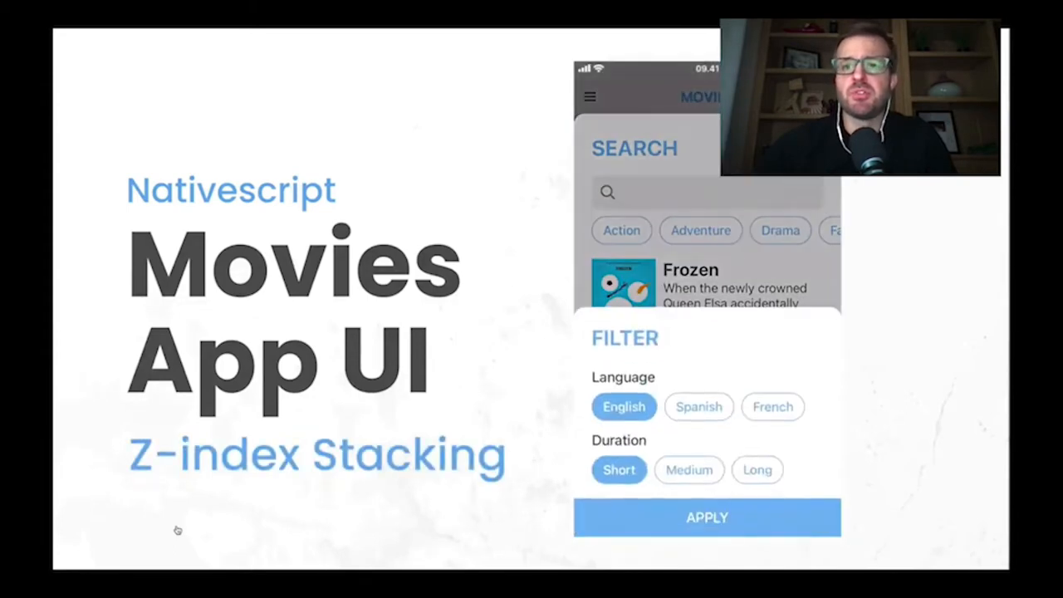
{"action": "left_click", "coordinate": [707, 518]}
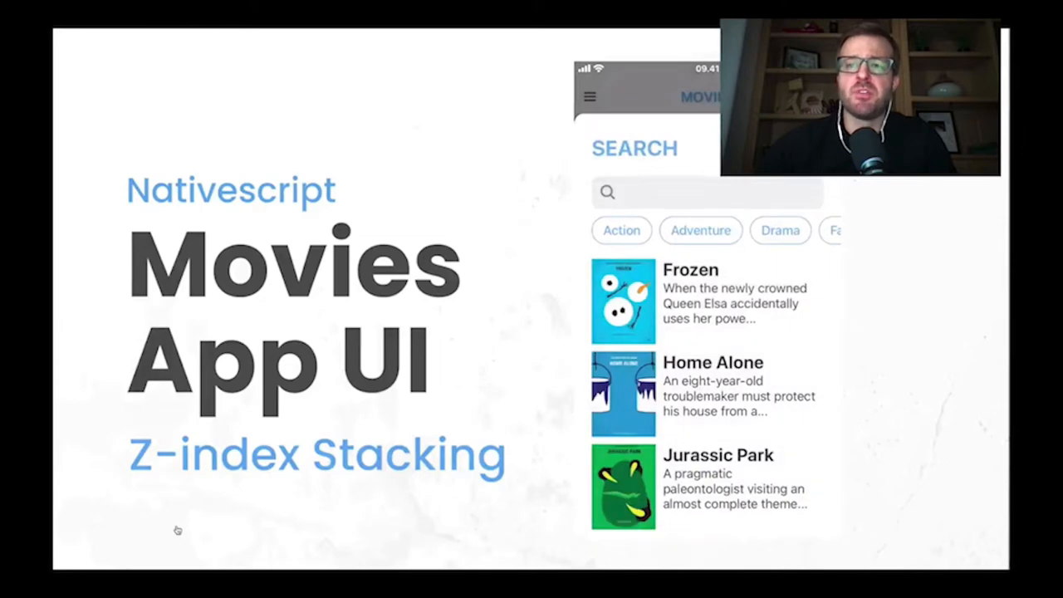
{"action": "left_click", "coordinate": [706, 193]}
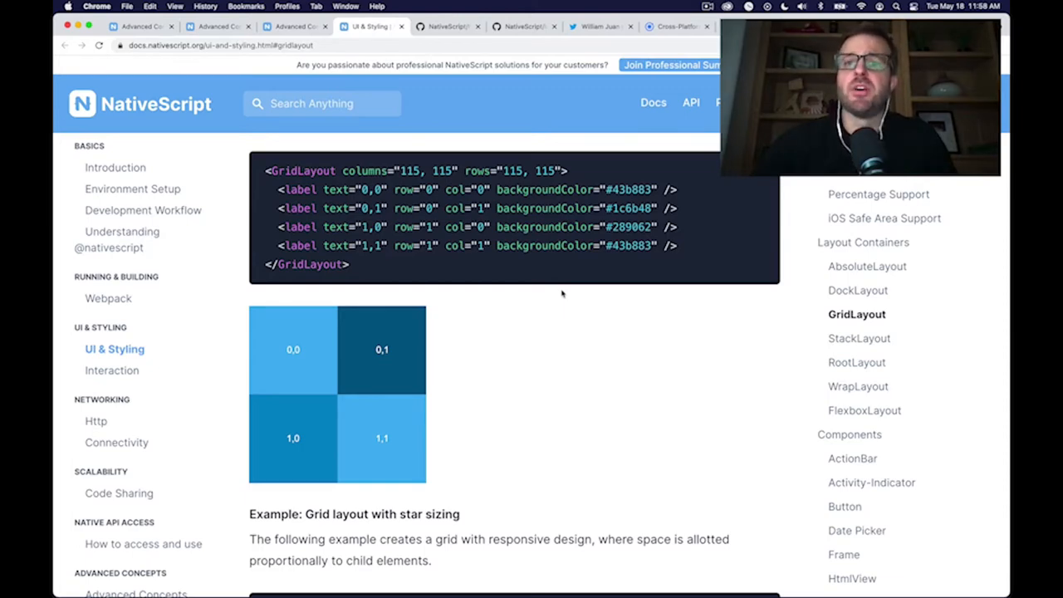
Browse the Ionic docs overview and preview the Action Sheet and Badge demos in the live phone
{"action": "left_click", "coordinate": [674, 26]}
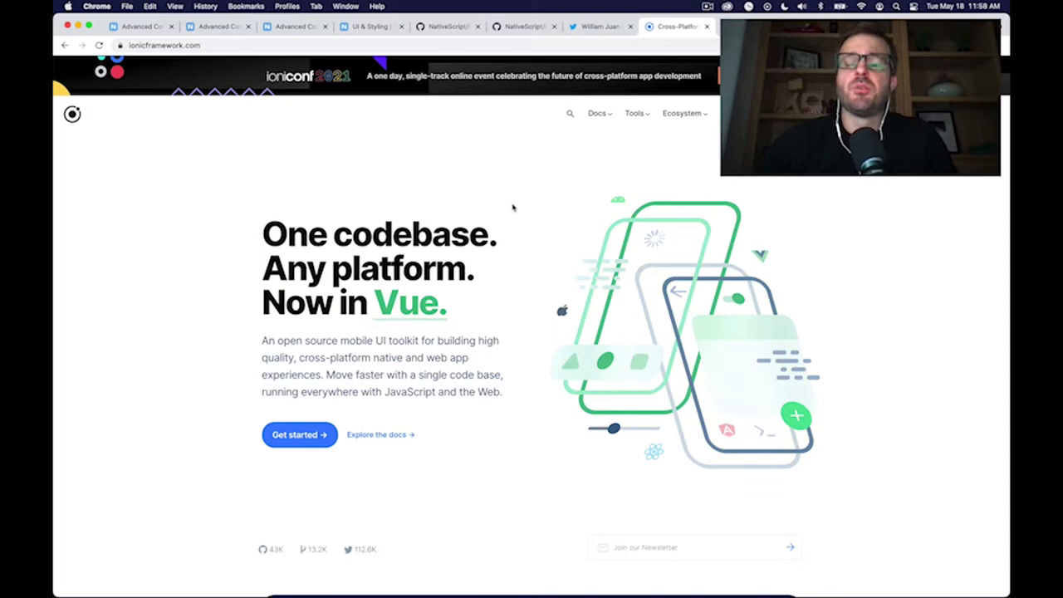
{"action": "left_click", "coordinate": [597, 113]}
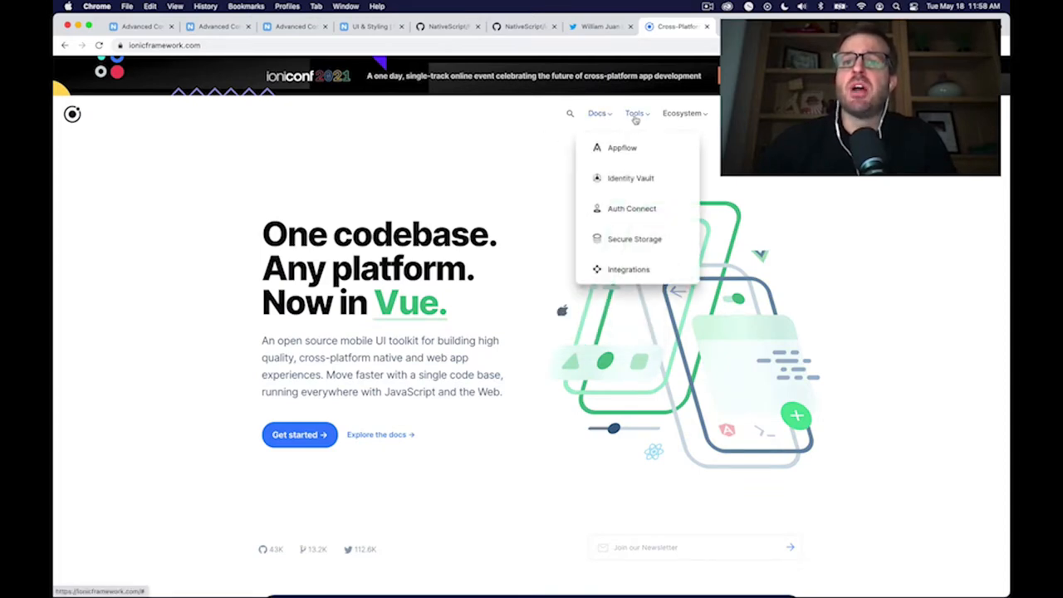
{"action": "left_click", "coordinate": [596, 113]}
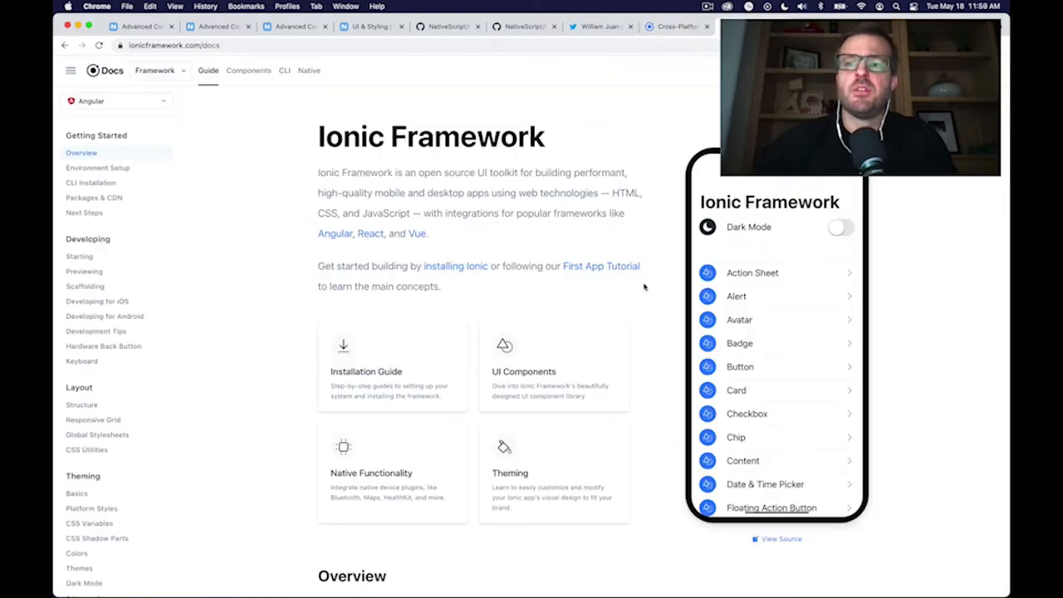
{"action": "left_click", "coordinate": [752, 272]}
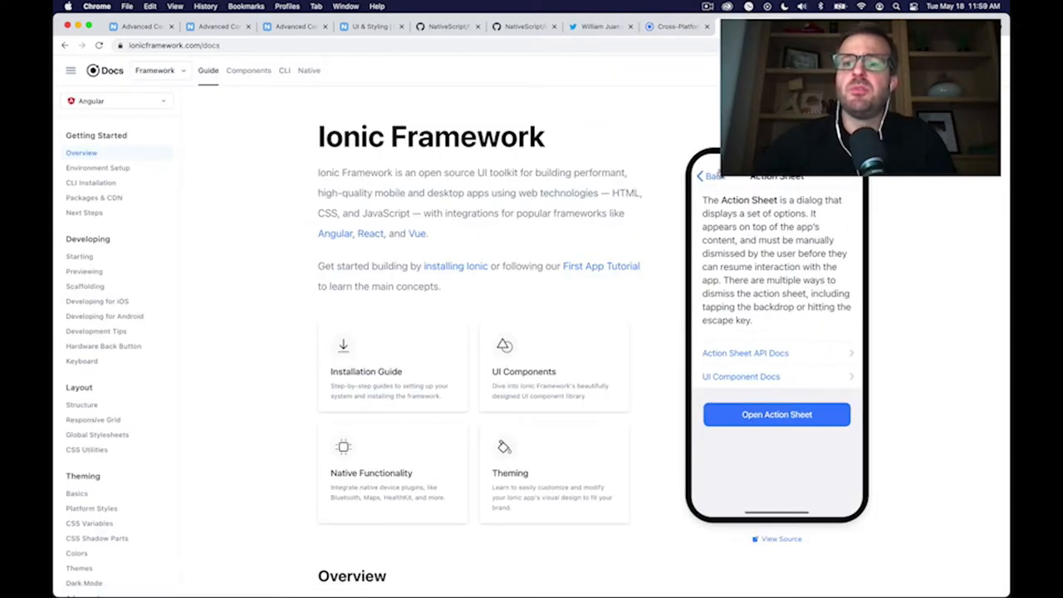
{"action": "left_click", "coordinate": [710, 176]}
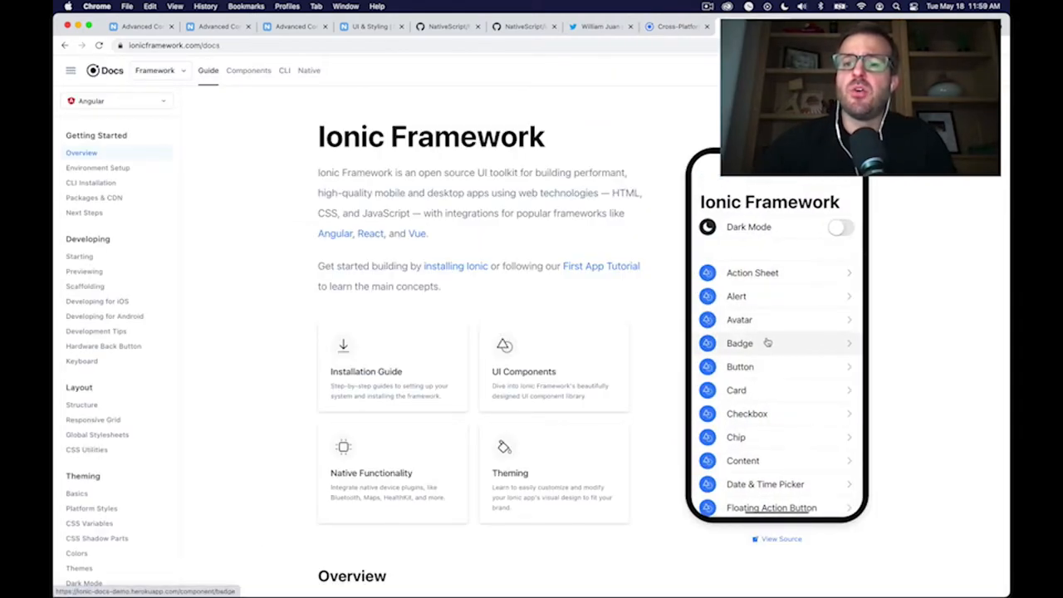
{"action": "left_click", "coordinate": [739, 342]}
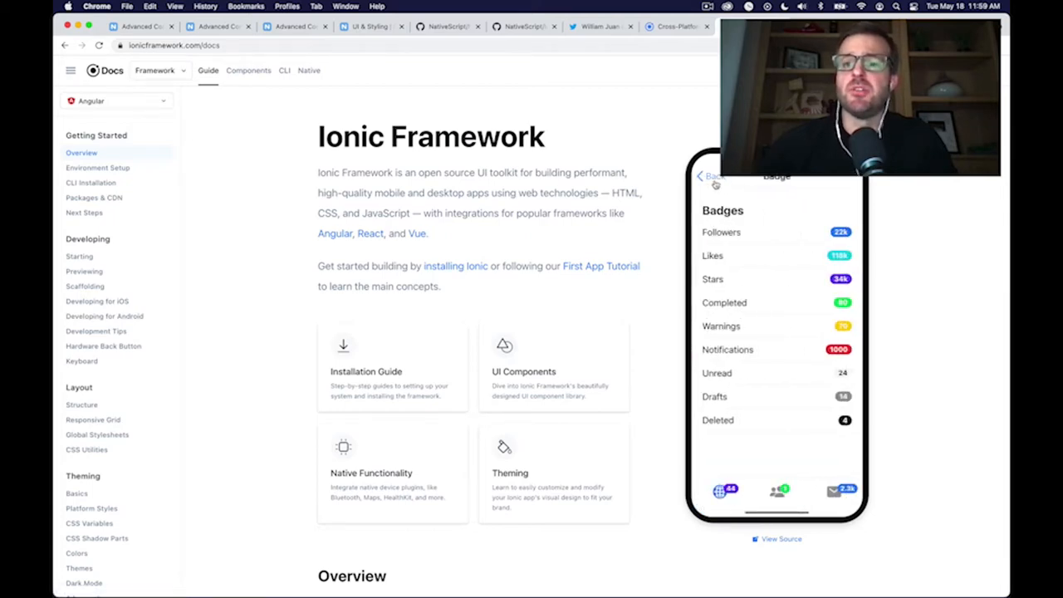
{"action": "left_click", "coordinate": [708, 176]}
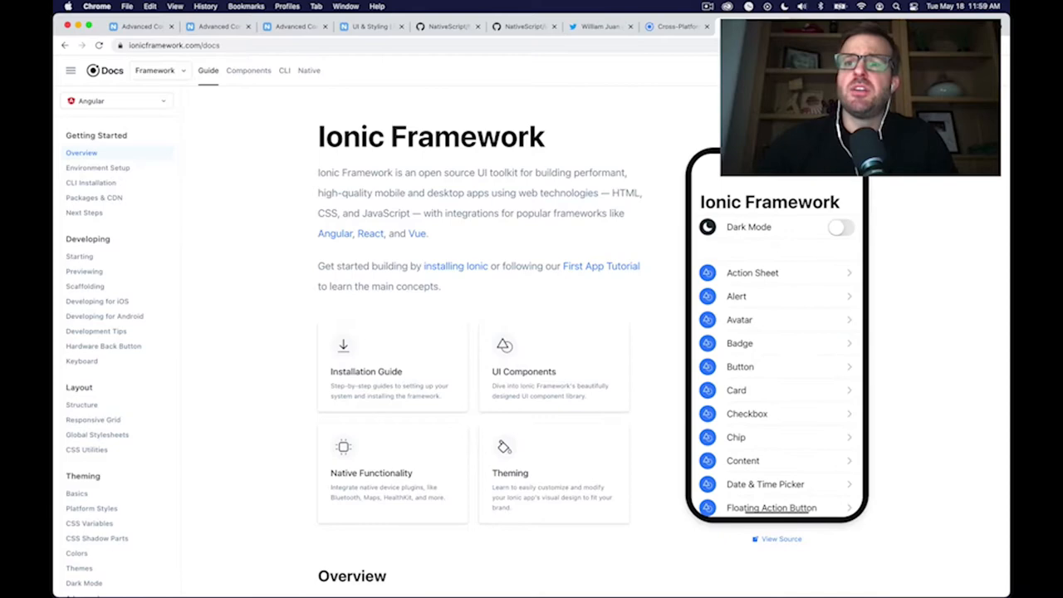
{"action": "left_click", "coordinate": [678, 26]}
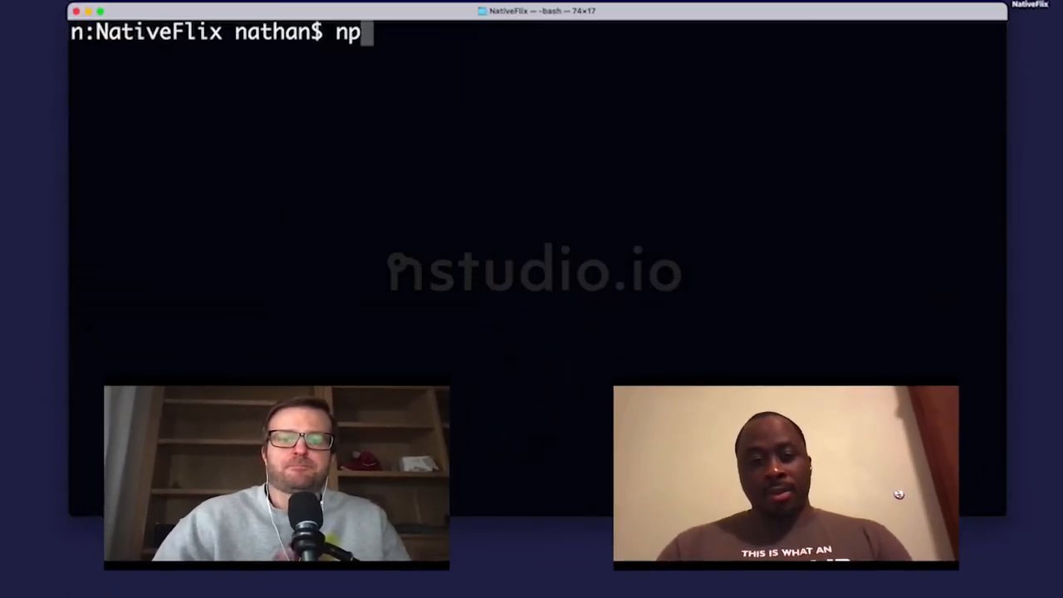
{"action": "type", "text": "m install @n"}
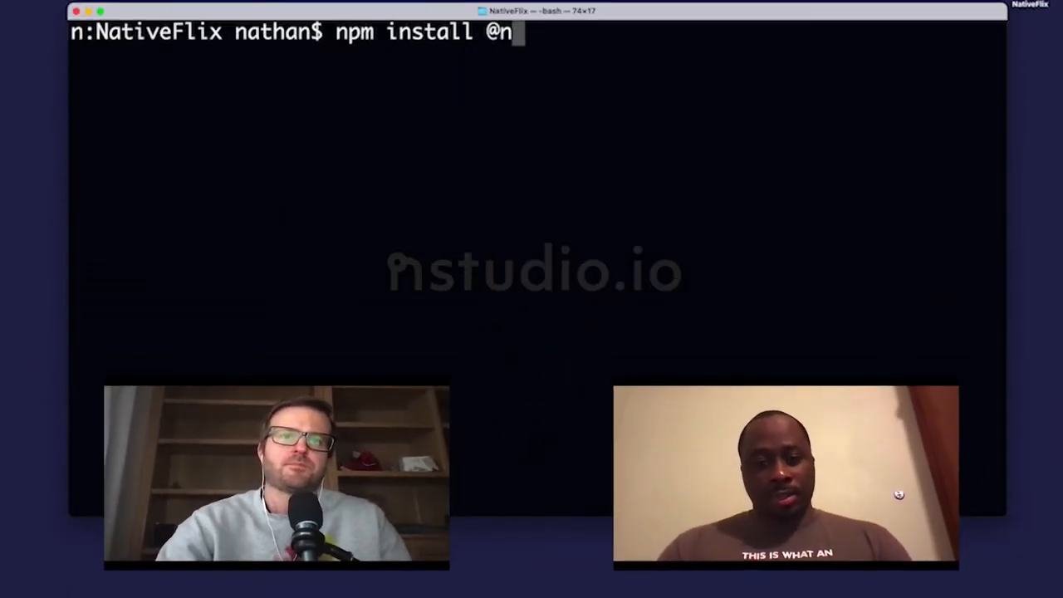
{"action": "type", "text": "ativescript"}
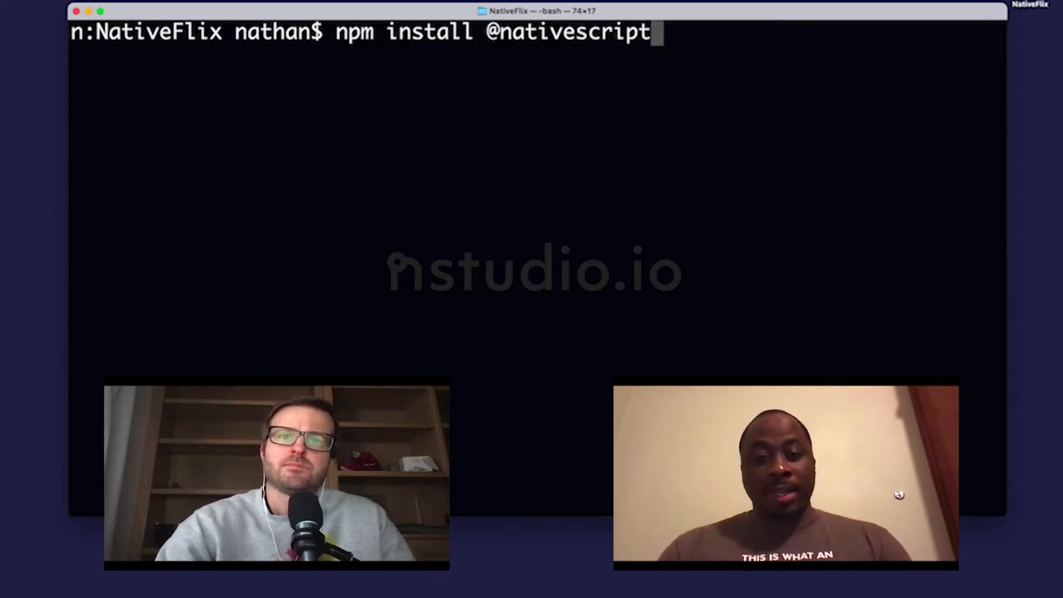
{"action": "type", "text": "/capacito"}
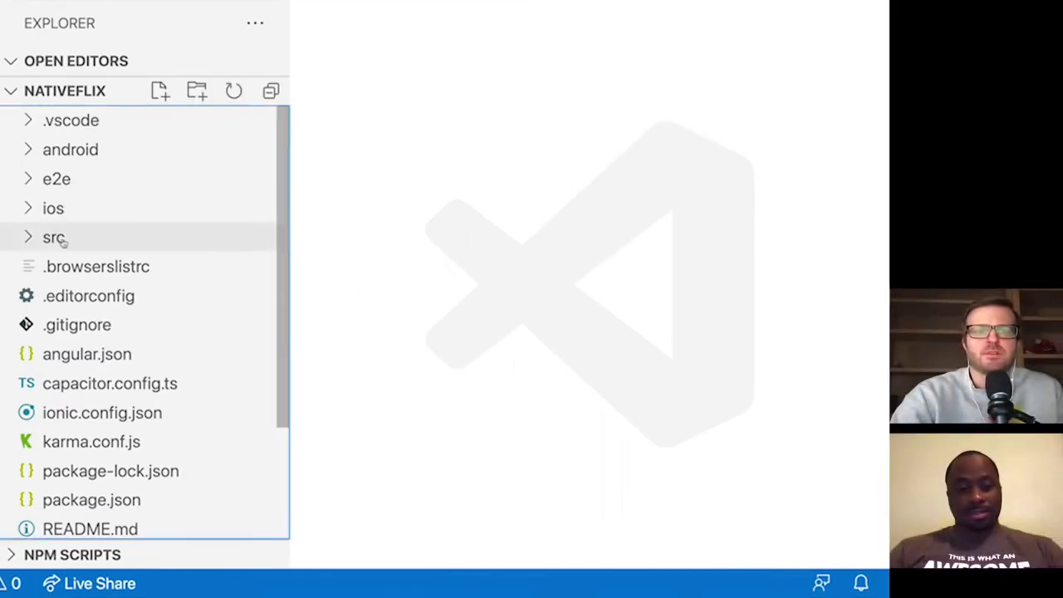
Expand src and scroll through the nativescript index.ts native call examples and helper imports
{"action": "left_click", "coordinate": [53, 236]}
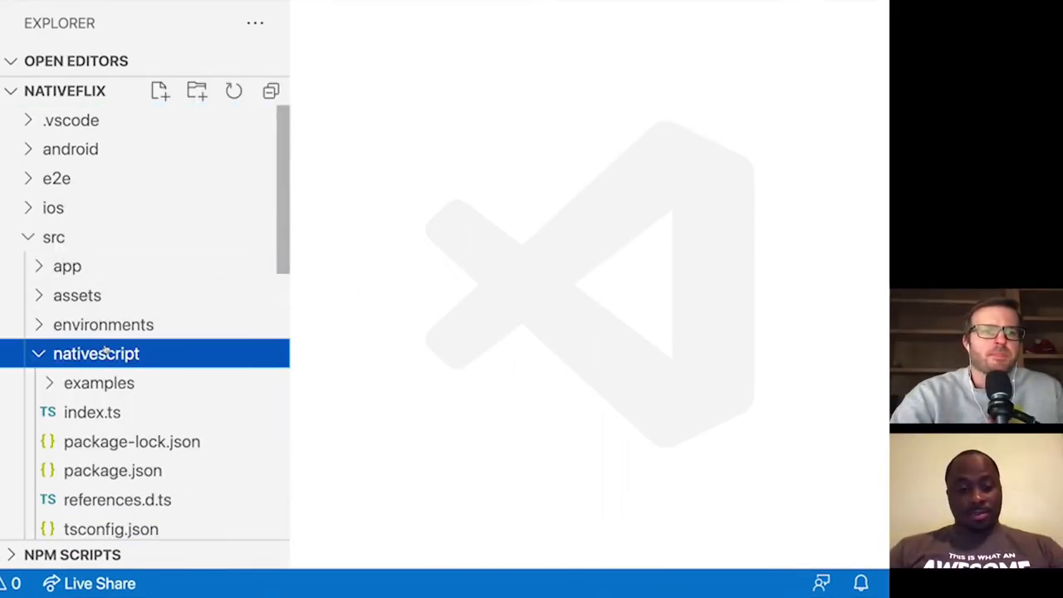
{"action": "scroll", "scroll_direction": "down", "scroll_amount": 3}
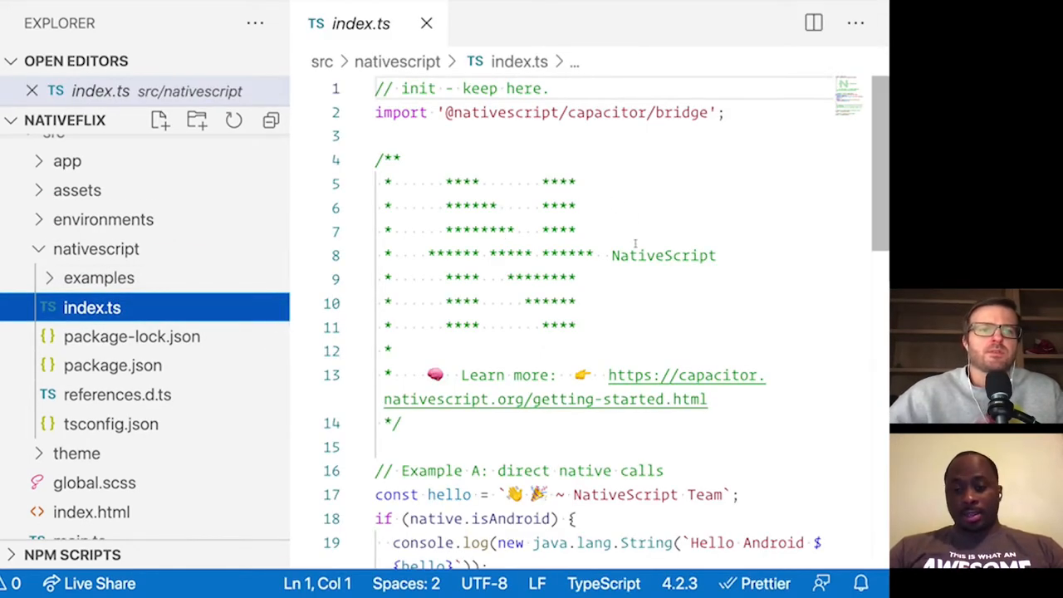
{"action": "scroll", "scroll_direction": "down", "scroll_amount": 3}
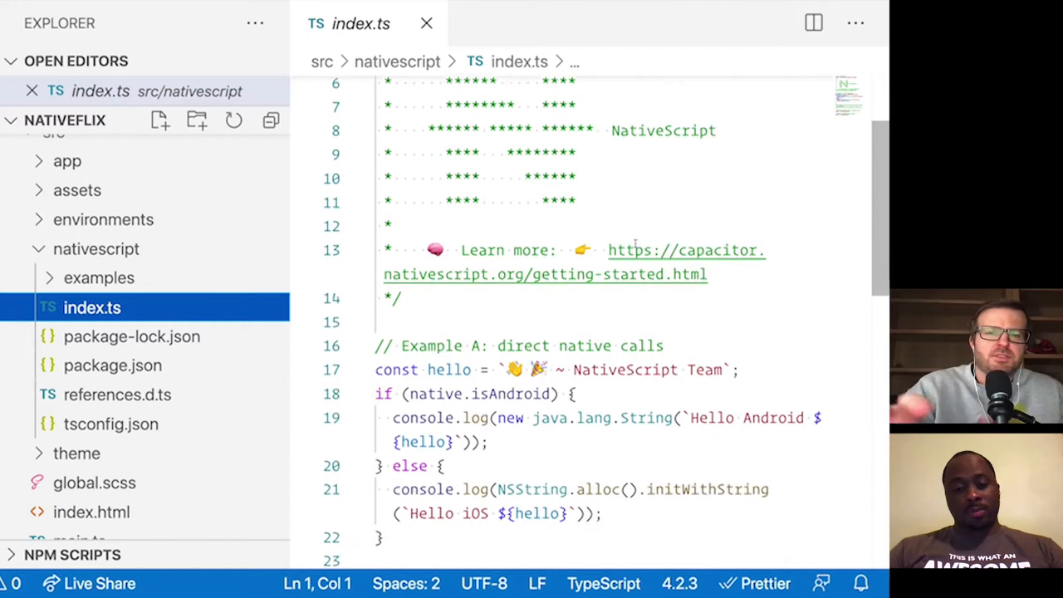
{"action": "scroll", "scroll_direction": "down", "scroll_amount": 3}
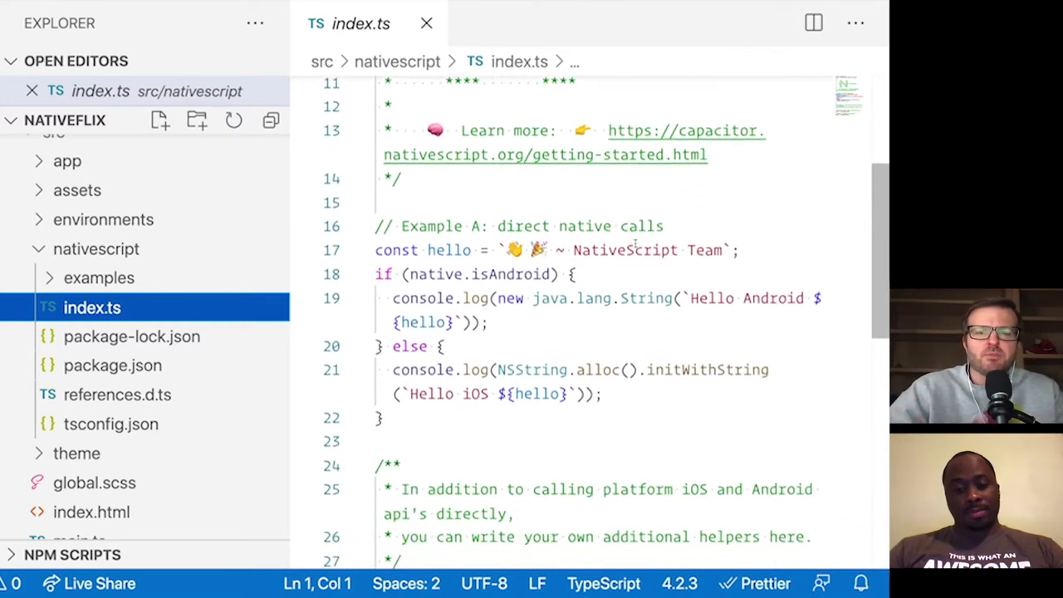
{"action": "scroll", "scroll_direction": "down", "scroll_amount": 3}
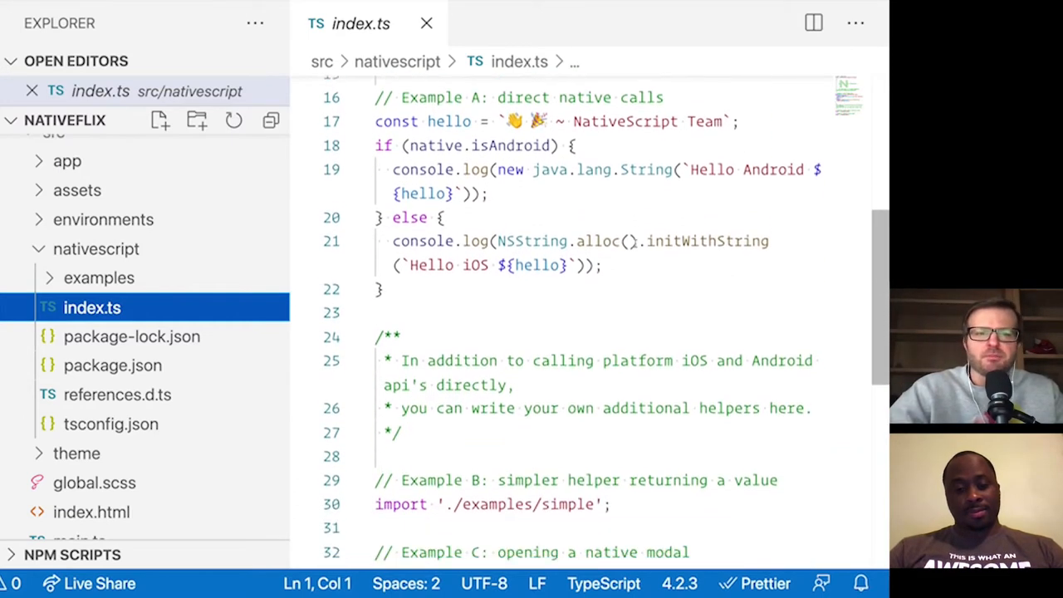
{"action": "scroll", "scroll_direction": "down", "scroll_amount": 3}
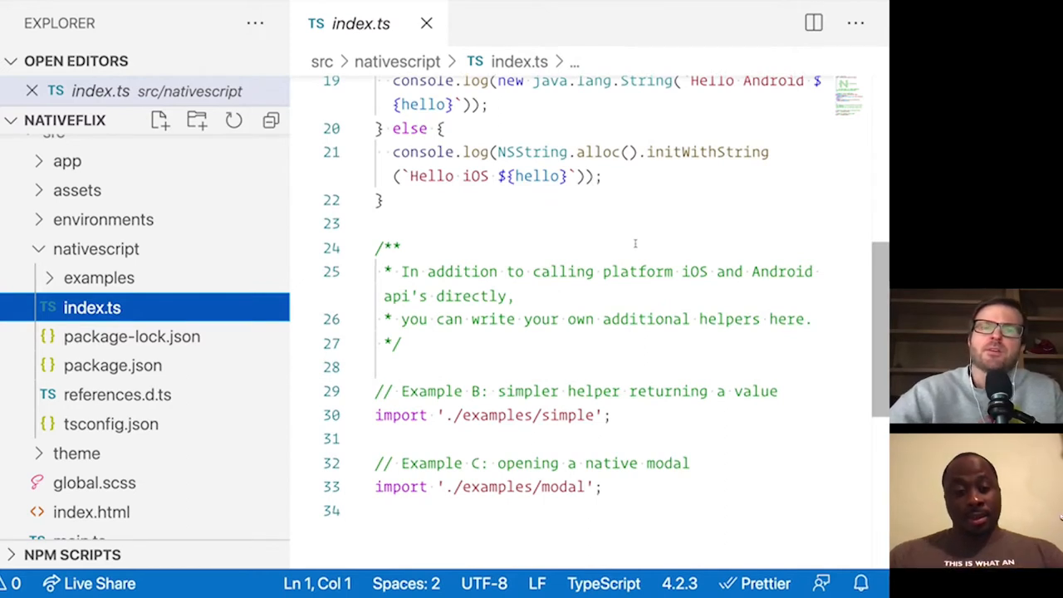
{"action": "scroll", "scroll_direction": "up", "scroll_amount": 3}
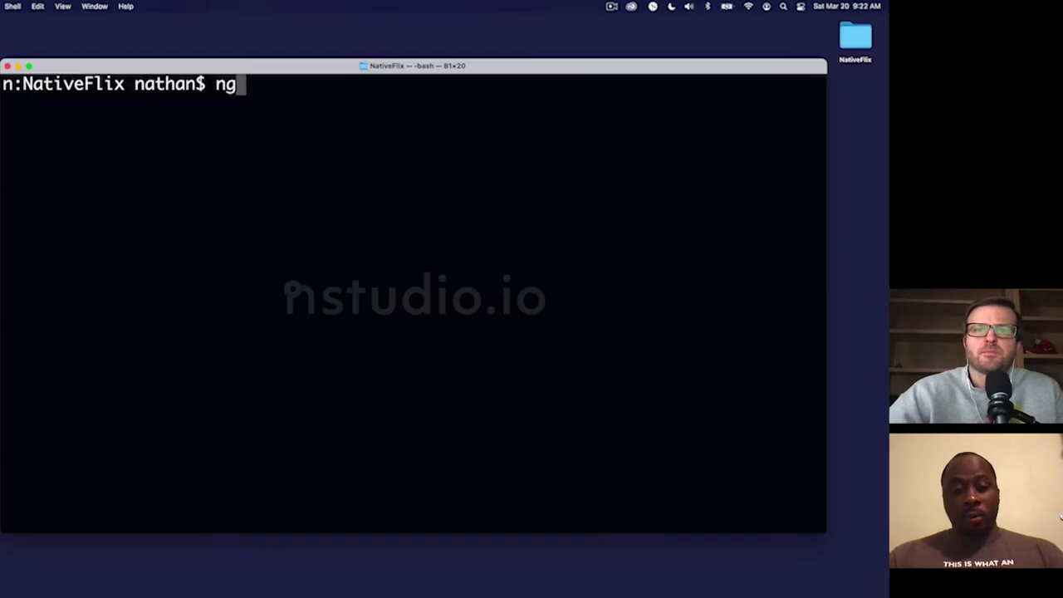
{"action": "type", "text": "g @ioni"}
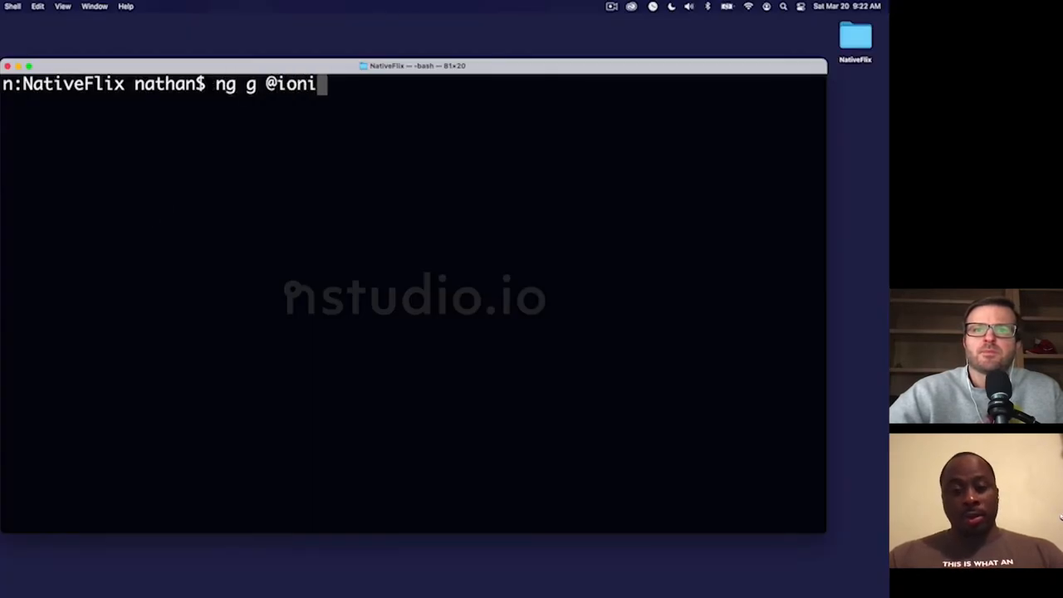
{"action": "type", "text": "c/angular-toolkit:c"}
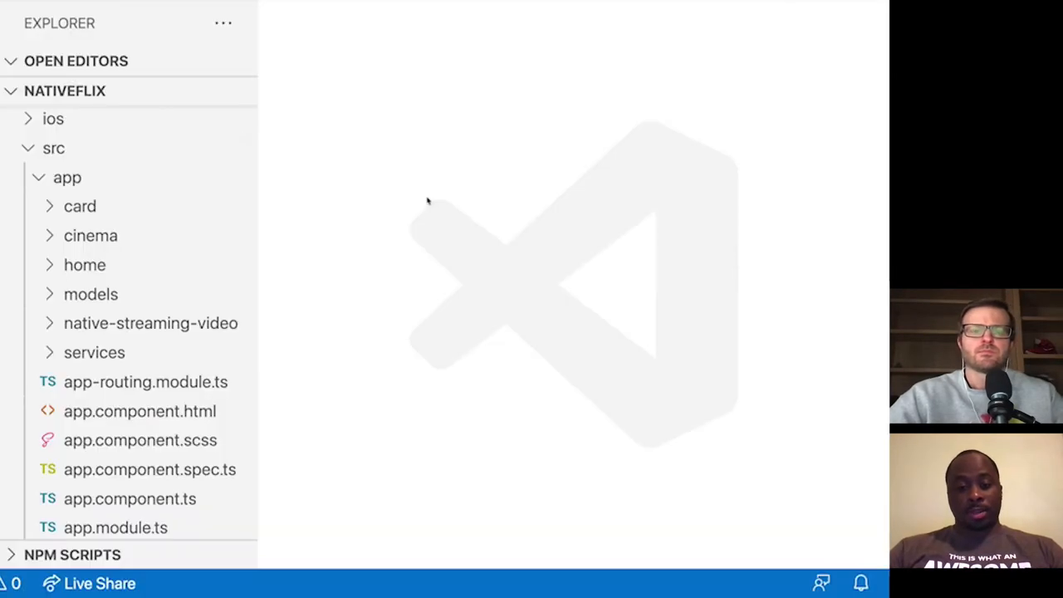
{"action": "left_click", "coordinate": [149, 322]}
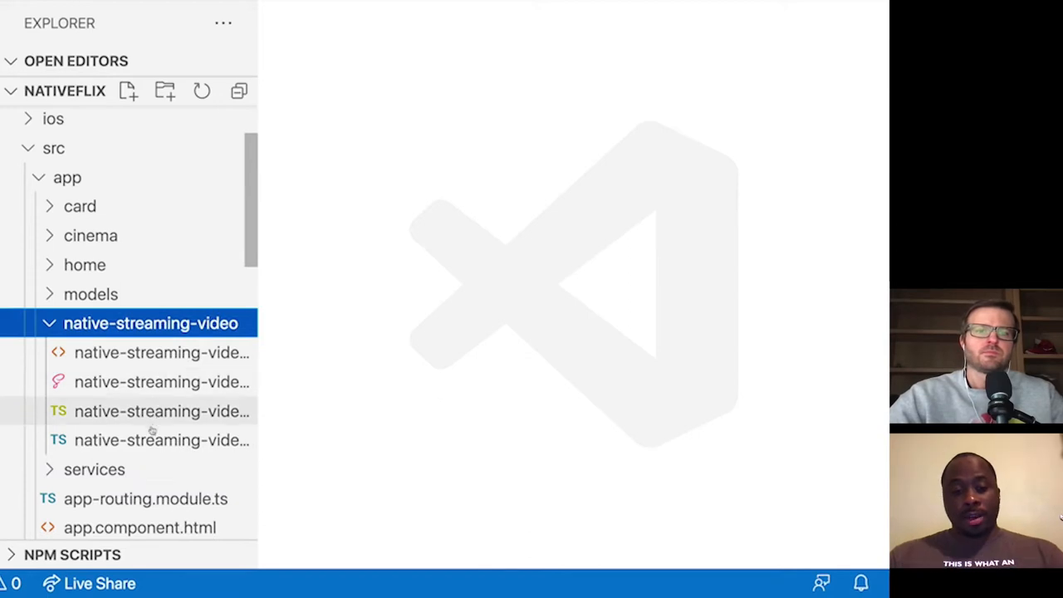
Declare createVideoPlayer(): void; in native-custom.d.ts
{"action": "left_click", "coordinate": [163, 439]}
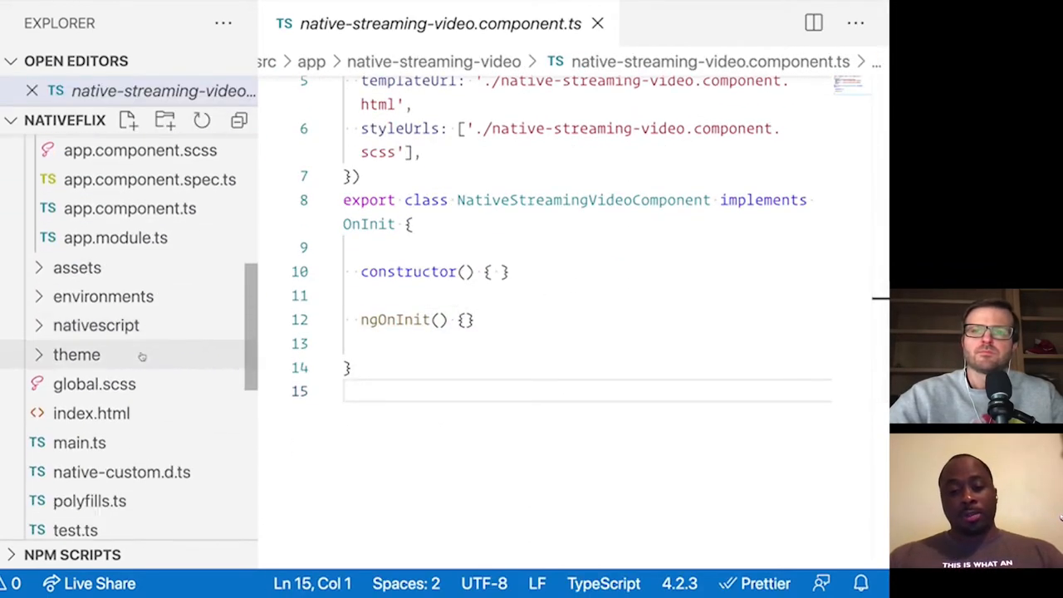
{"action": "left_click", "coordinate": [121, 472]}
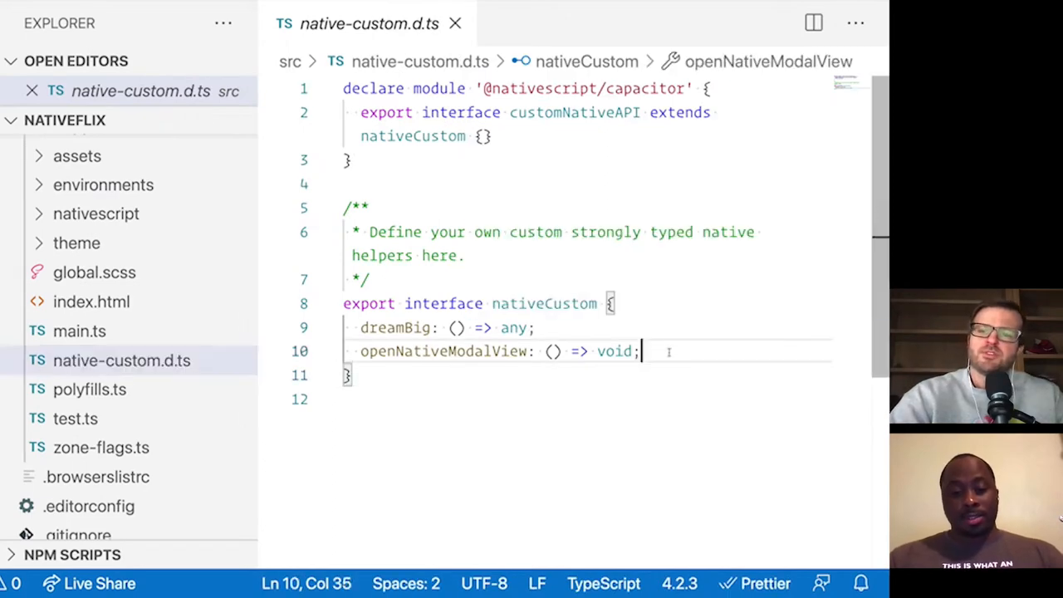
{"action": "type", "text": "createVideoPlayer(): void;"}
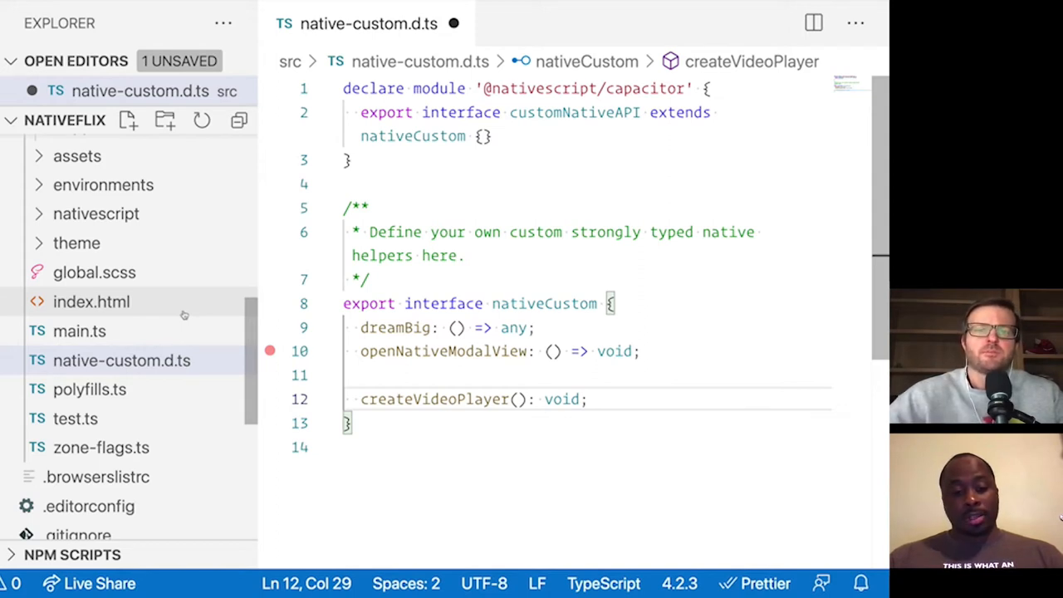
Add import './streaming-video'; to nativescript/index.ts
{"action": "left_click", "coordinate": [96, 212]}
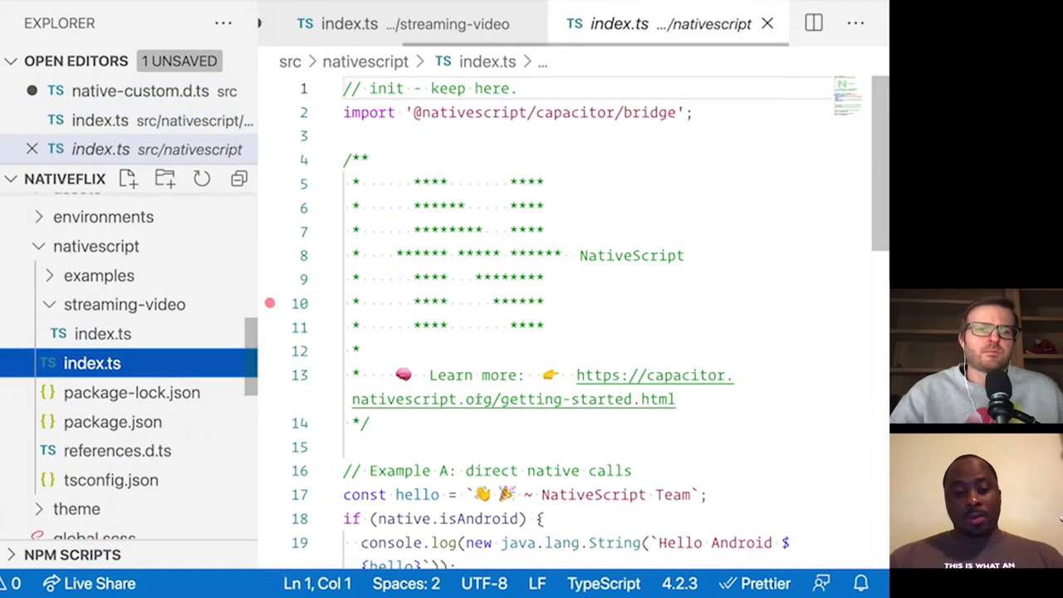
{"action": "scroll", "scroll_direction": "down", "scroll_amount": 3}
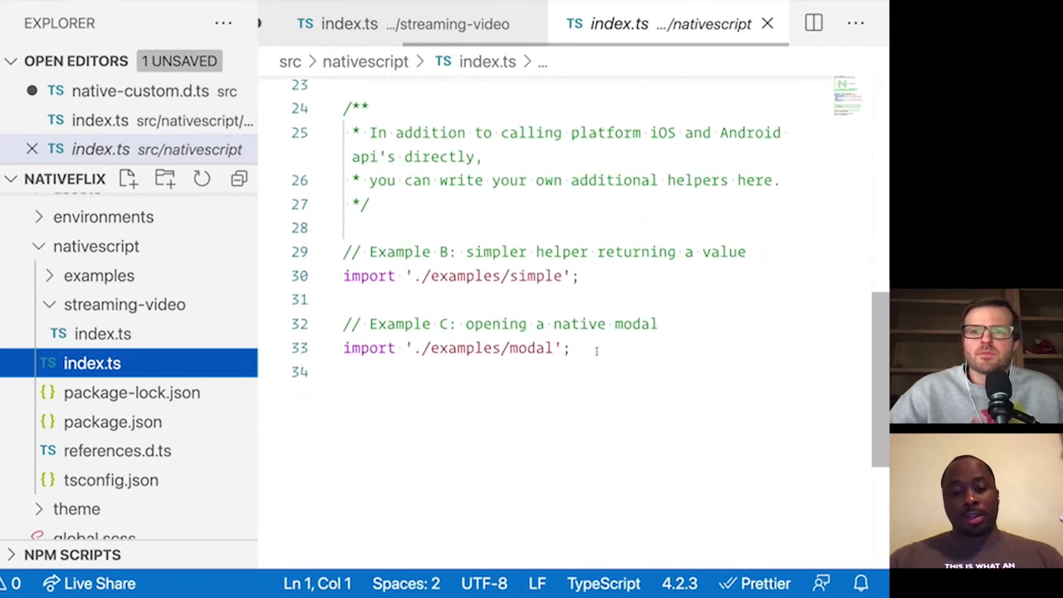
{"action": "type", "text": "import"}
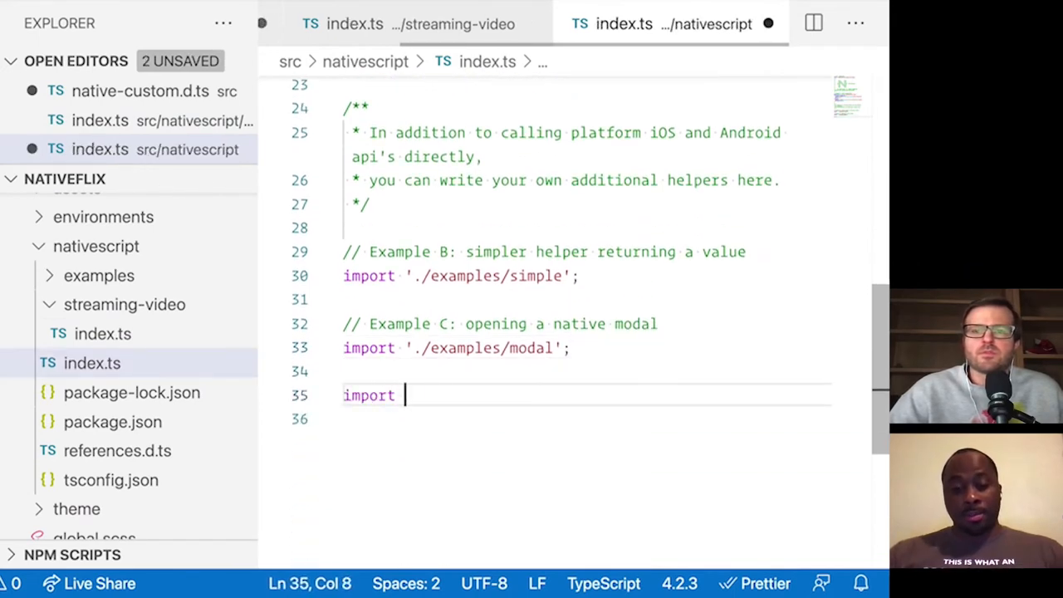
{"action": "type", "text": "'./streaming'"}
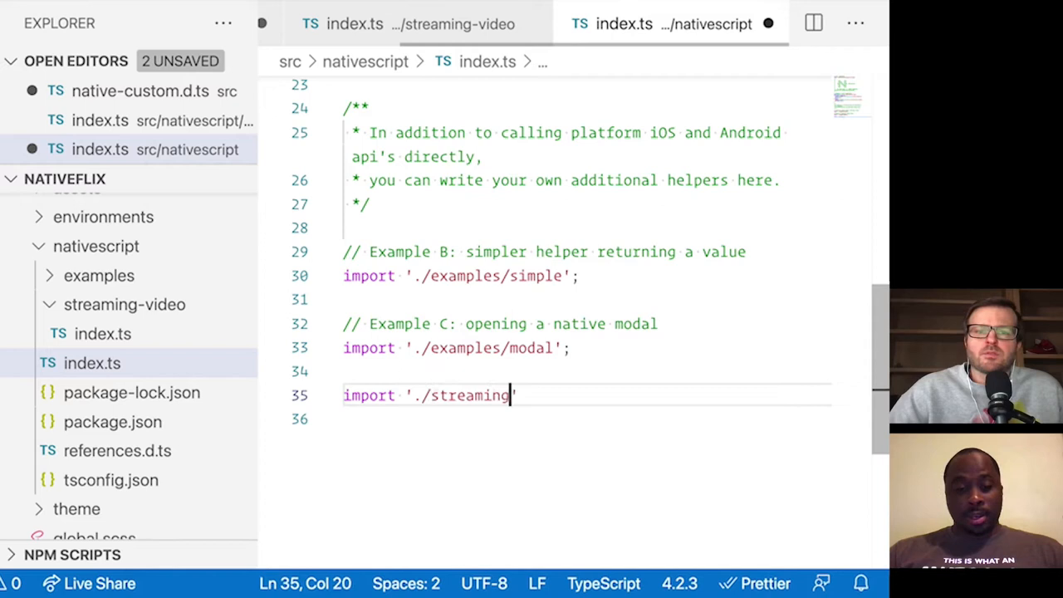
{"action": "type", "text": "-video';"}
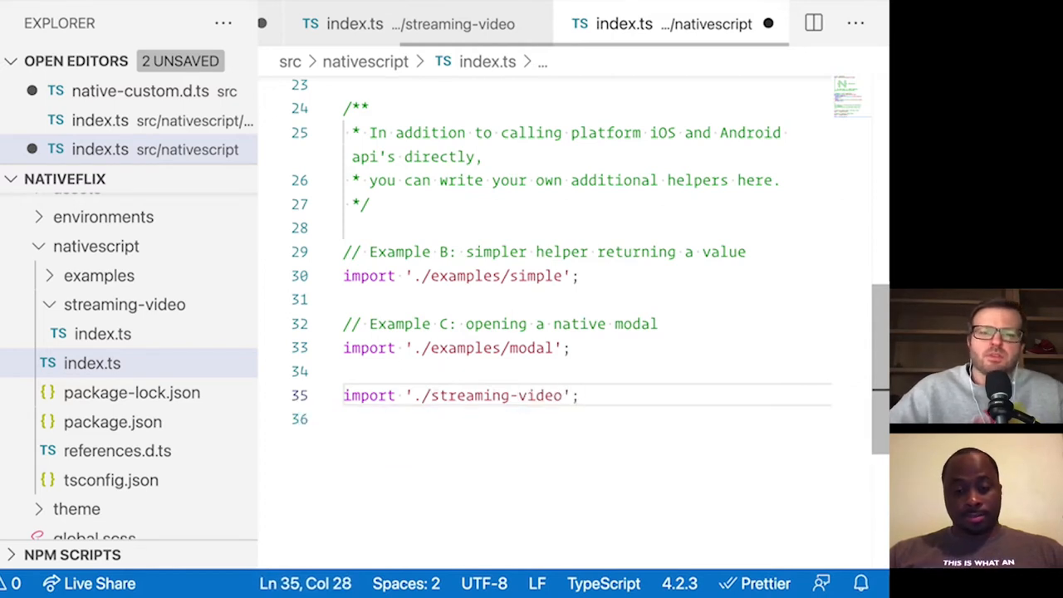
Begin native.createVideoPlayer = () => in streaming-video/index.ts
{"action": "left_click", "coordinate": [103, 332]}
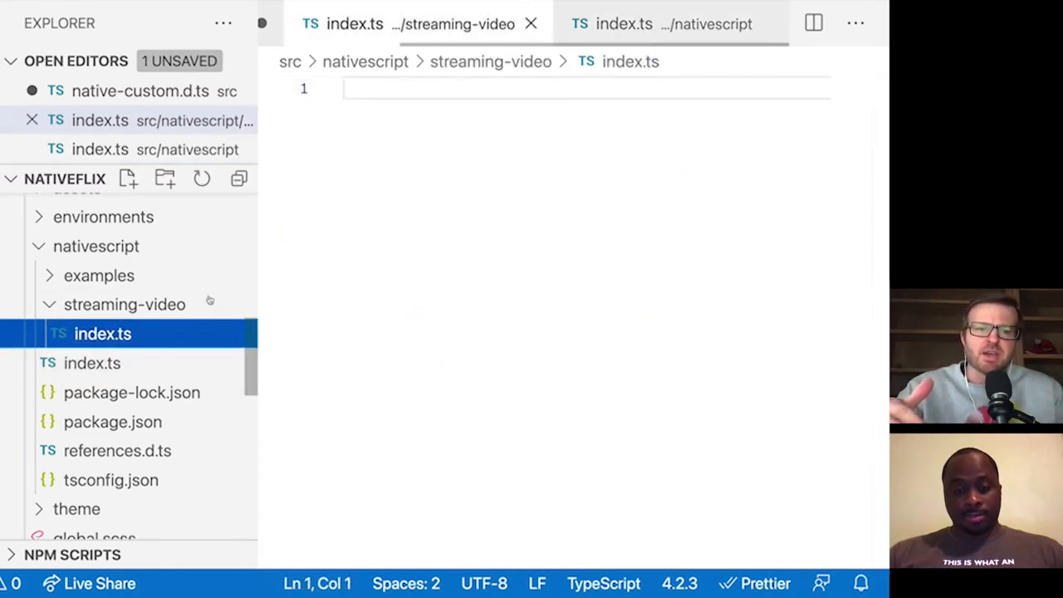
{"action": "type", "text": "native"}
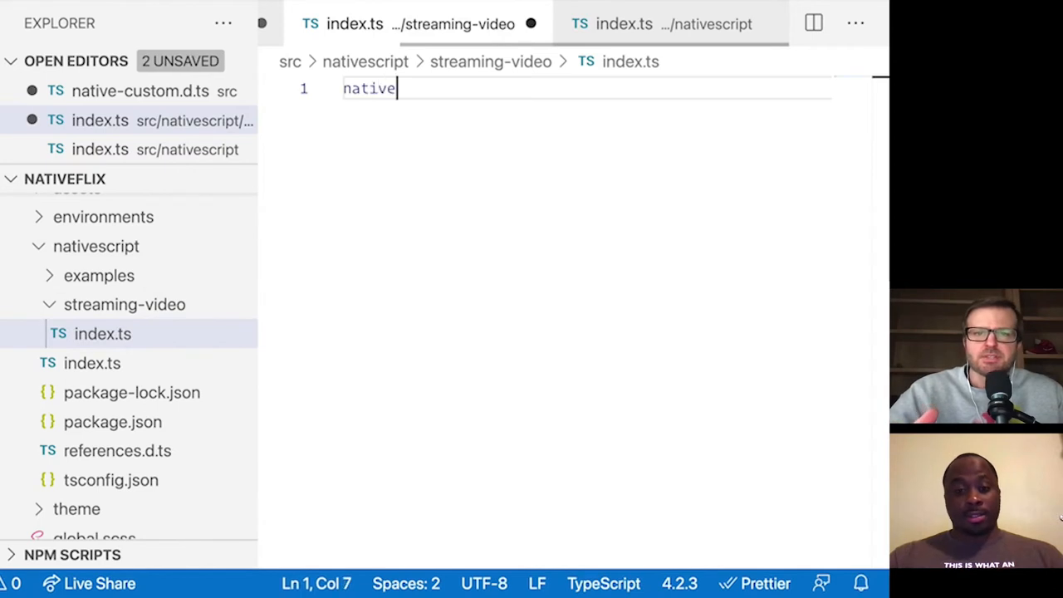
{"action": "type", "text": ".create"}
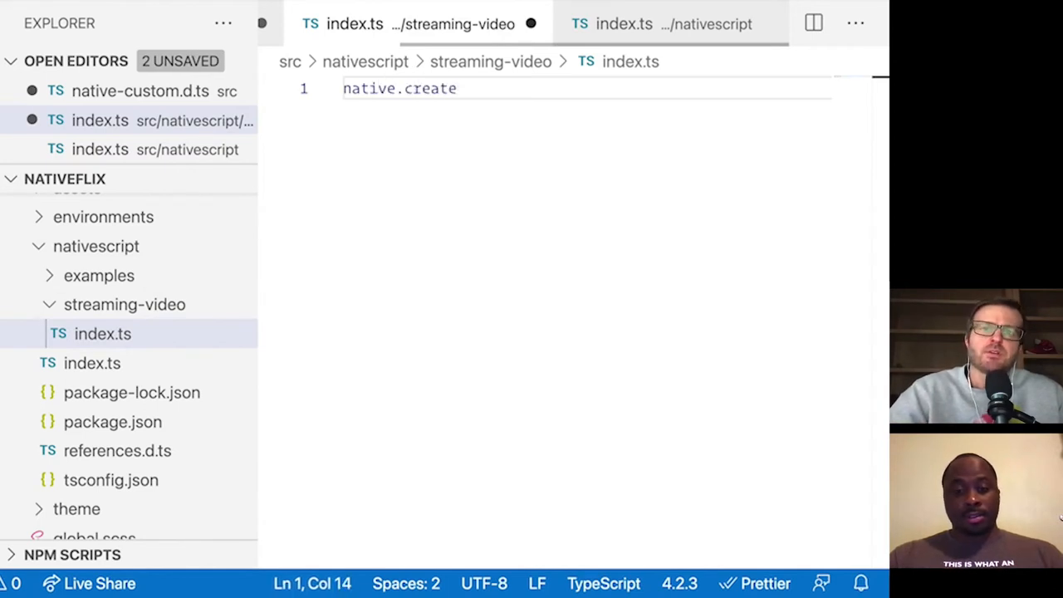
{"action": "type", "text": "VideoPlayer = () =>"}
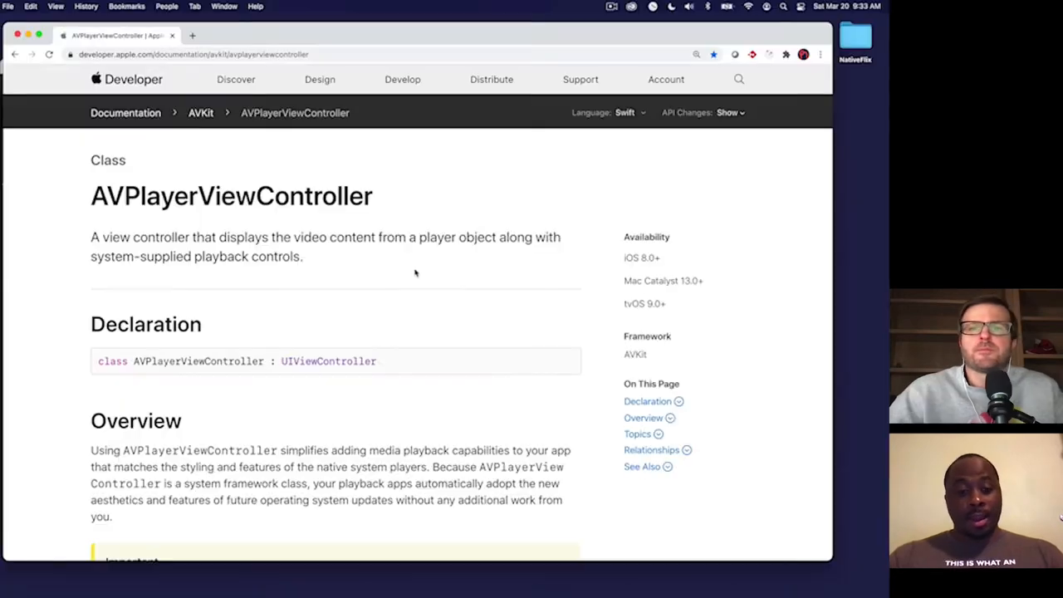
Scroll through the AVPlayerViewController Declaration and Overview on developer.apple.com
{"action": "scroll", "scroll_direction": "down", "scroll_amount": 3}
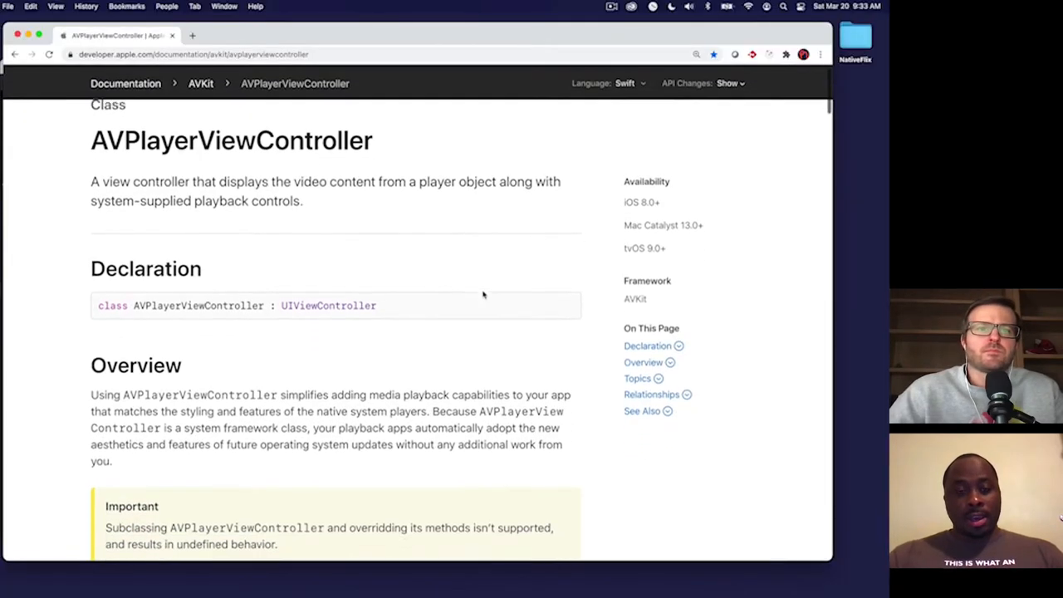
{"action": "scroll", "scroll_direction": "down", "scroll_amount": 3}
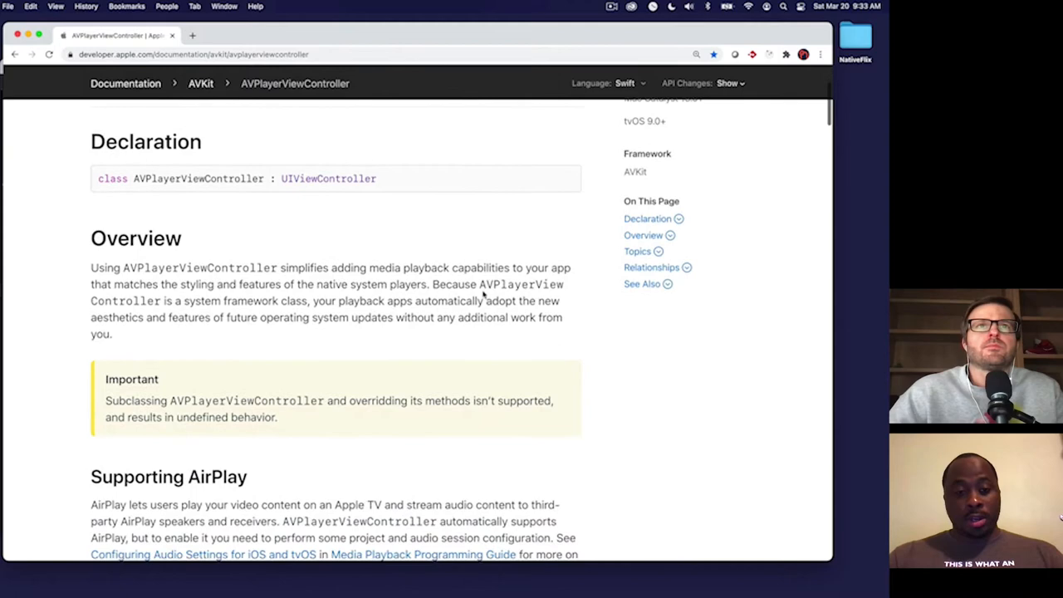
{"action": "scroll", "scroll_direction": "down", "scroll_amount": 3}
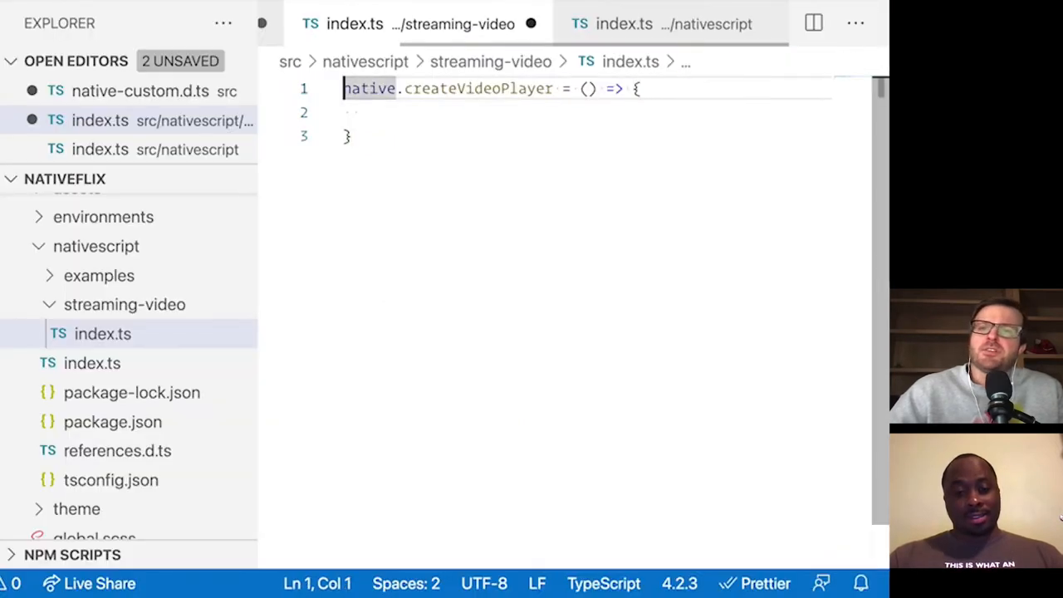
Declare let playerController and assign AVPlayerViewController.new() to it inside createVideoPlayer
{"action": "type", "text": "let playe"}
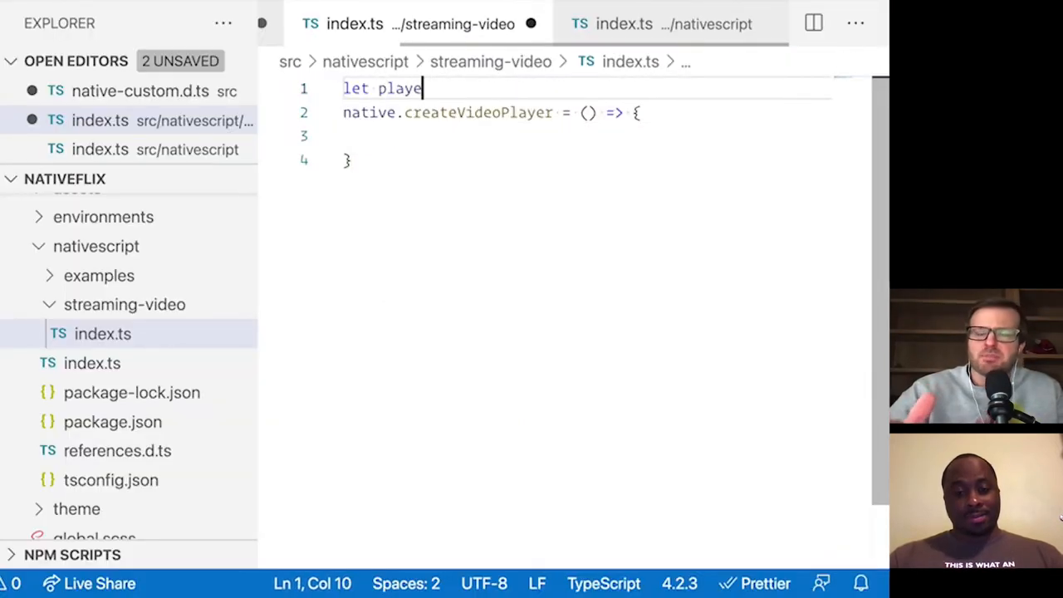
{"action": "type", "text": "rController;"}
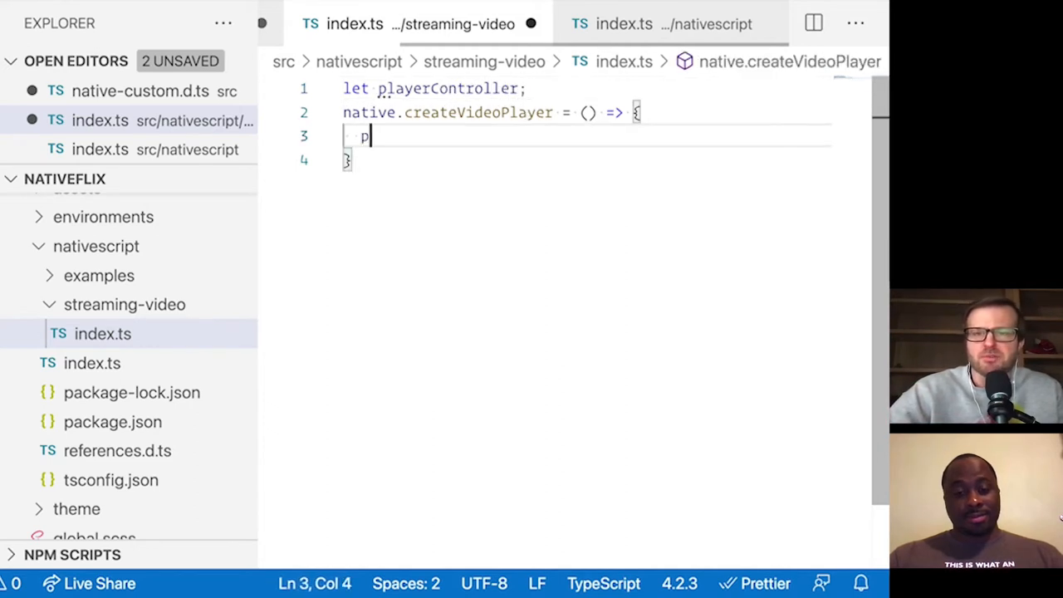
{"action": "type", "text": "layerController = AV"}
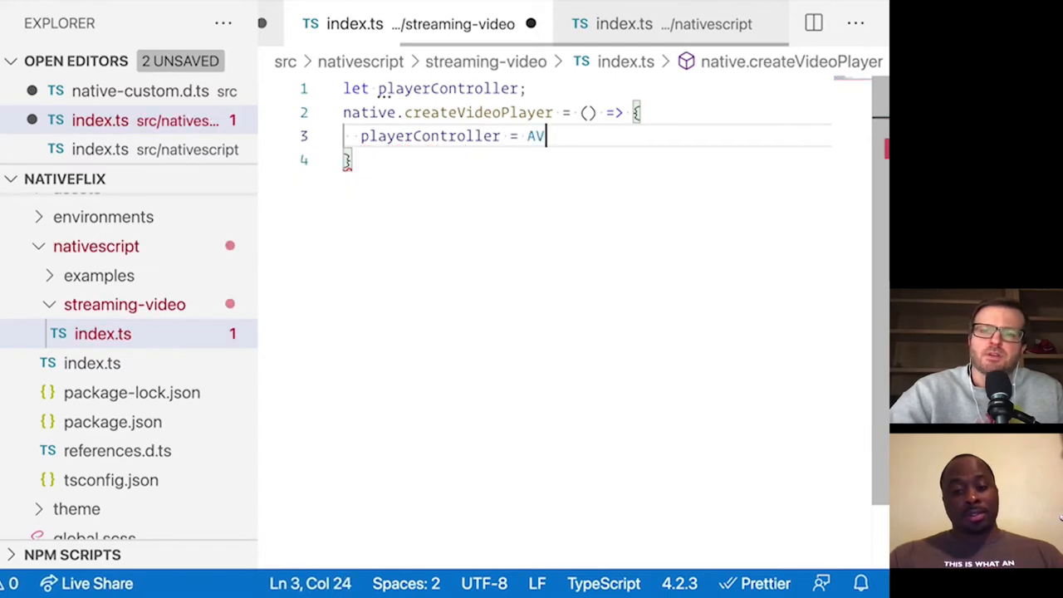
{"action": "type", "text": "PlayerViewController"}
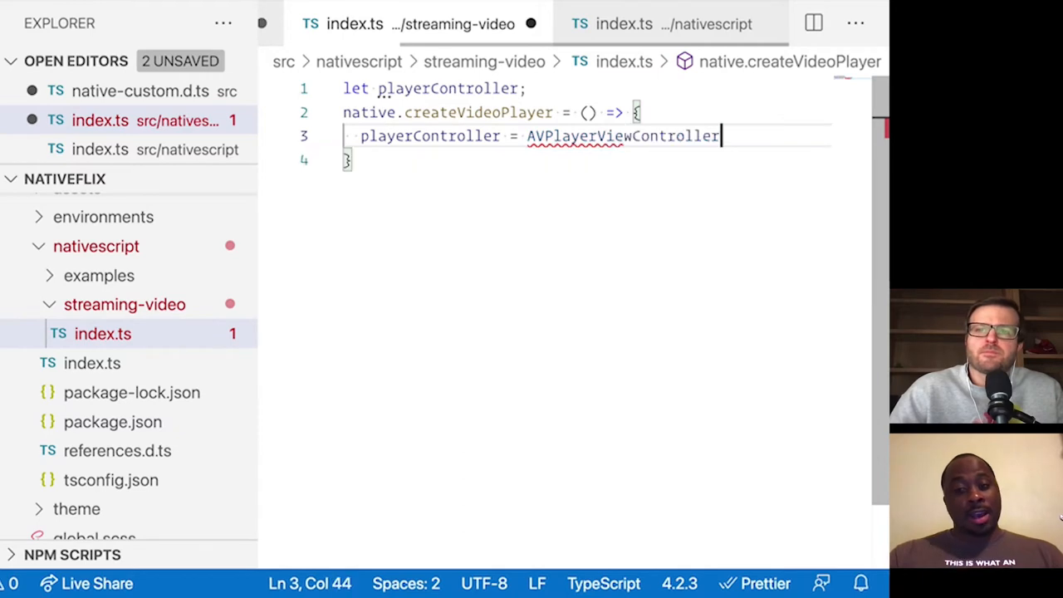
{"action": "type", "text": ".new()"}
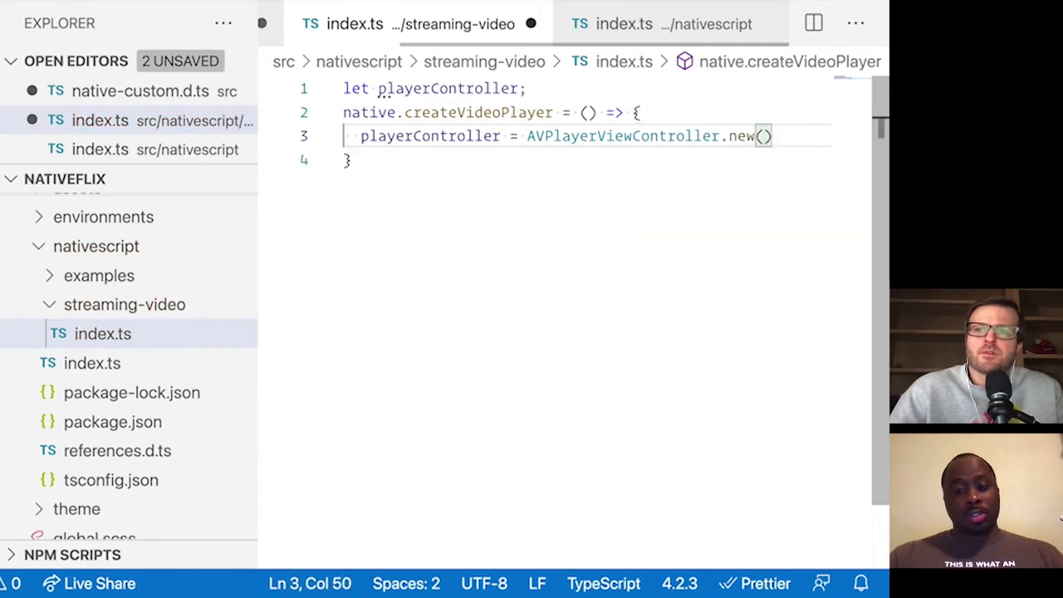
{"action": "type", "text": ";"}
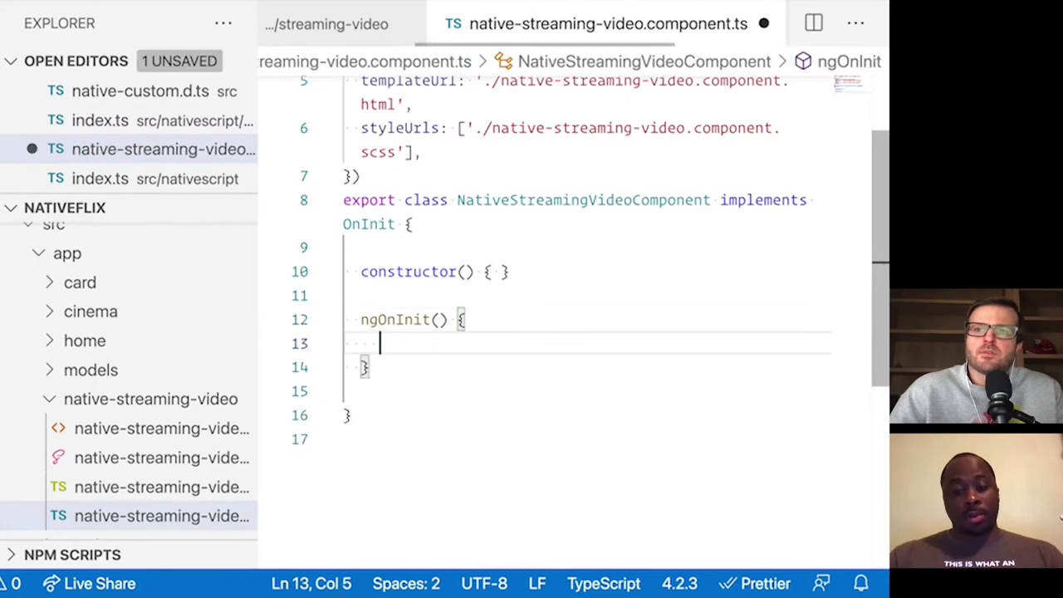
Call native.createVideoPlayer(); inside the component's ngOnInit
{"action": "type", "text": "native"}
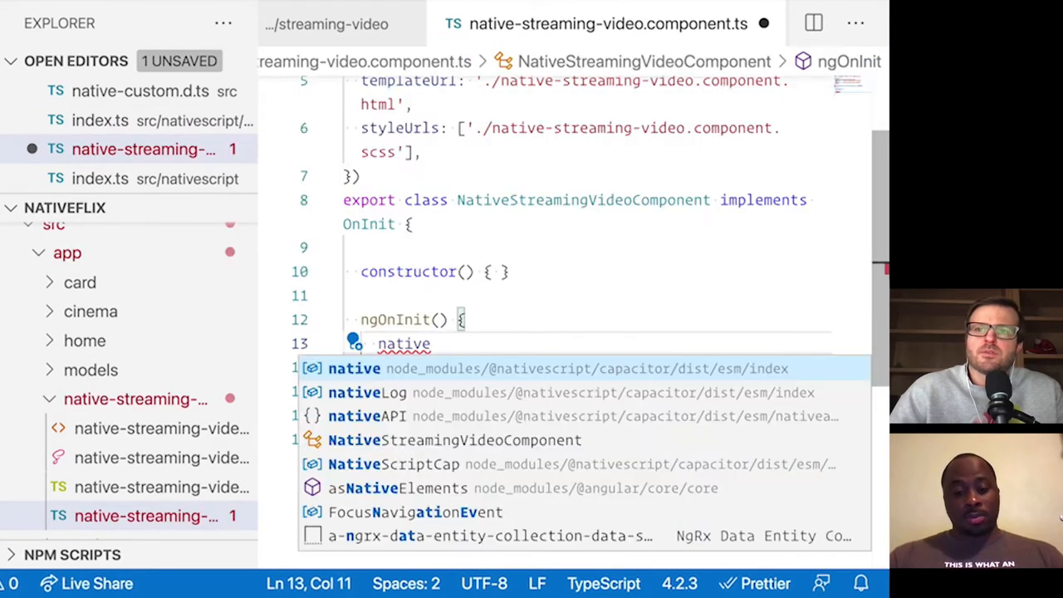
{"action": "type", "text": ".createVideoPlayer"}
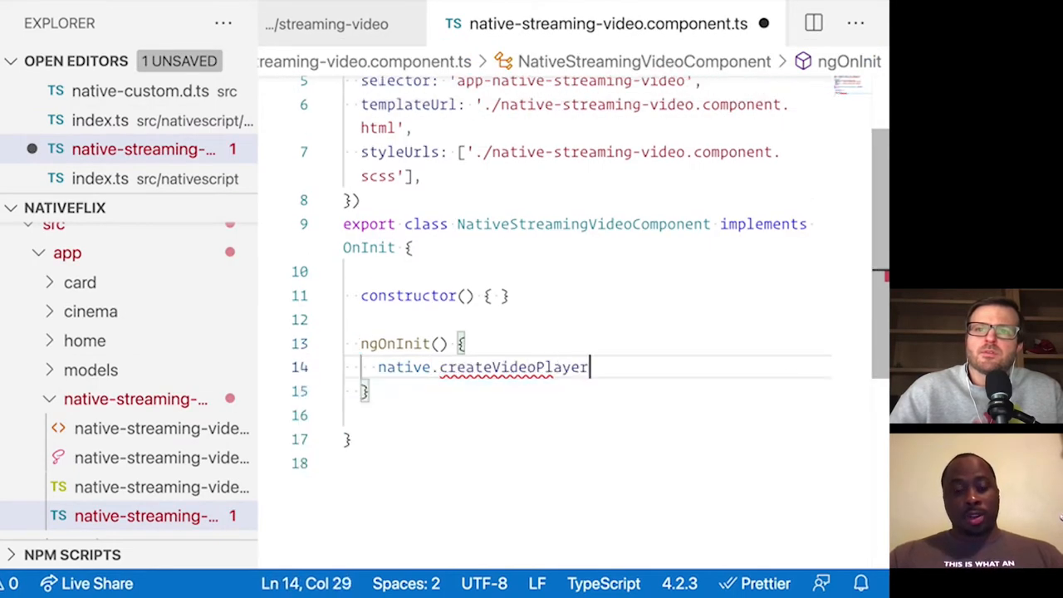
{"action": "type", "text": "();"}
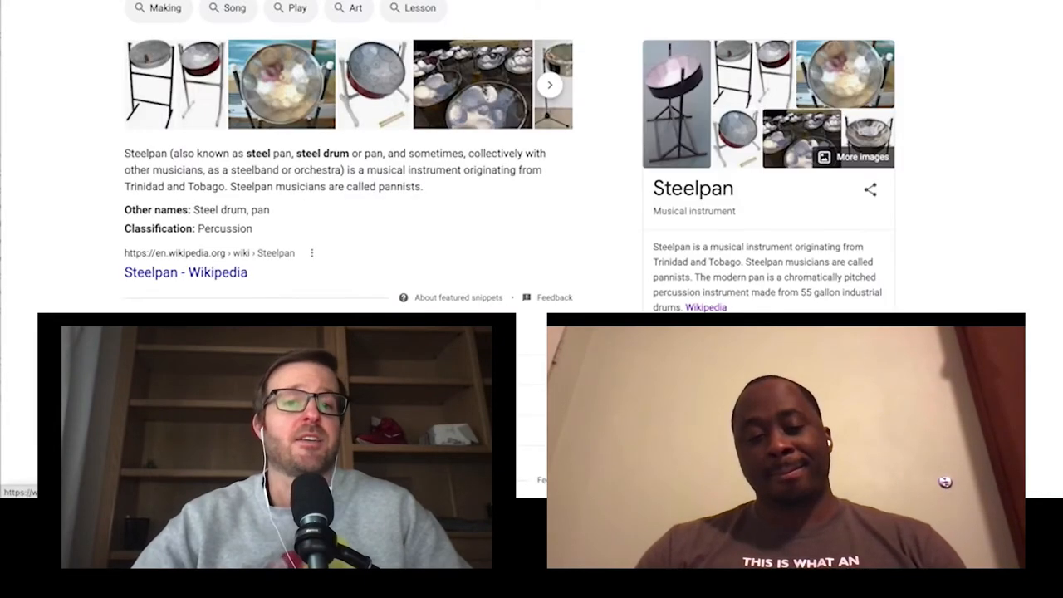
Bring up the Apple guide's Set Up the Audio Session code and select the setCategory line
{"action": "left_click", "coordinate": [186, 272]}
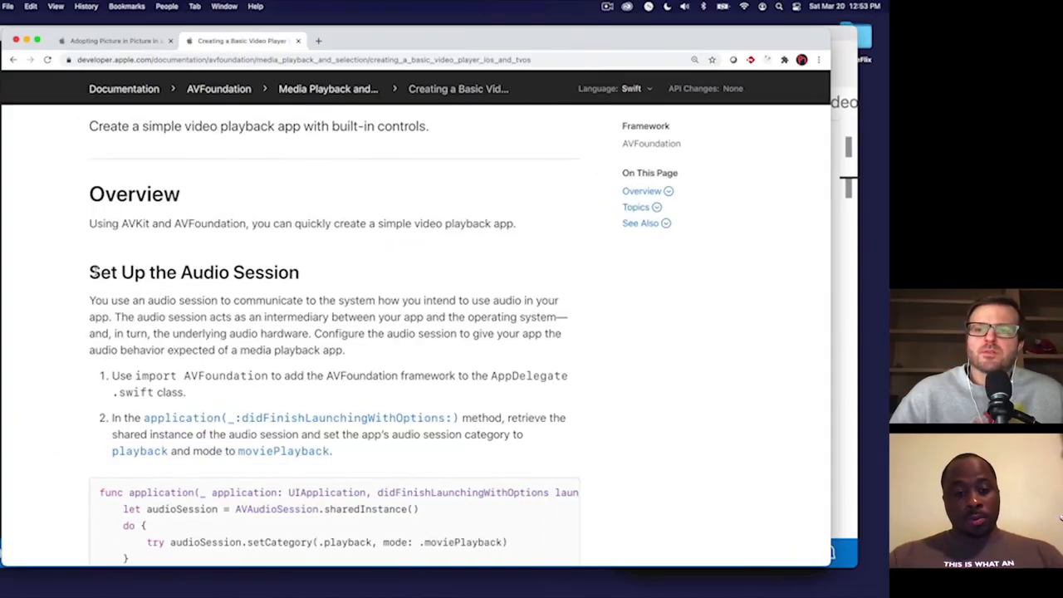
{"action": "scroll", "scroll_direction": "down", "scroll_amount": 3}
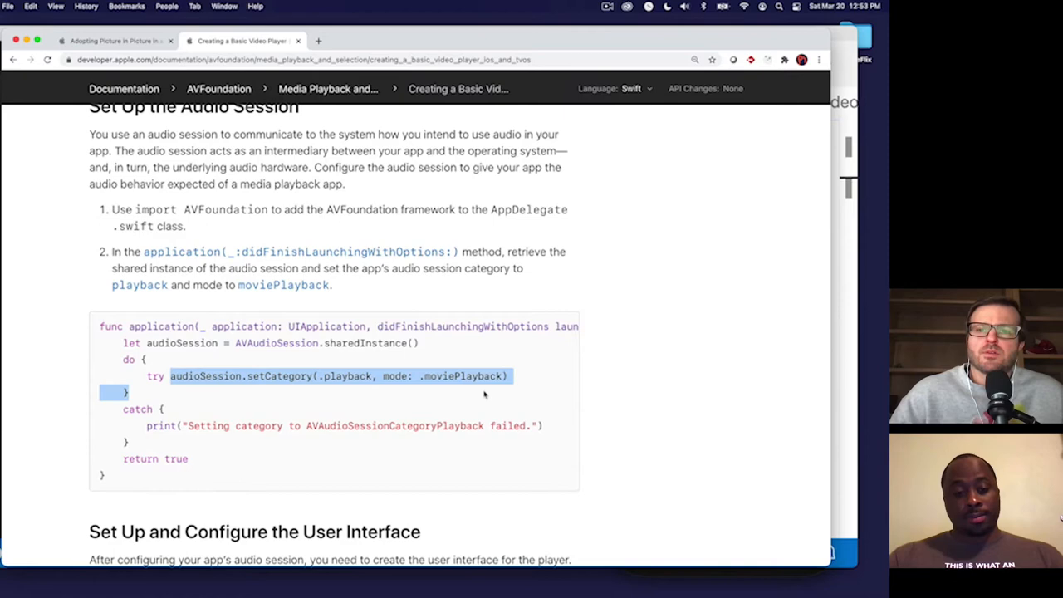
{"action": "left_click", "coordinate": [485, 395]}
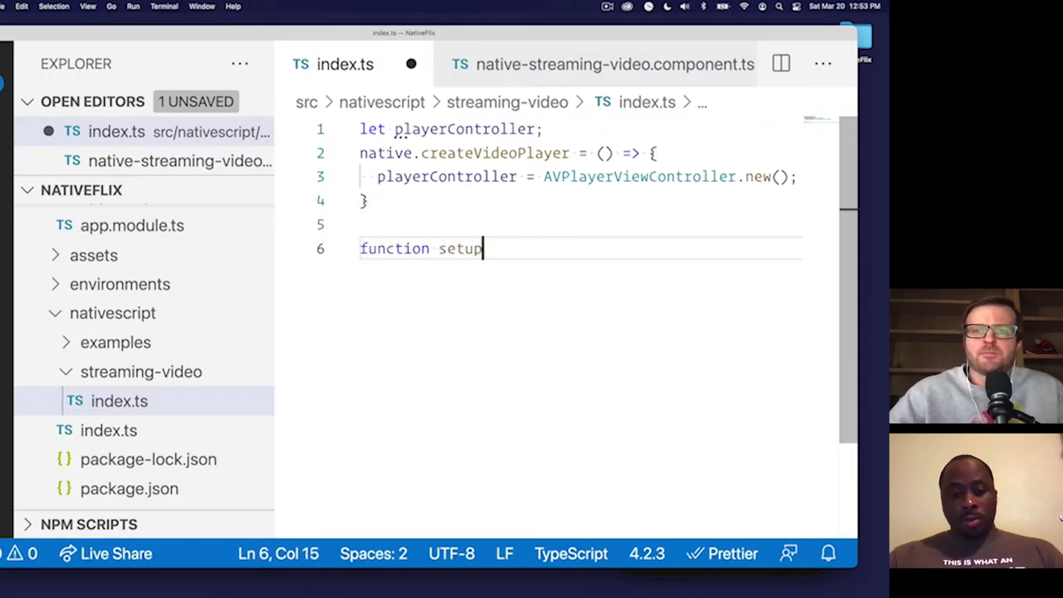
Write setupIOSAudioSession with a try block setting the playback category and activating, plus catch (err)
{"action": "type", "text": "IOSAudio"}
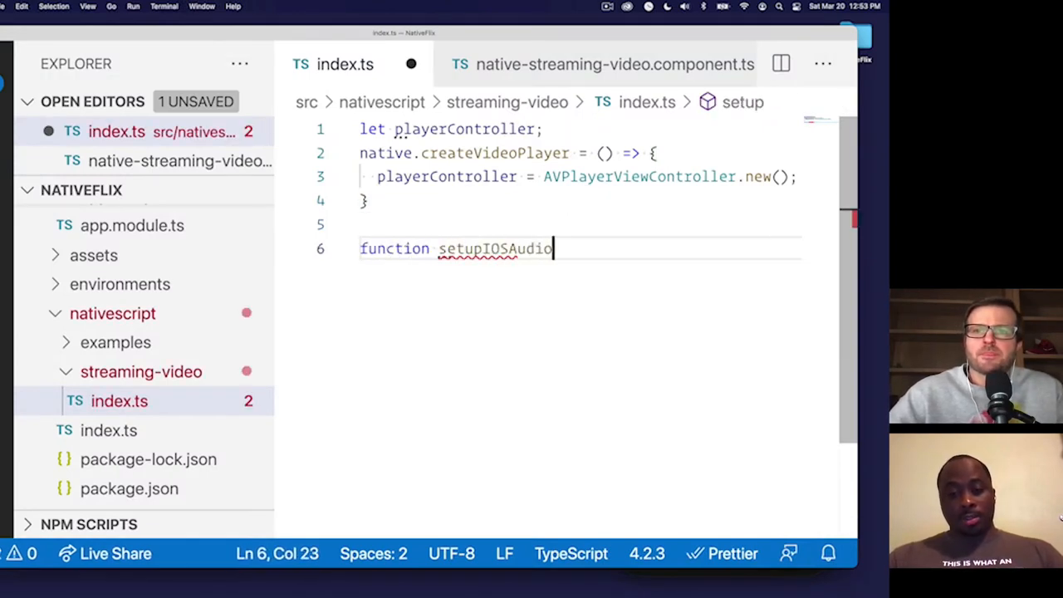
{"action": "type", "text": "Session() {"}
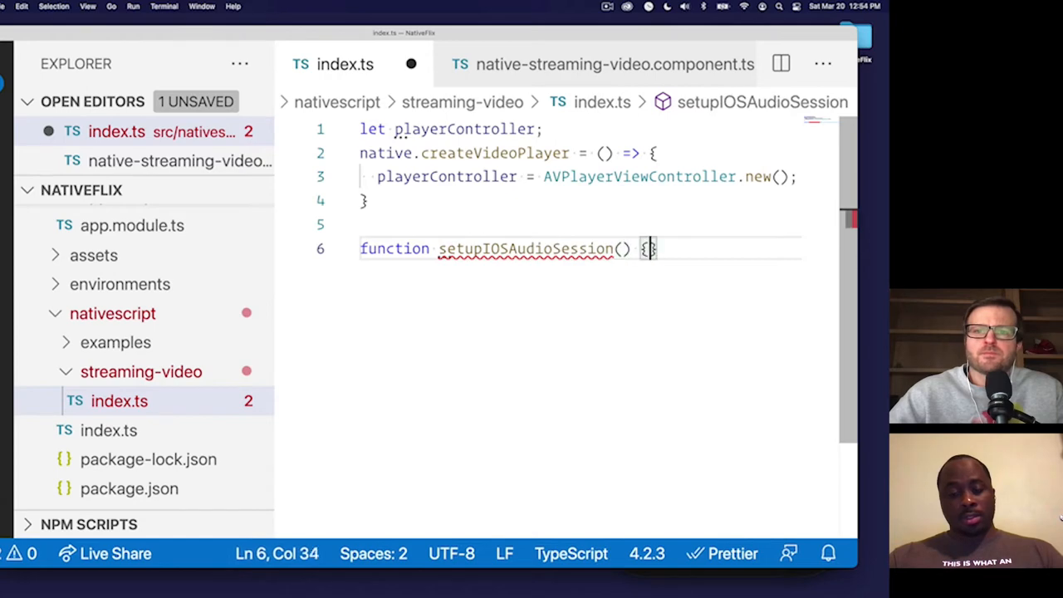
{"action": "type", "text": "try {"}
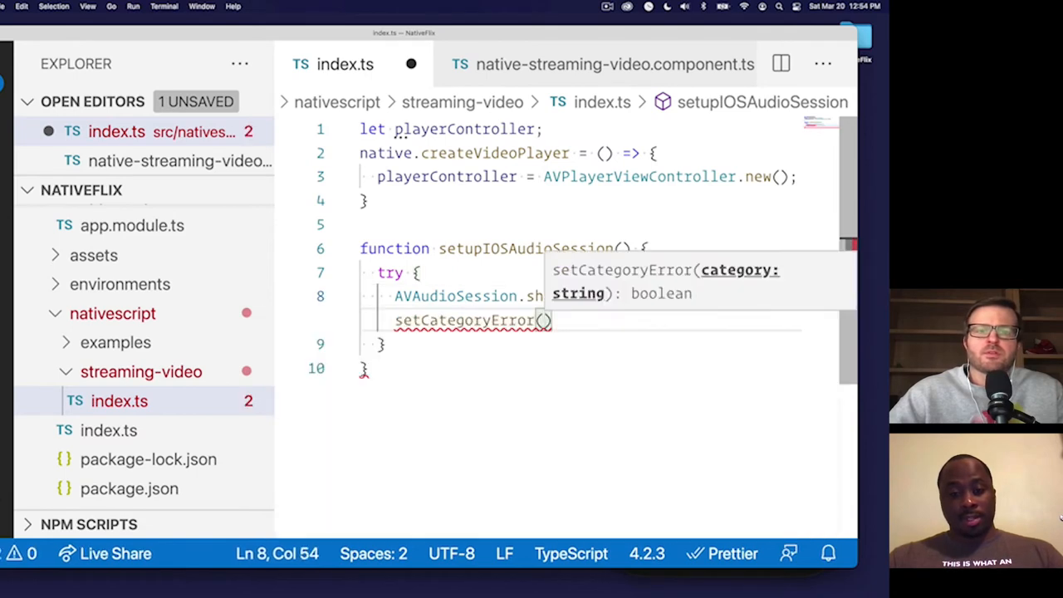
{"action": "left_click", "coordinate": [241, 40]}
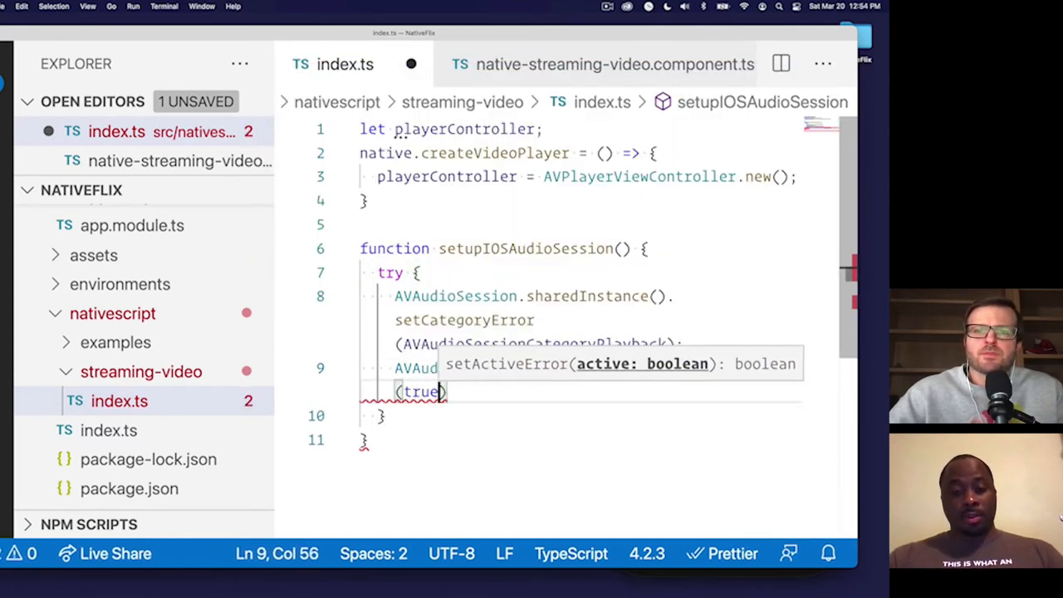
{"action": "type", "text": "ca"}
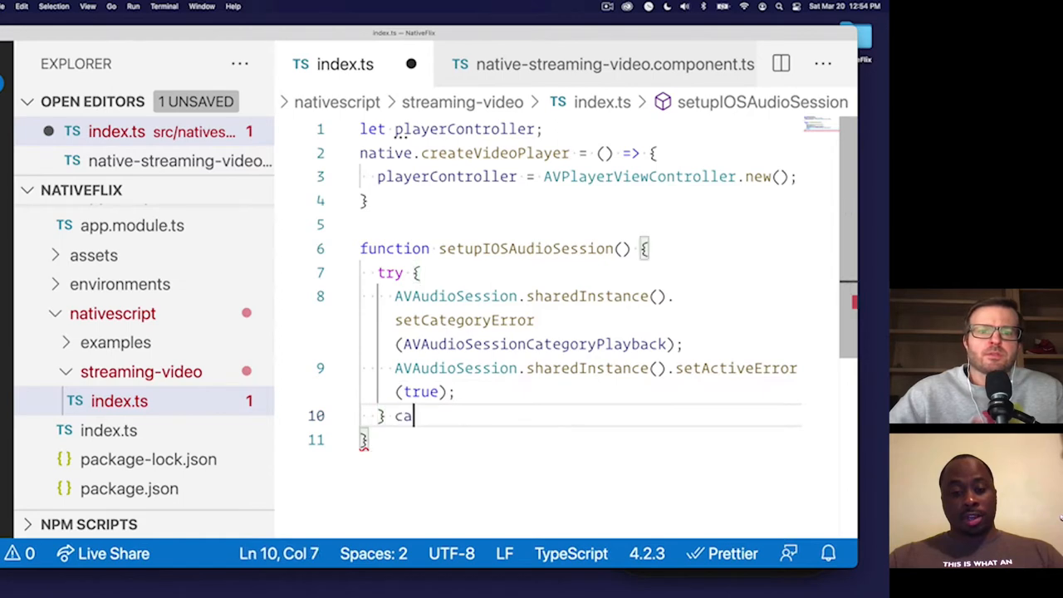
{"action": "type", "text": "tch (er"}
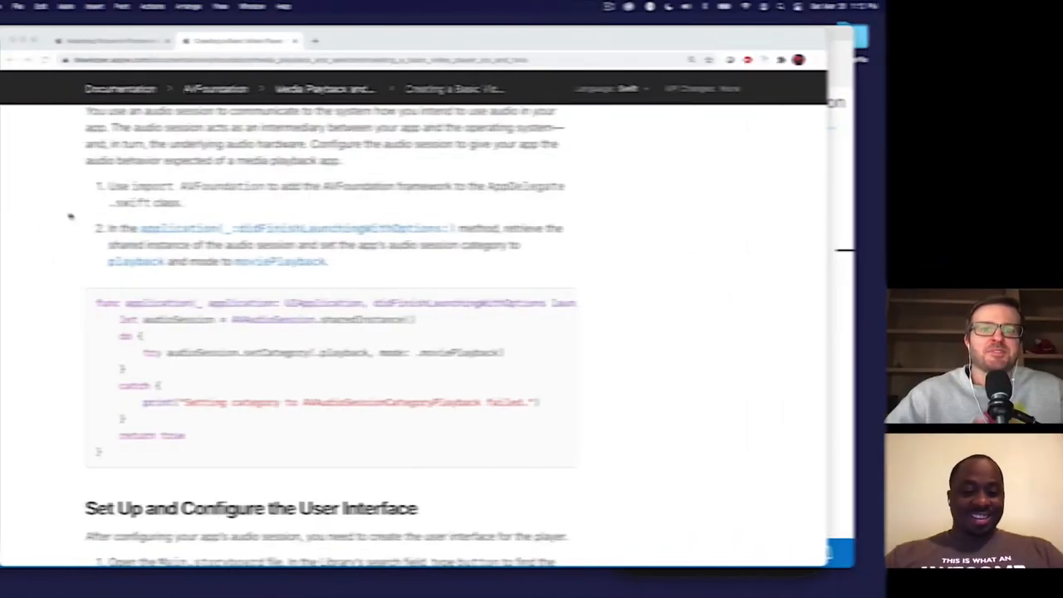
Scroll the Apple guide down to the Implement Playback Behavior section and its playVideo code
{"action": "scroll", "scroll_direction": "down", "scroll_amount": 3}
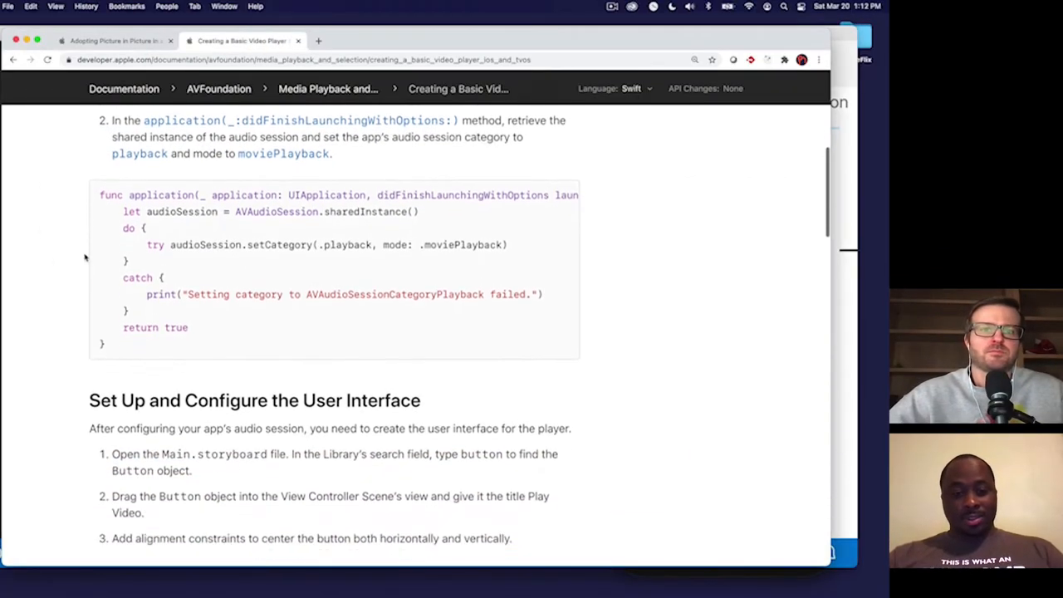
{"action": "scroll", "scroll_direction": "down", "scroll_amount": 3}
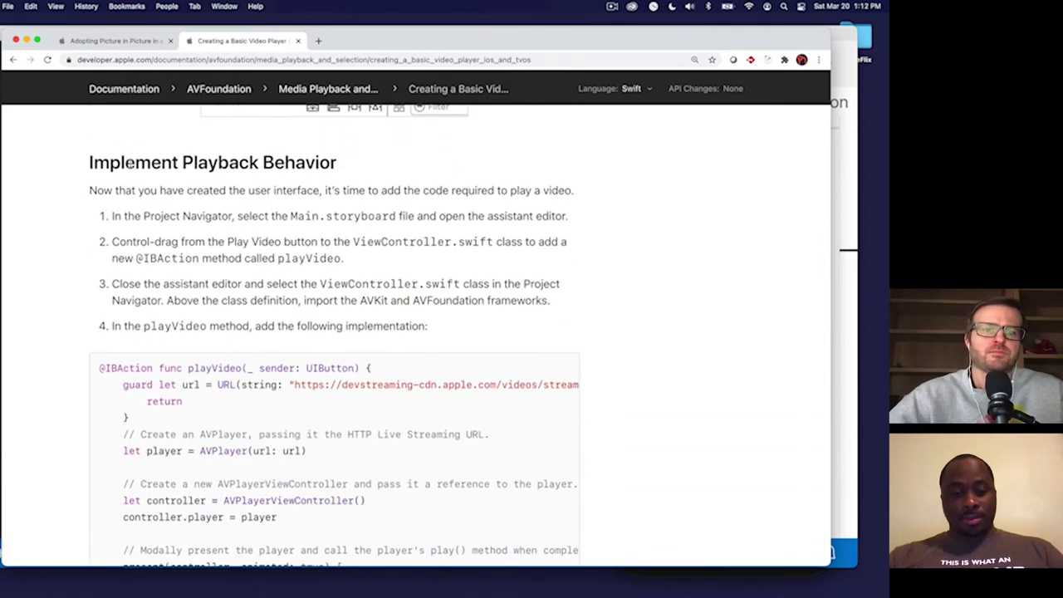
{"action": "scroll", "scroll_direction": "down", "scroll_amount": 3}
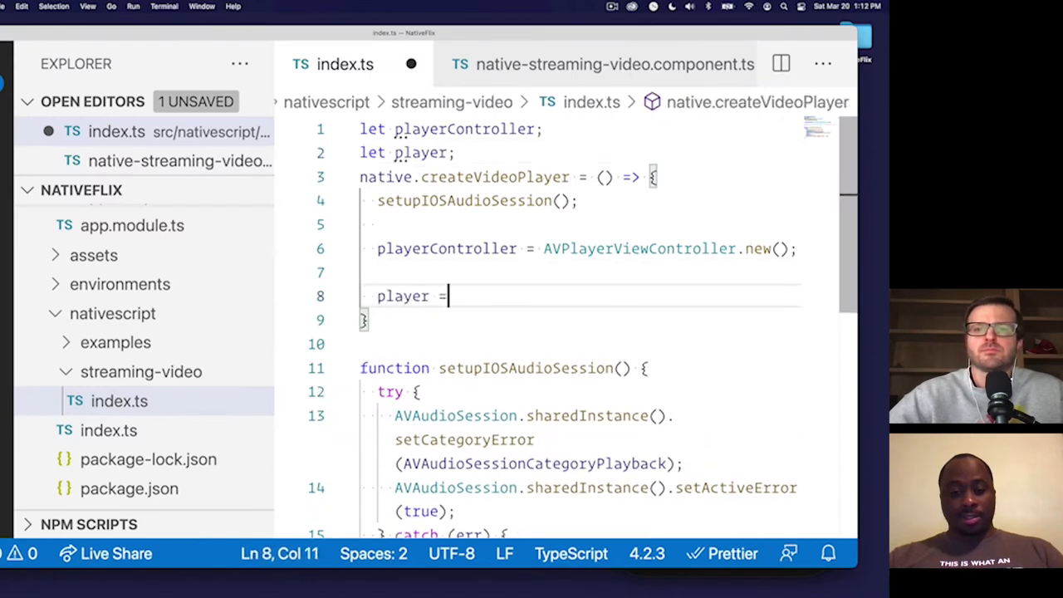
Assign player = AVPlayer.new(); and begin the playerController.player line
{"action": "type", "text": "AVPlayer.new()"}
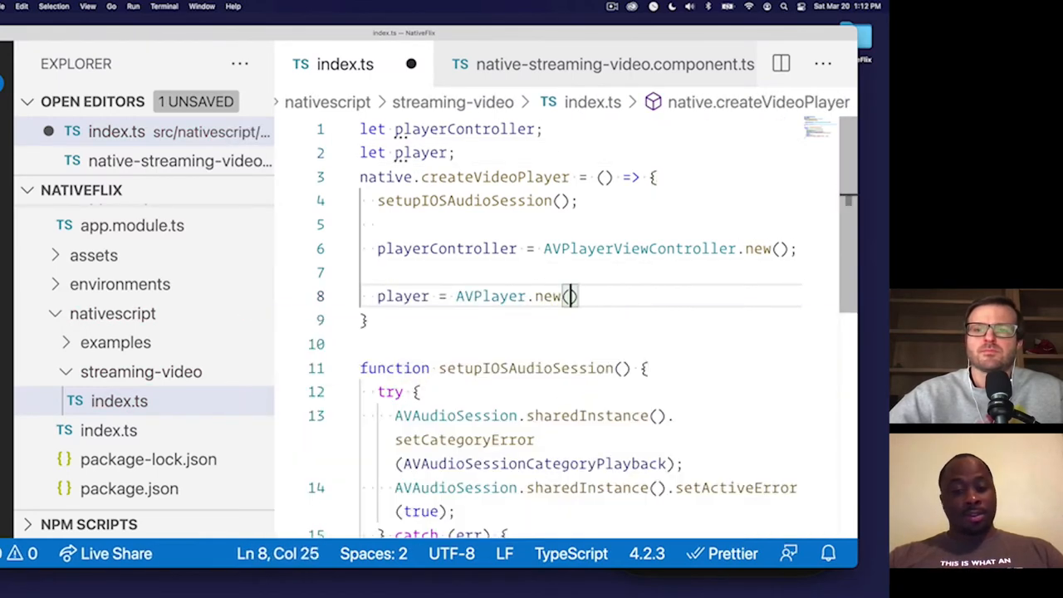
{"action": "type", "text": ";"}
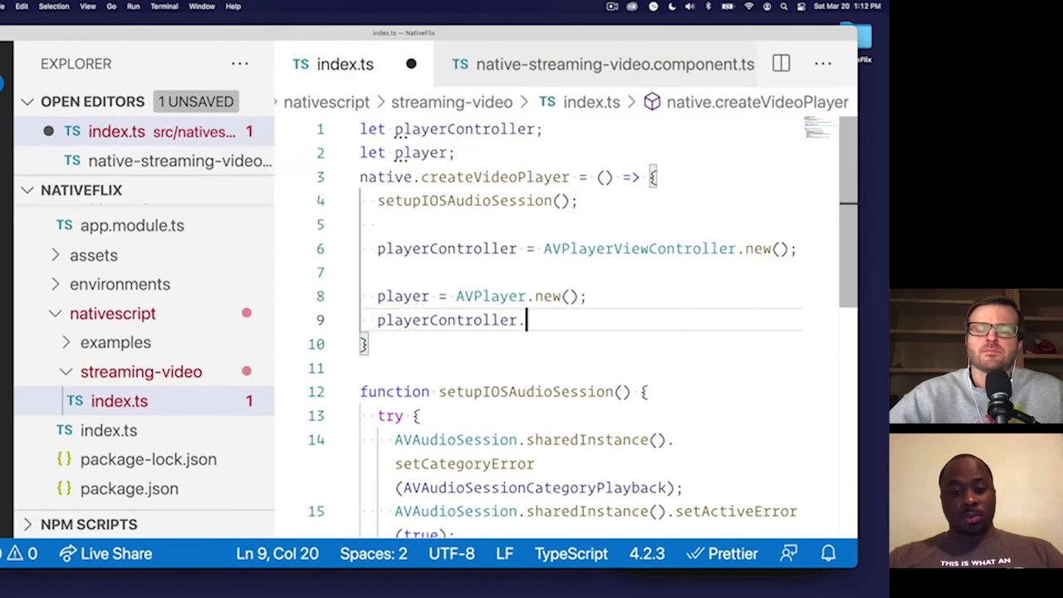
{"action": "type", "text": "play"}
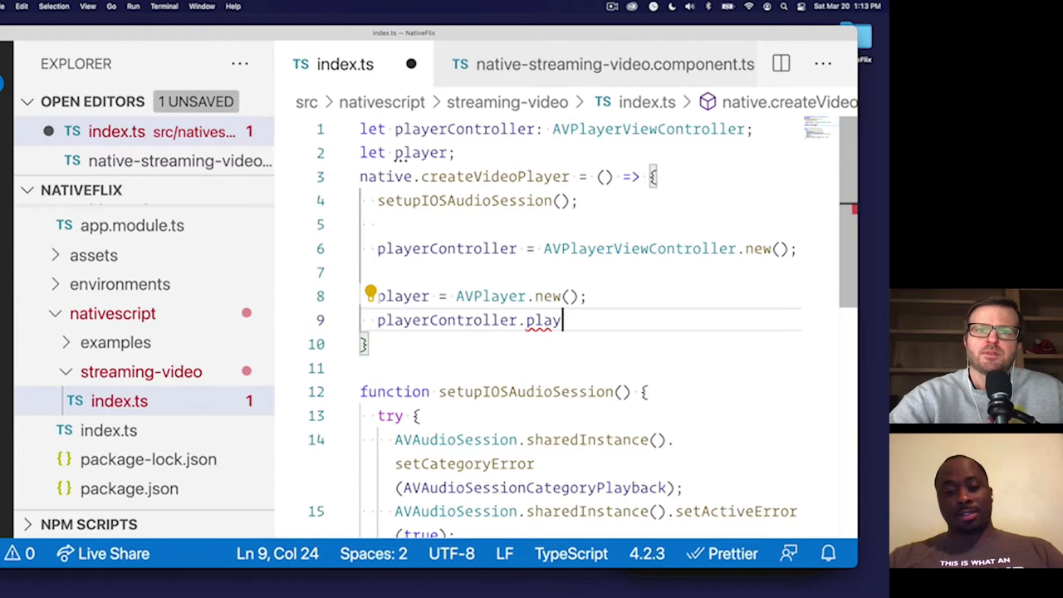
{"action": "type", "text": "er"}
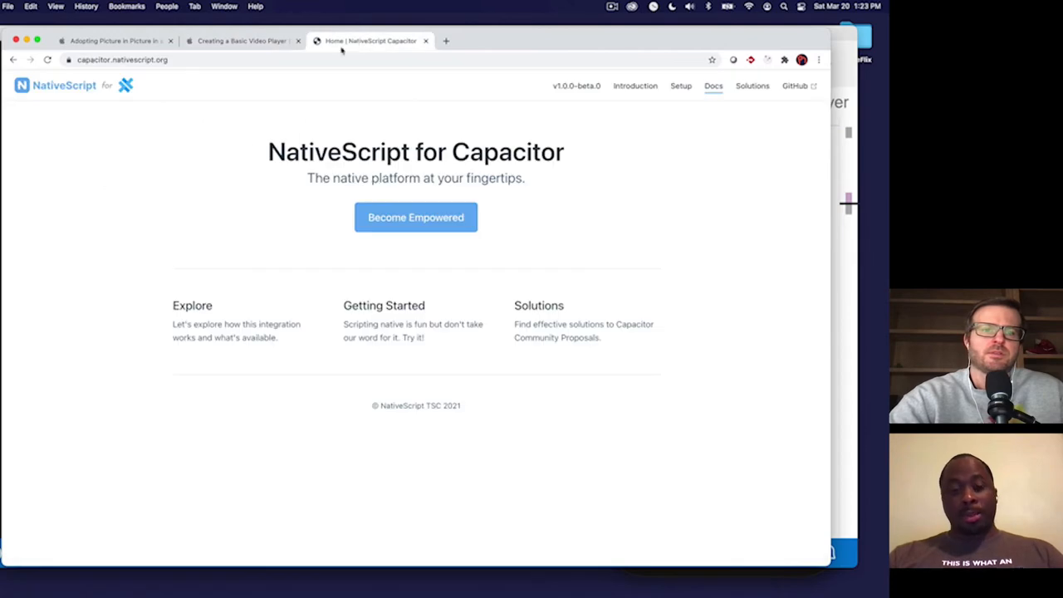
Read the Capacitor bridge docs' iosRootViewController description in Chrome
{"action": "left_click", "coordinate": [634, 87]}
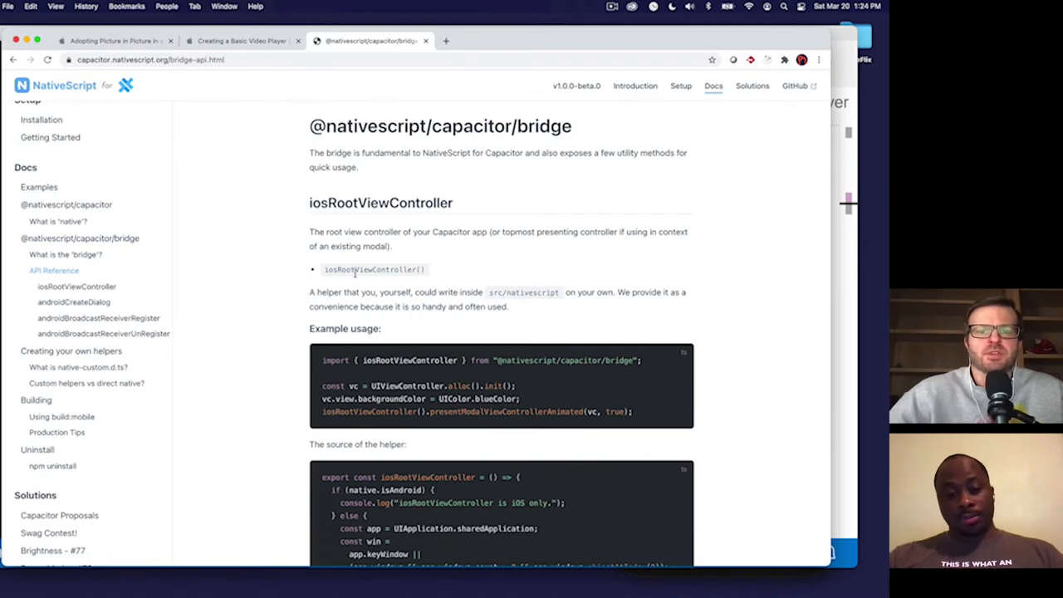
{"action": "left_click_drag", "start_coordinate": [309, 233], "coordinate": [425, 246]}
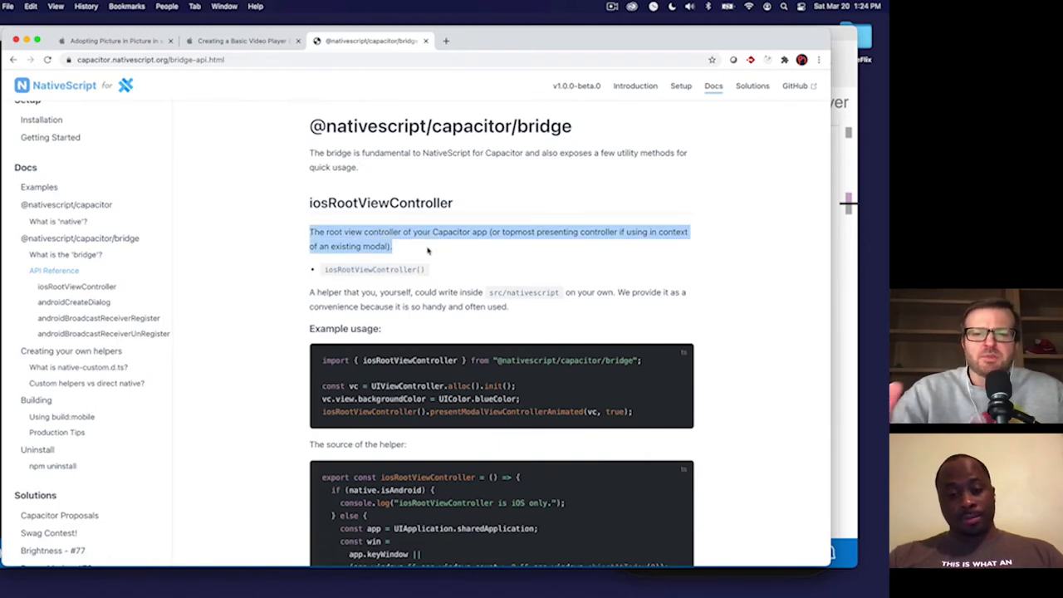
{"action": "left_click", "coordinate": [163, 299]}
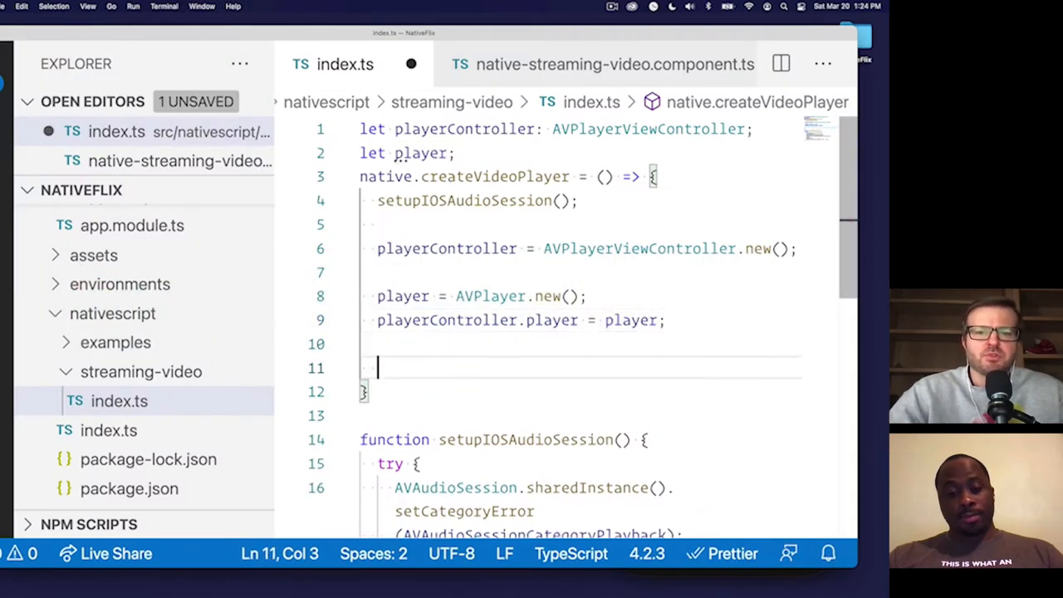
Import iosRootViewController and add the player controller as its child with its view as a subview
{"action": "type", "text": "iosRootViewController"}
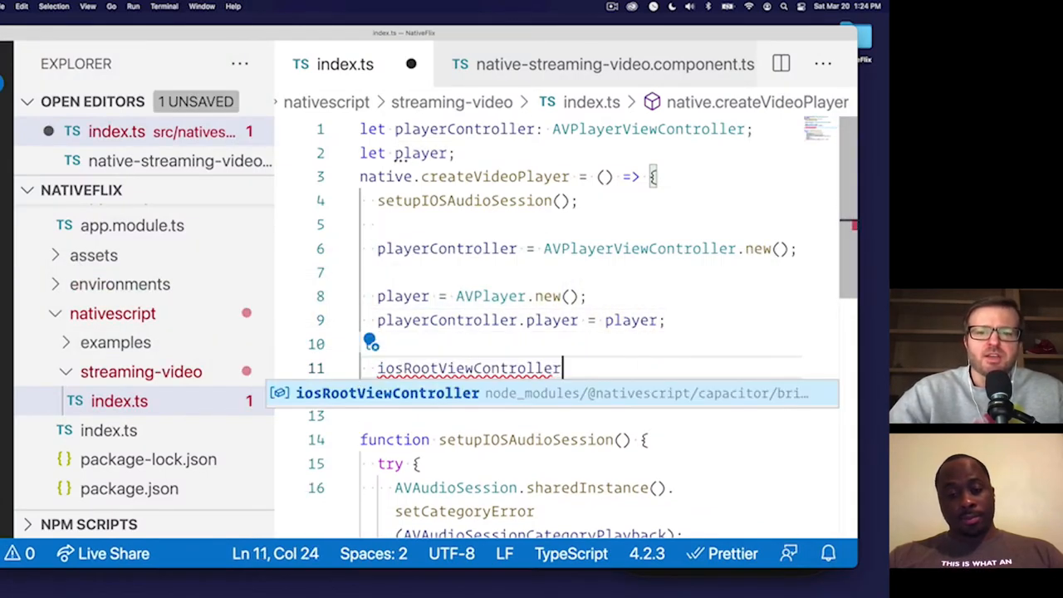
{"action": "key", "text": "Enter"}
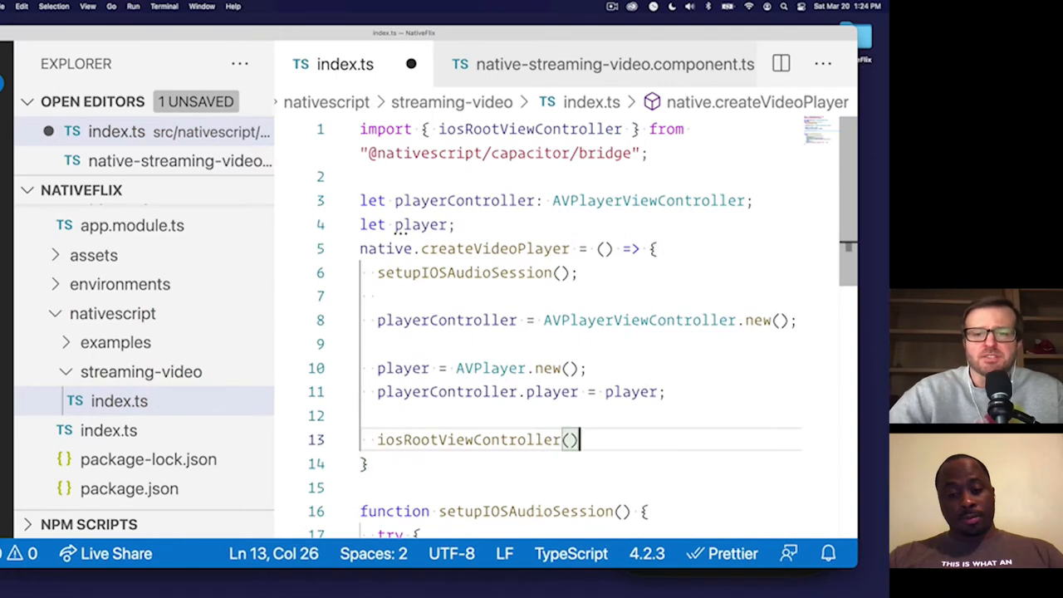
{"action": "type", "text": ".addChildViewController(playerController);"}
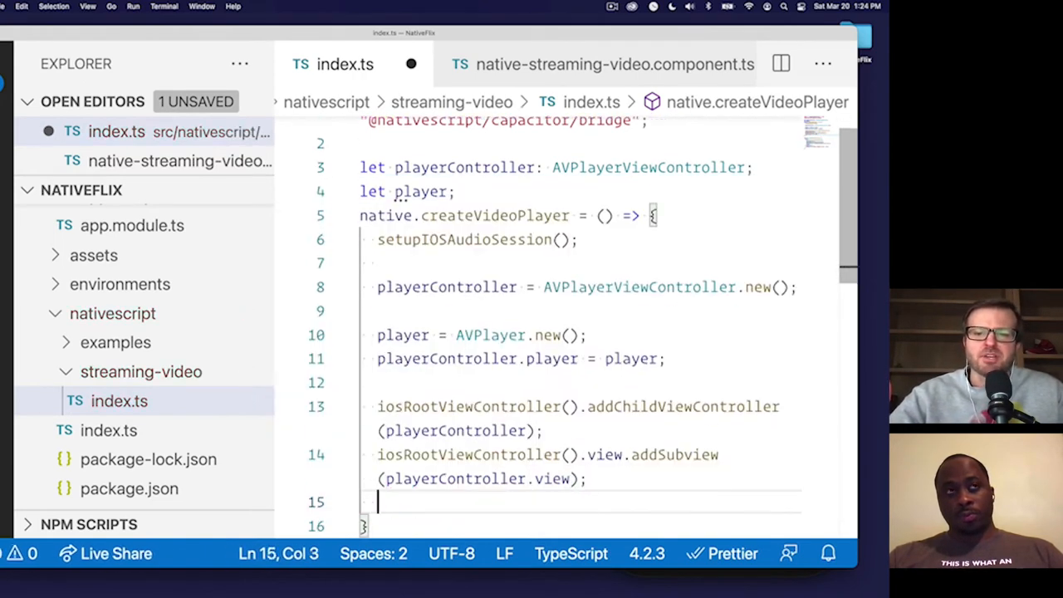
{"action": "type", "text": "playerController.didMoveToParentViewController(iosRootViewController());"}
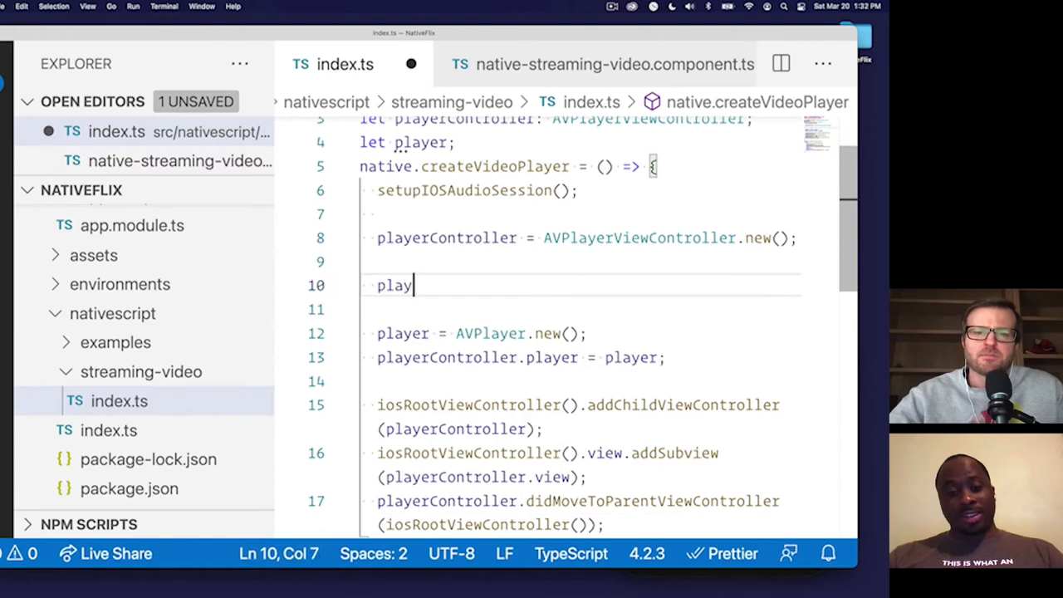
Start playerController.view.frame = CGRectMake(...) with screenSize from UIScreen.mainScreen.bounds and a width const
{"action": "type", "text": "erController"}
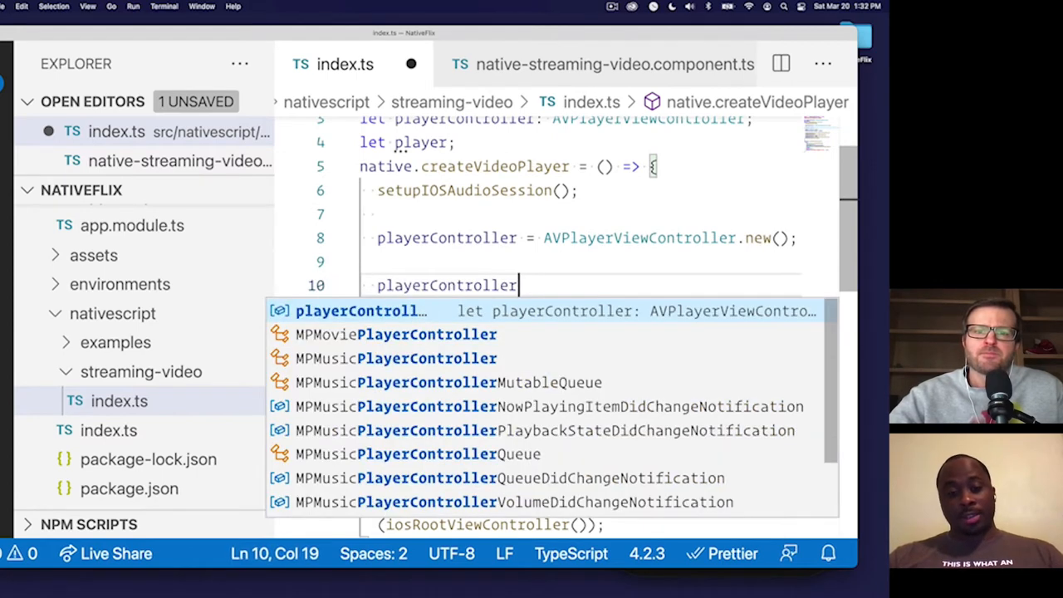
{"action": "type", "text": ".view.frame = C"}
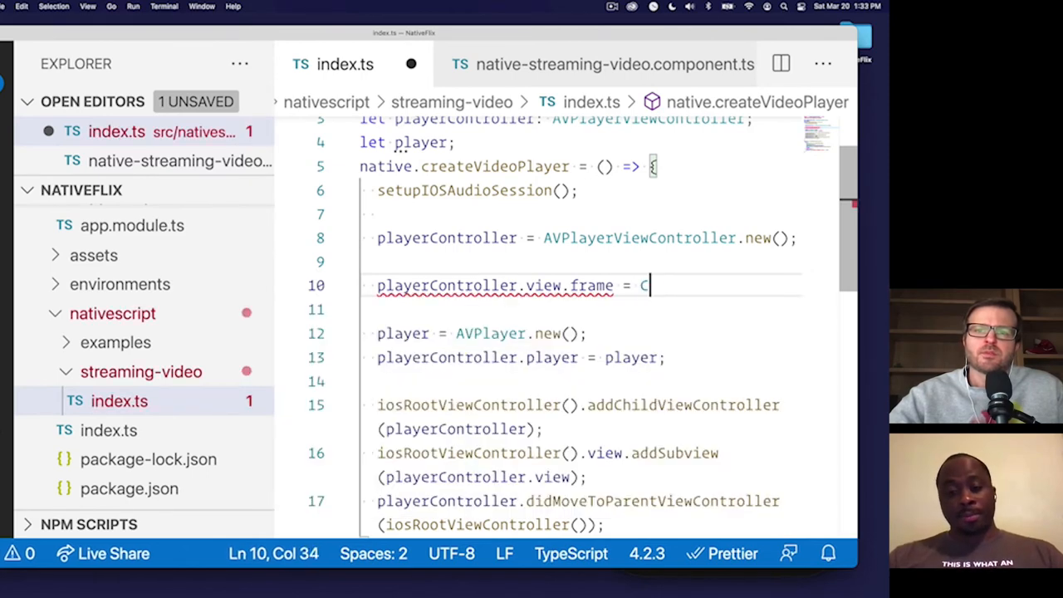
{"action": "type", "text": "GRectMake("}
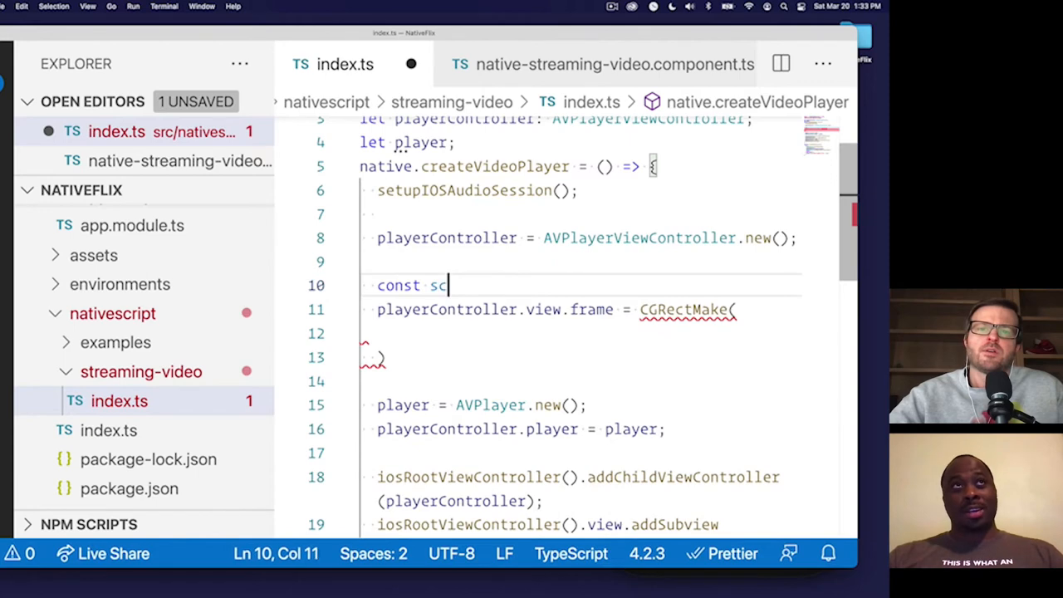
{"action": "type", "text": "reenSize ="}
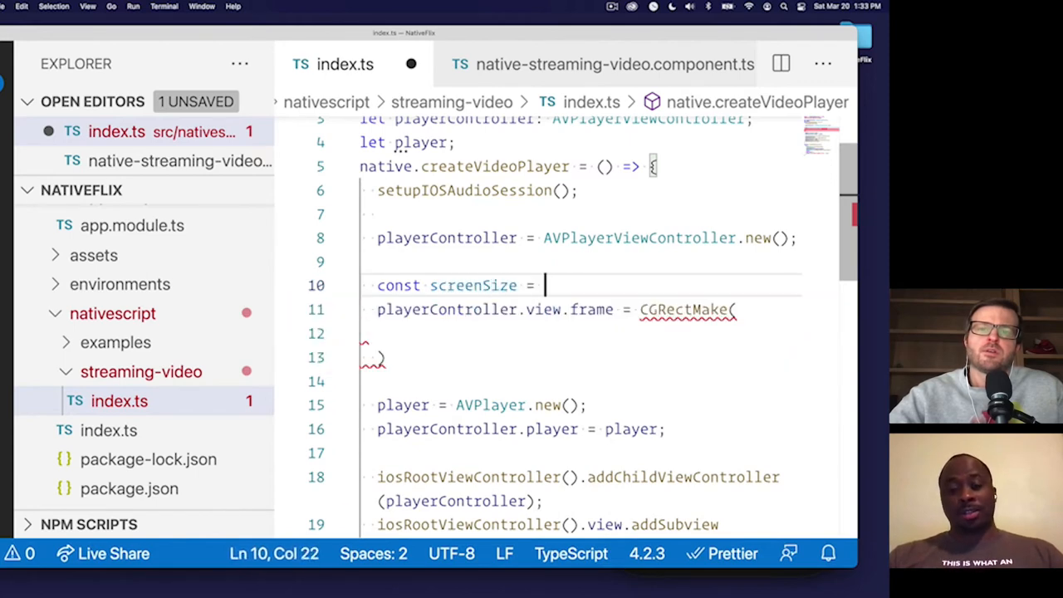
{"action": "type", "text": "UIScreen"}
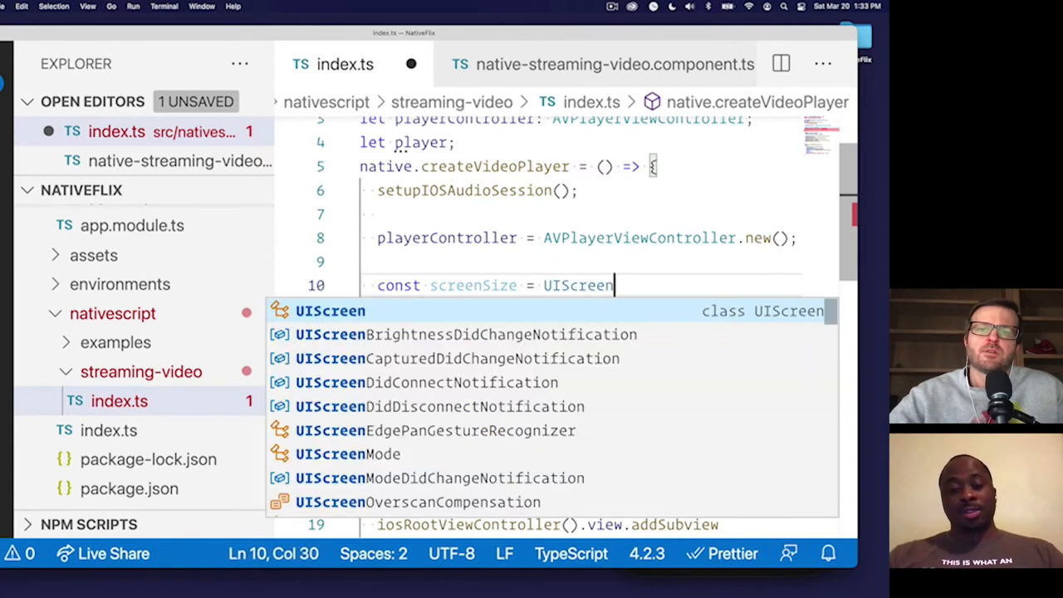
{"action": "type", "text": ".mainScreen.bounds.size;"}
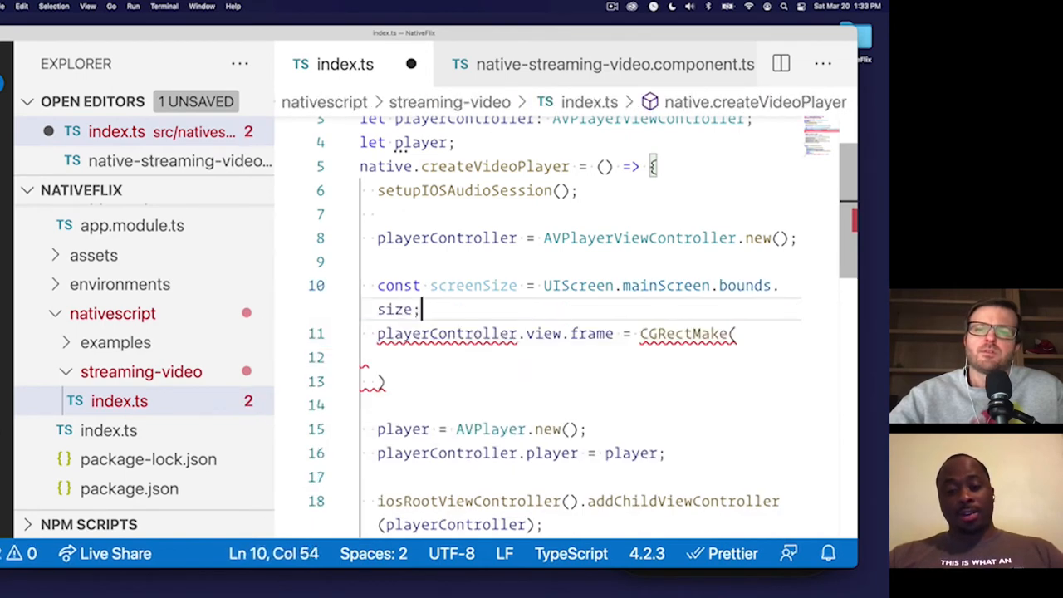
{"action": "type", "text": "const"}
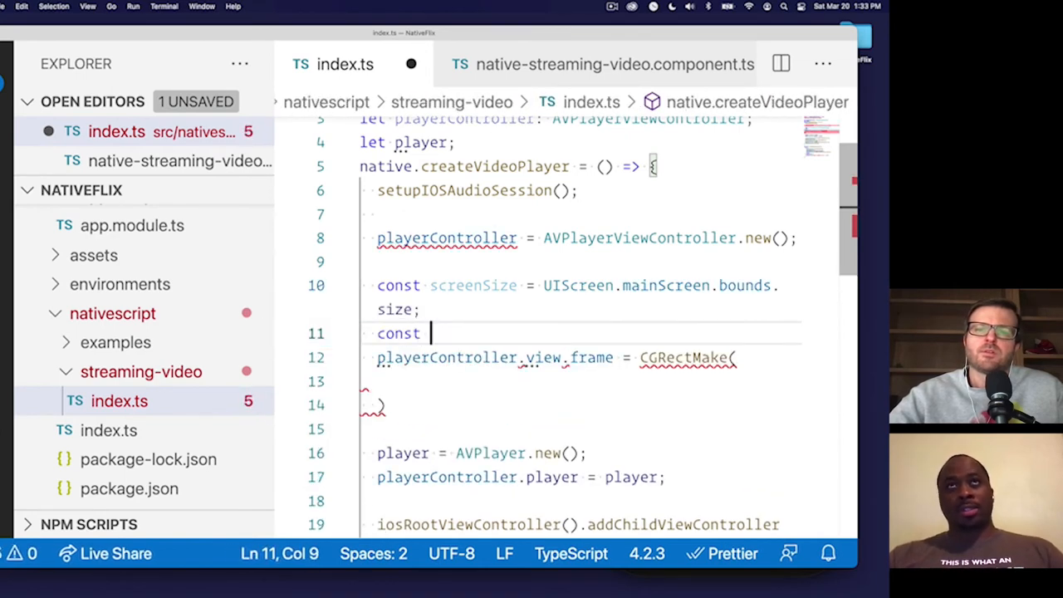
{"action": "type", "text": "width = screenSize.width - 100;"}
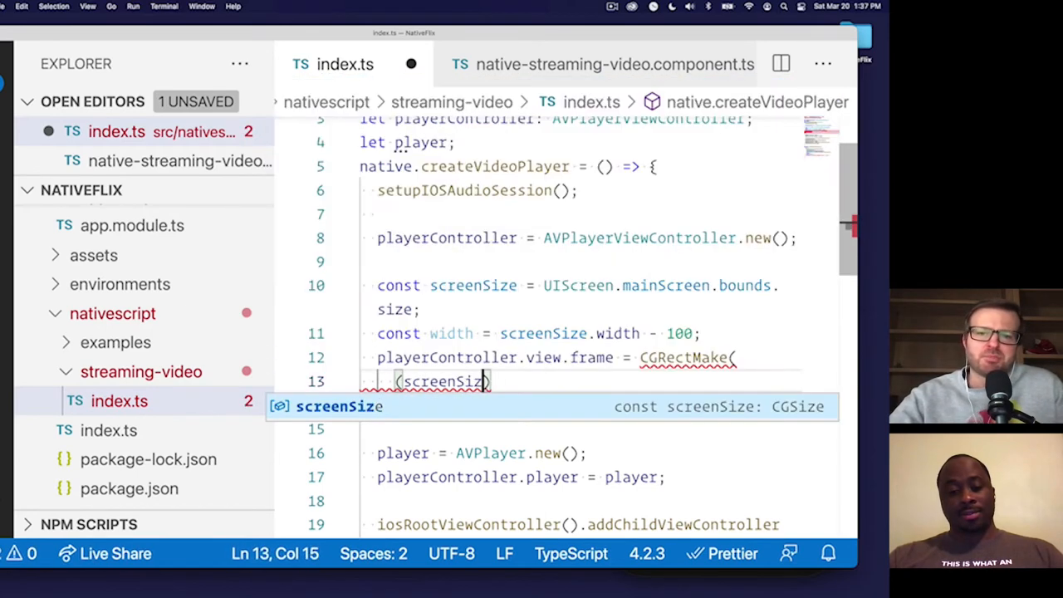
Centre the frame at screenSize.width/2 - width/2 with offsets 50 and 70
{"action": "type", "text": ".width/2)"}
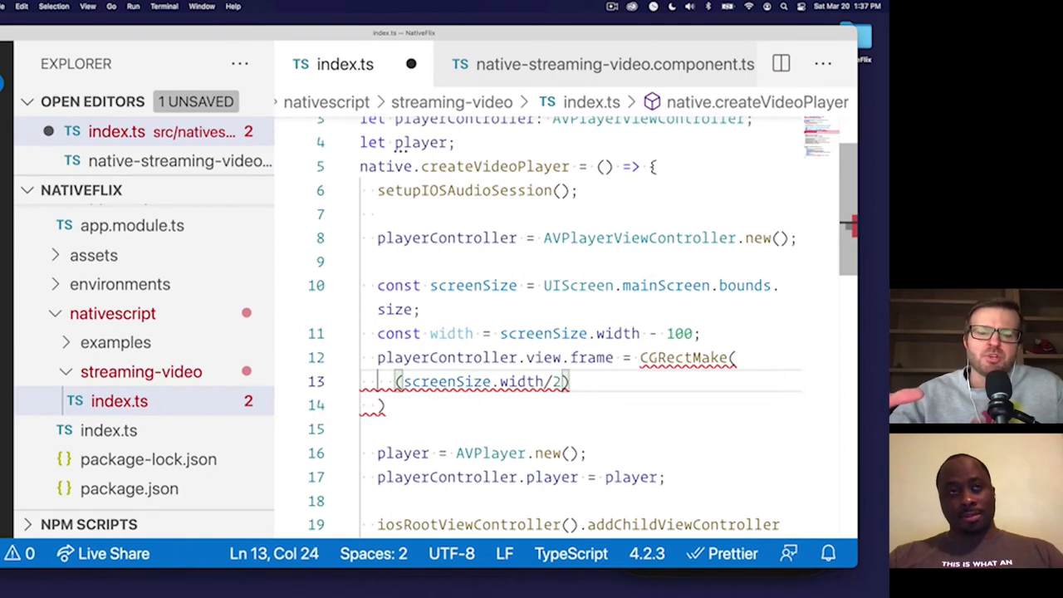
{"action": "type", "text": "-"}
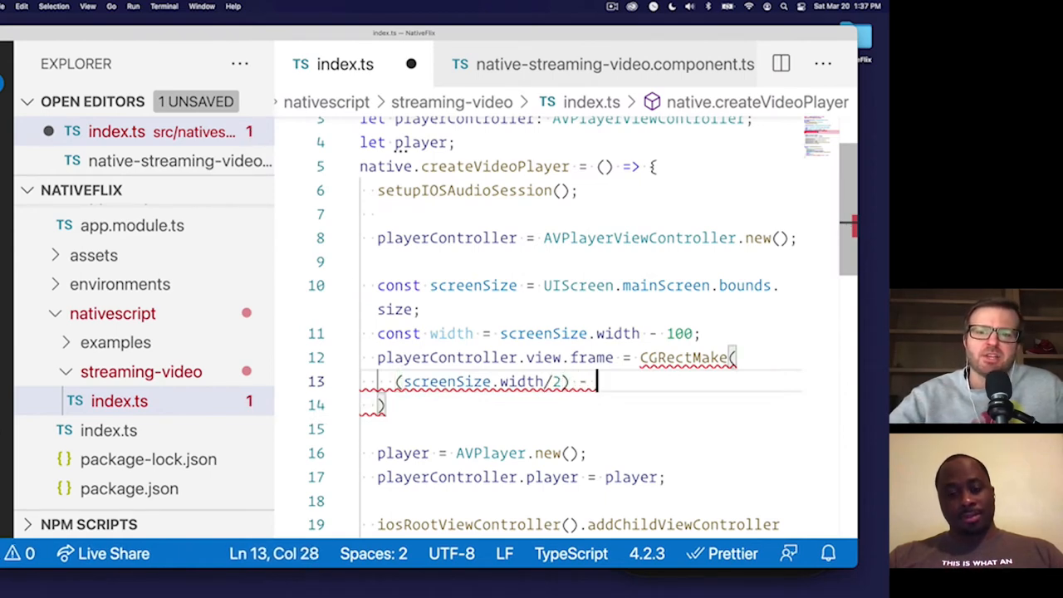
{"action": "type", "text": "(width/2)"}
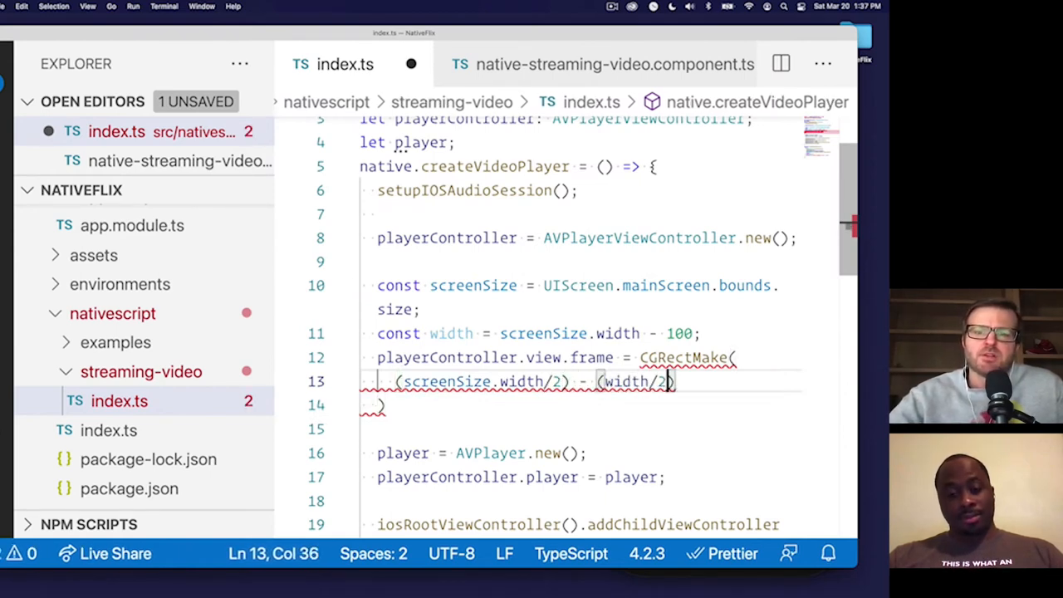
{"action": "type", "text": "50"}
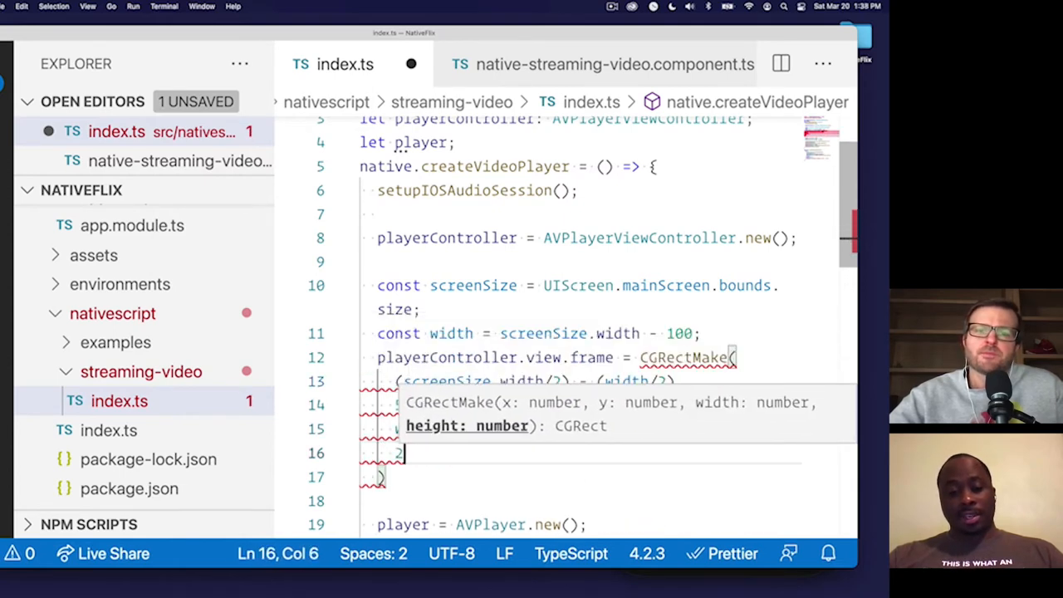
{"action": "type", "text": "70"}
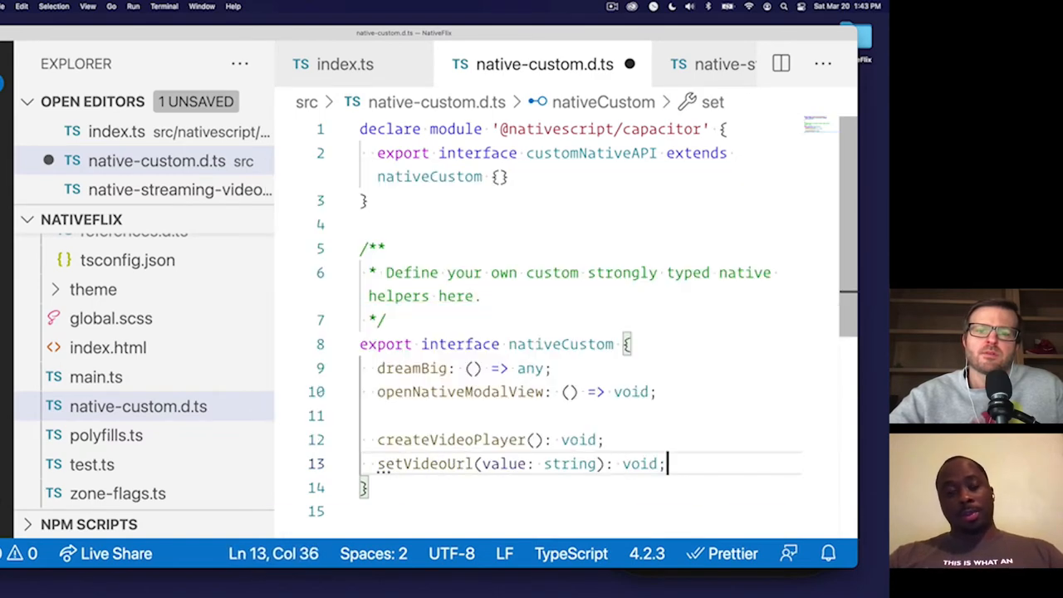
Return to streaming-video index.ts to implement native.setVideoUrl taking a string value
{"action": "left_click", "coordinate": [344, 63]}
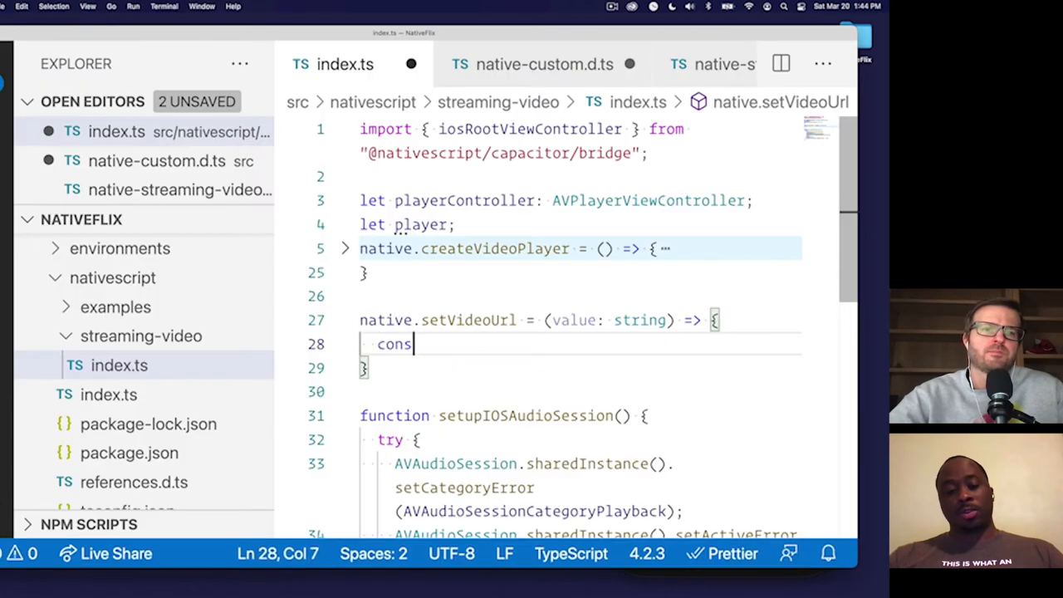
Inside setVideoUrl write NSURL.URLWithString(value), AVPlayer.playerWithURL(url), playerController.player = player and player.play()
{"action": "type", "text": "t url = NSURL."}
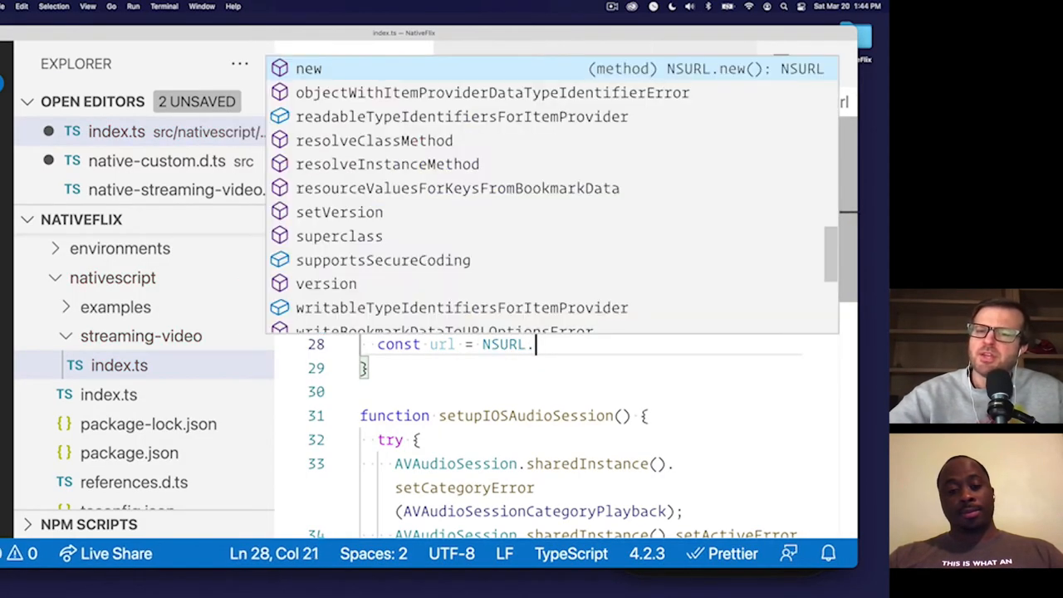
{"action": "type", "text": "urlwith"}
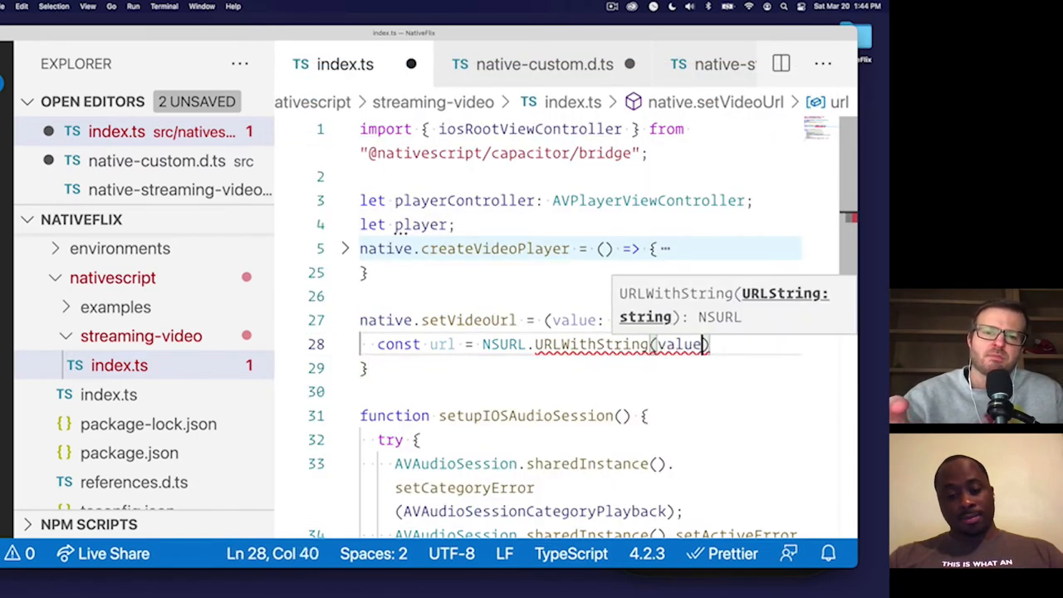
{"action": "type", "text": "player"}
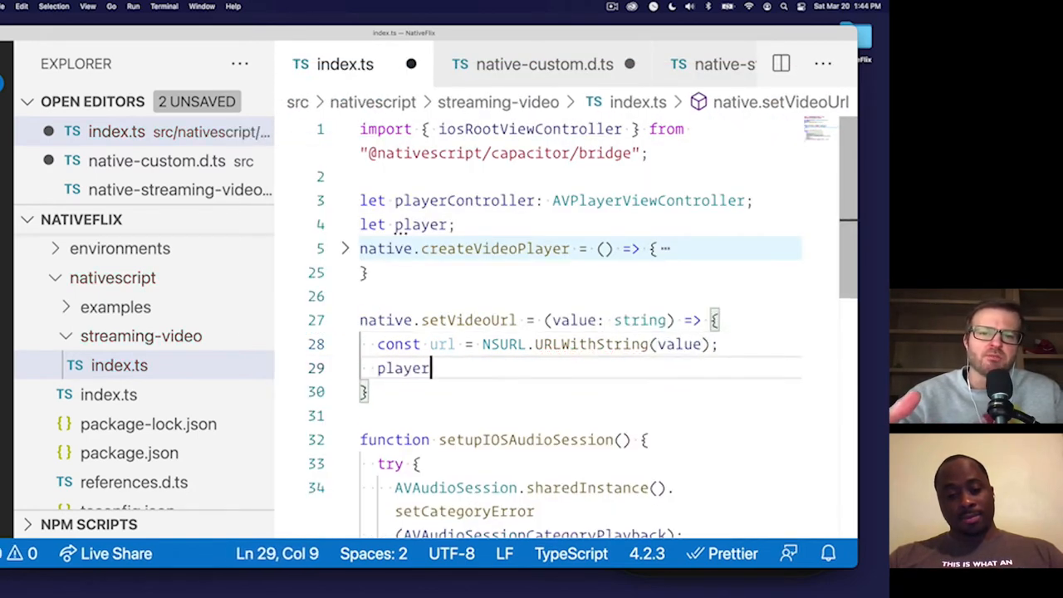
{"action": "type", "text": "= AVPla"}
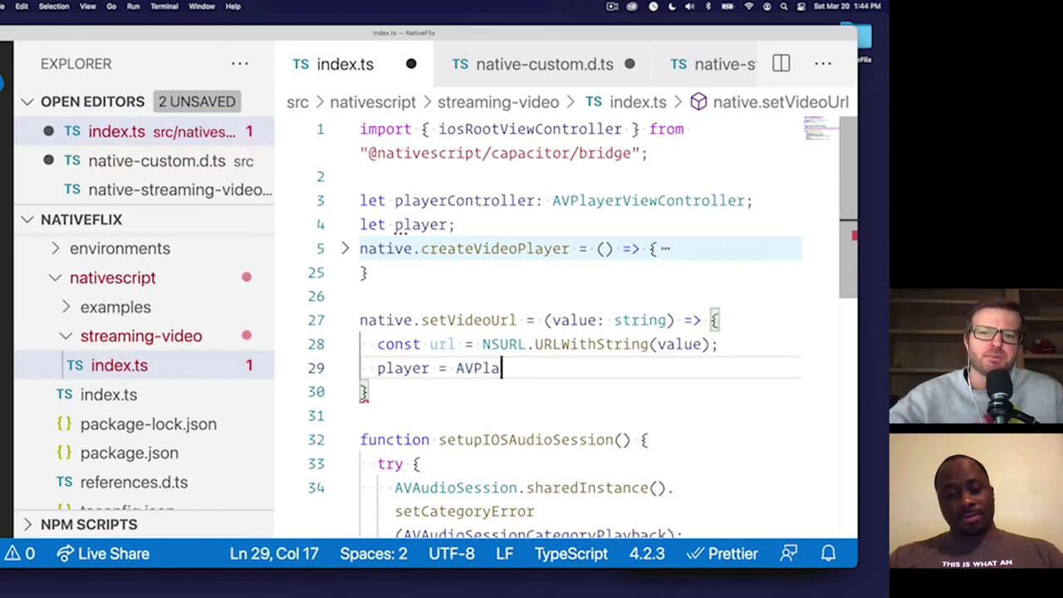
{"action": "type", "text": "yer.pla"}
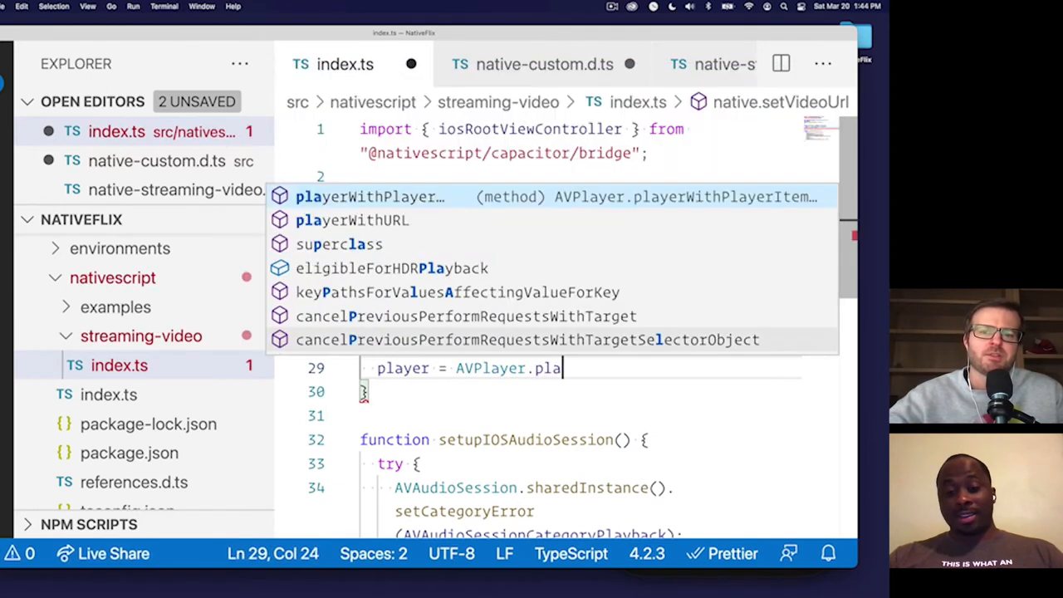
{"action": "type", "text": "yerwi"}
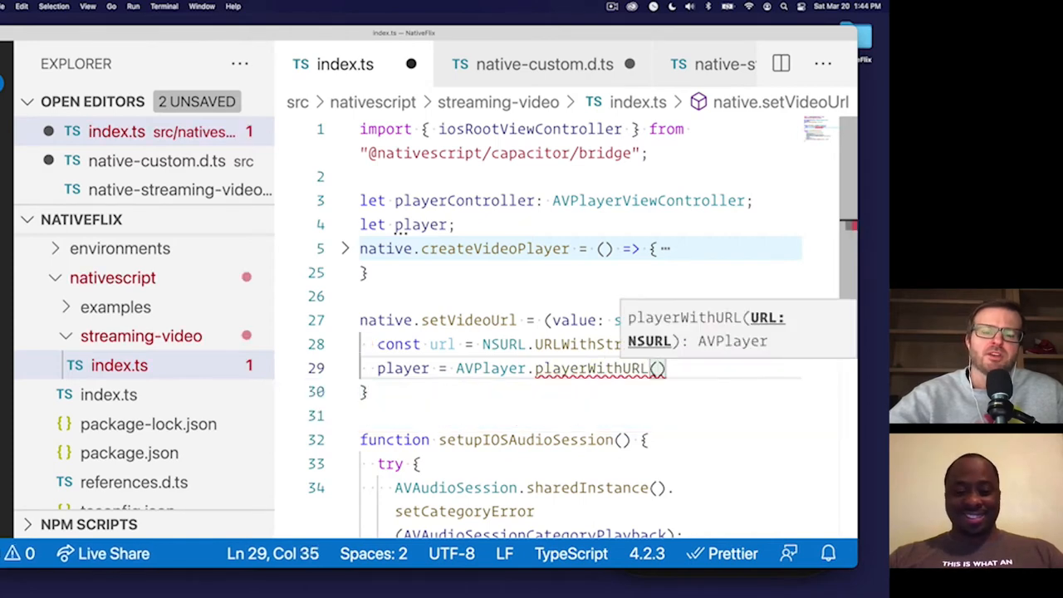
{"action": "type", "text": "player.play();"}
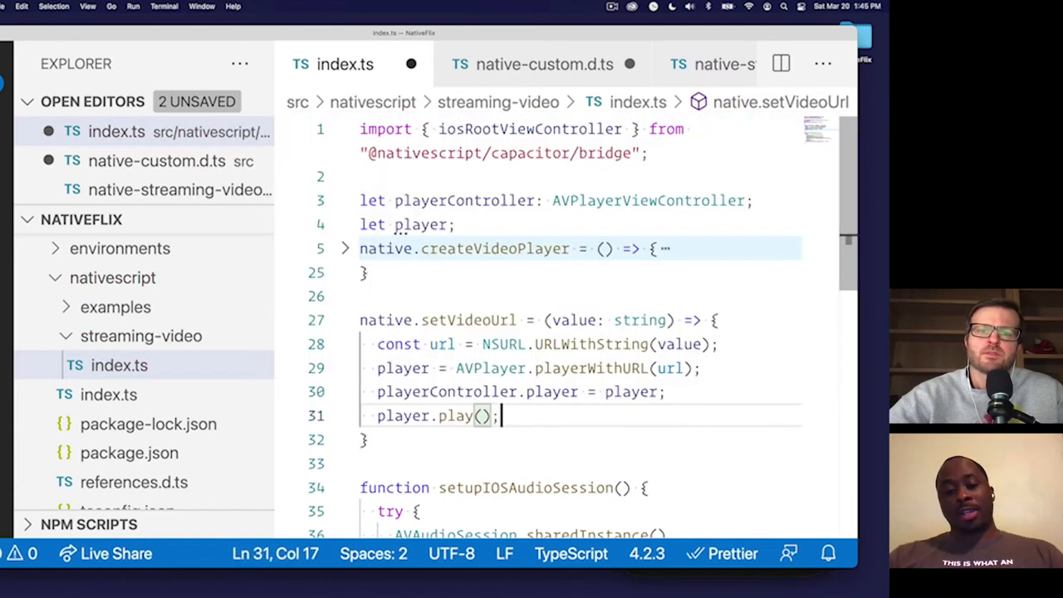
{"action": "scroll", "scroll_direction": "down", "scroll_amount": 3}
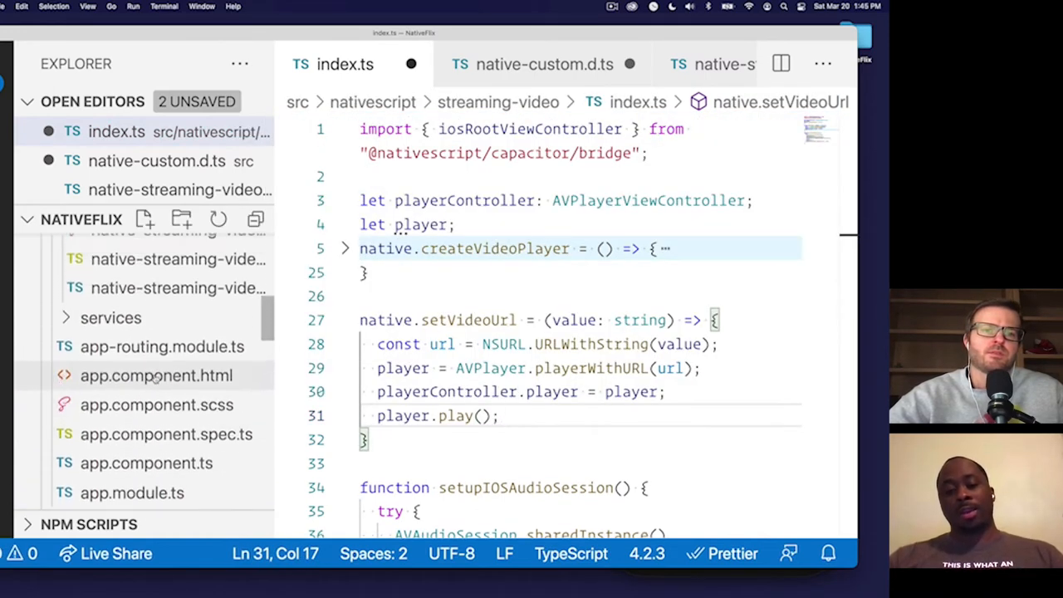
{"action": "left_click", "coordinate": [177, 431]}
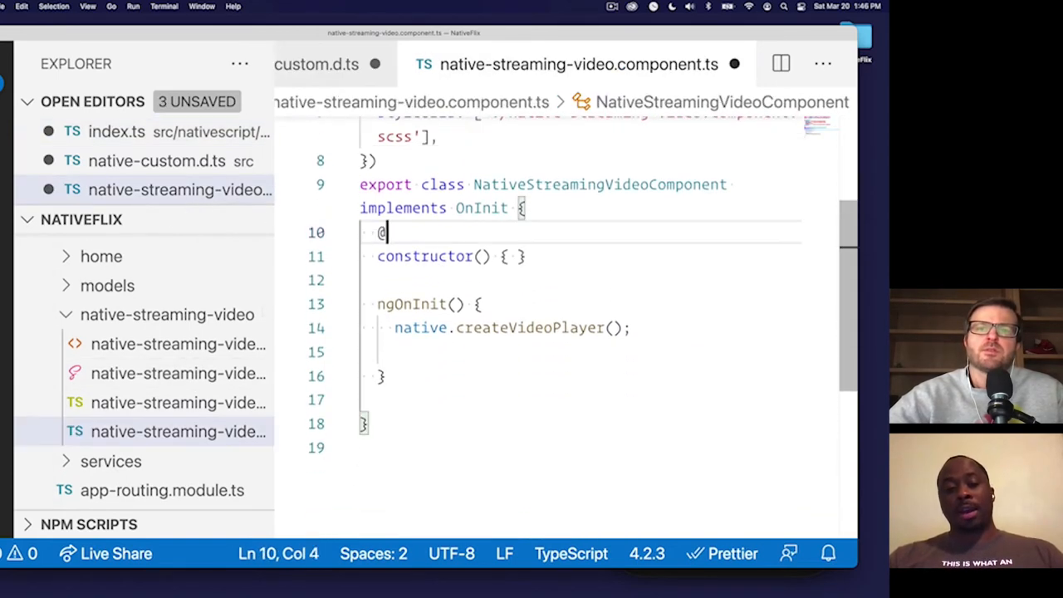
{"action": "type", "text": "@Input()"}
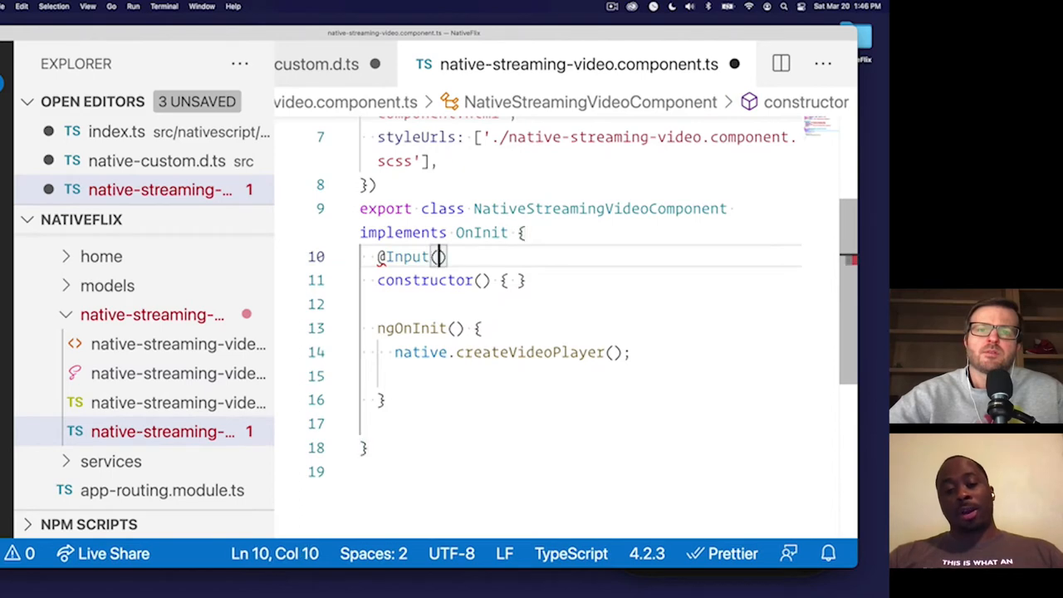
{"action": "type", "text": "url: string;"}
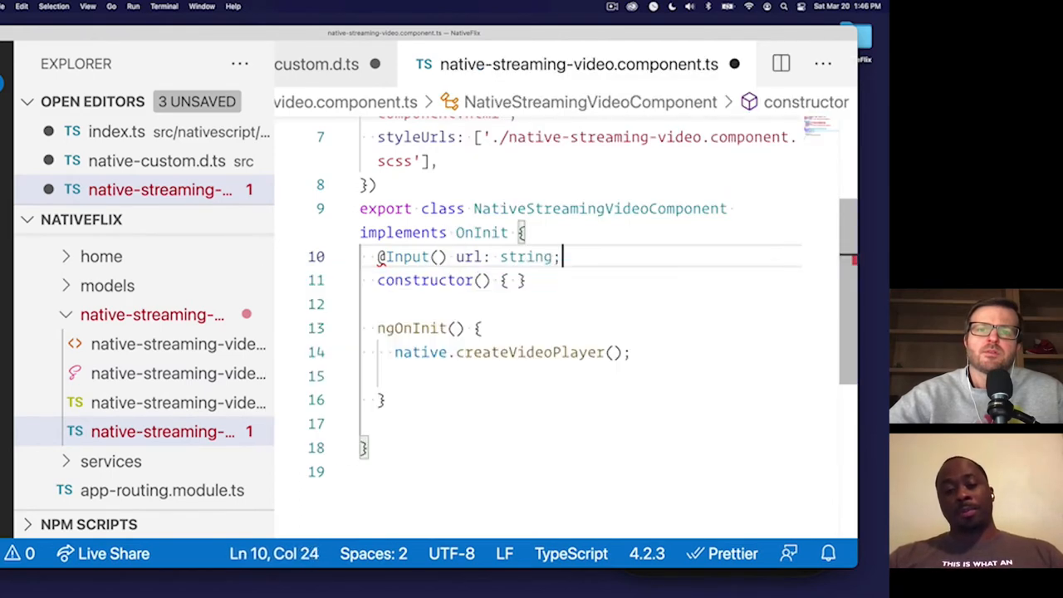
{"action": "type", "text": "native.set"}
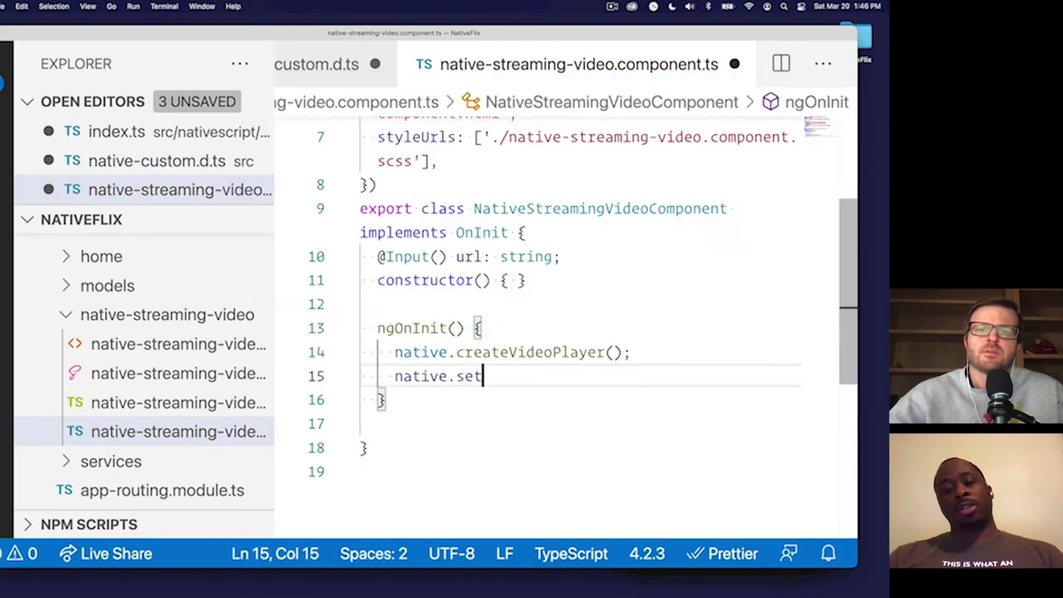